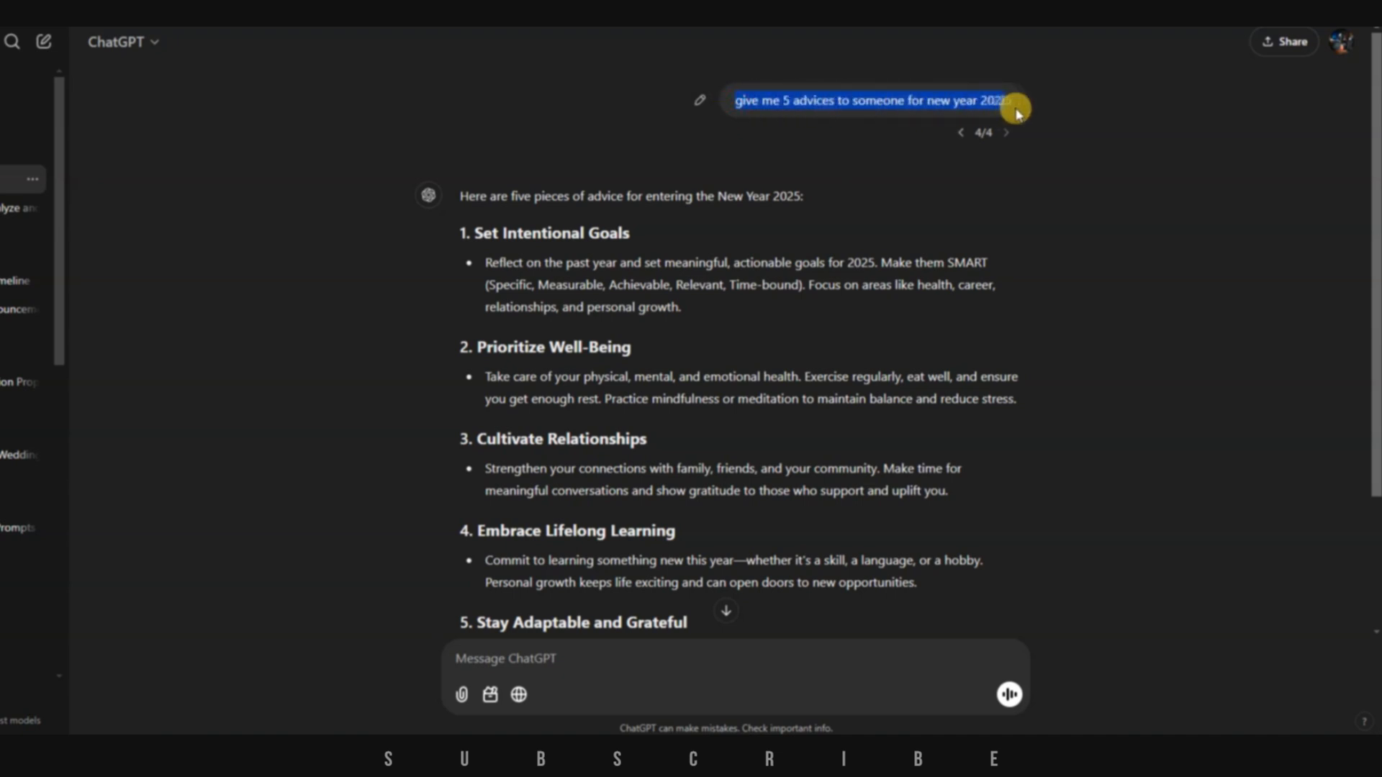
Select the Embrace Lifelong Learning advice text in the ChatGPT reply for reuse as a script.
scroll("down", 3)
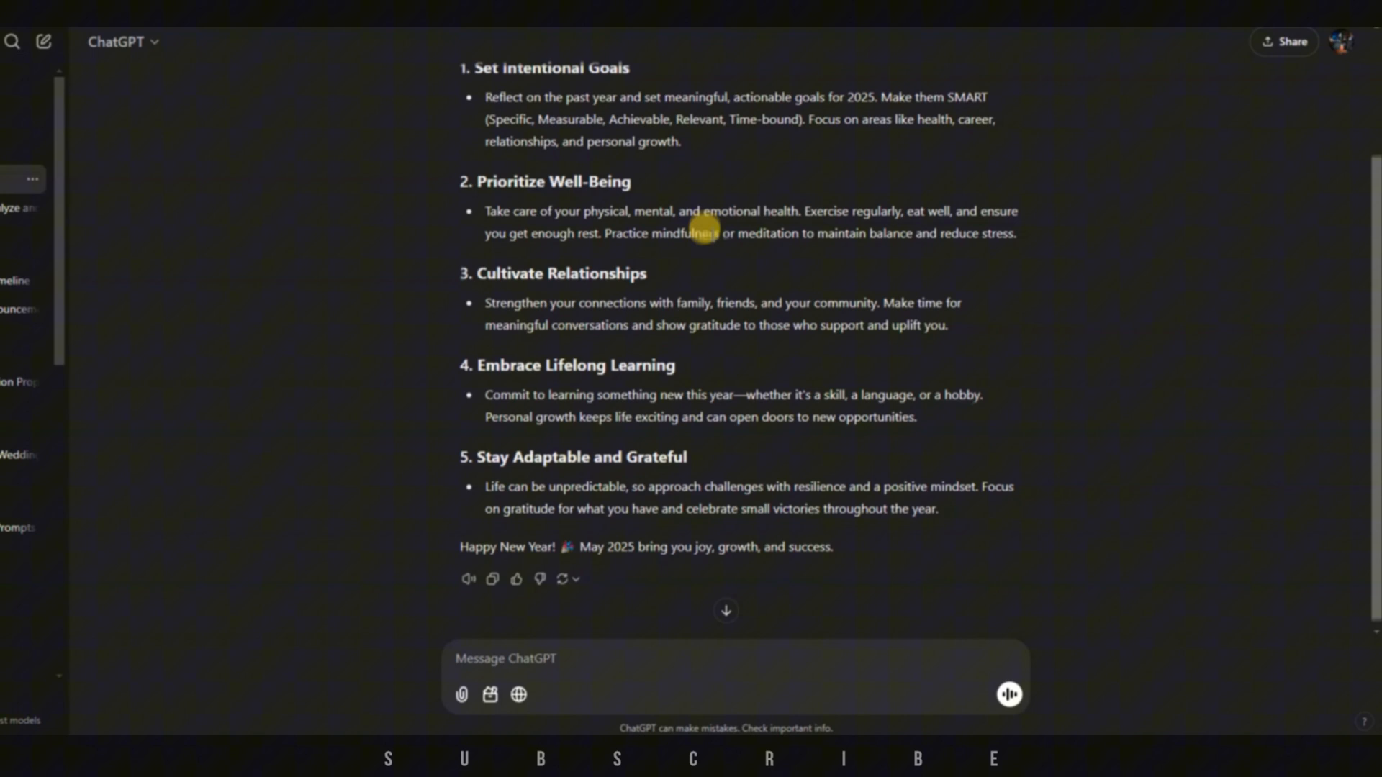
scroll("down", 3)
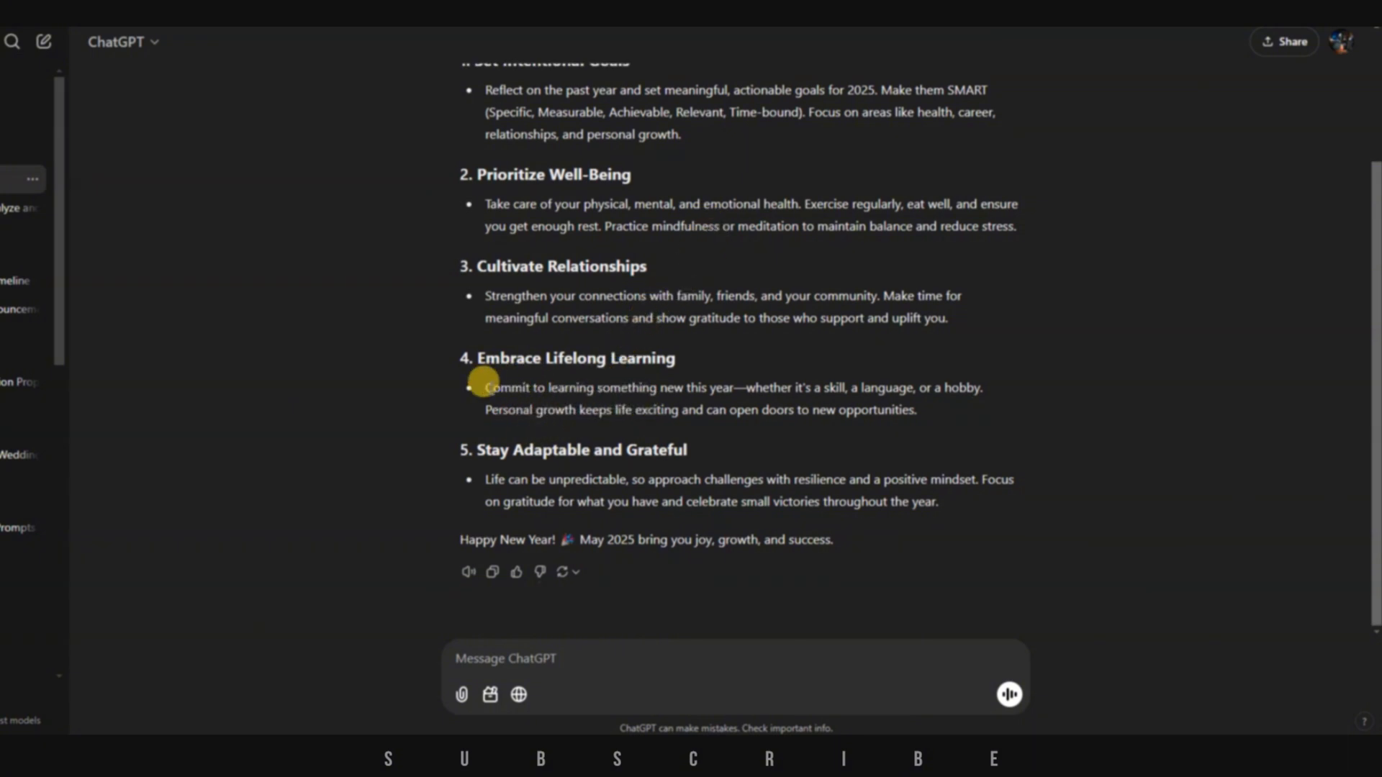
left_click_drag(484, 387, 714, 387)
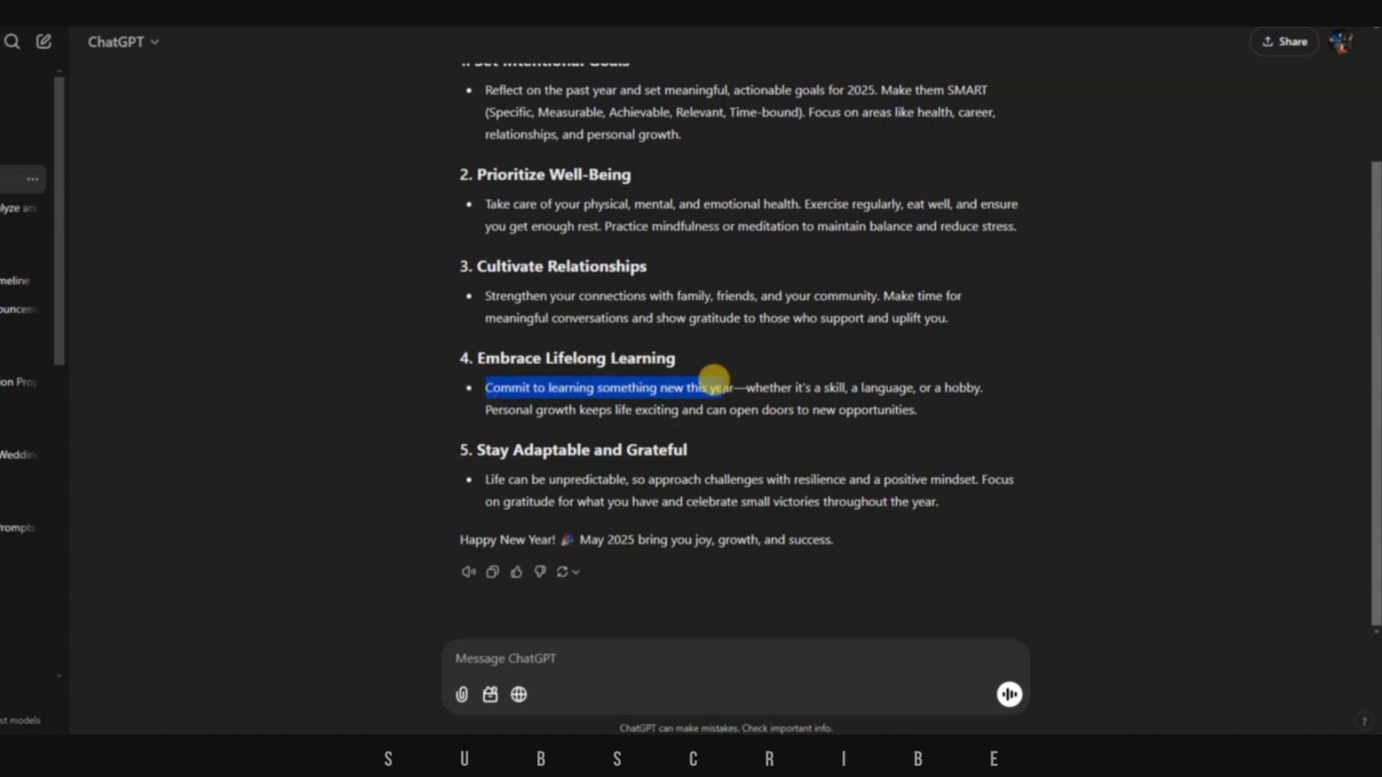
left_click_drag(705, 388, 847, 387)
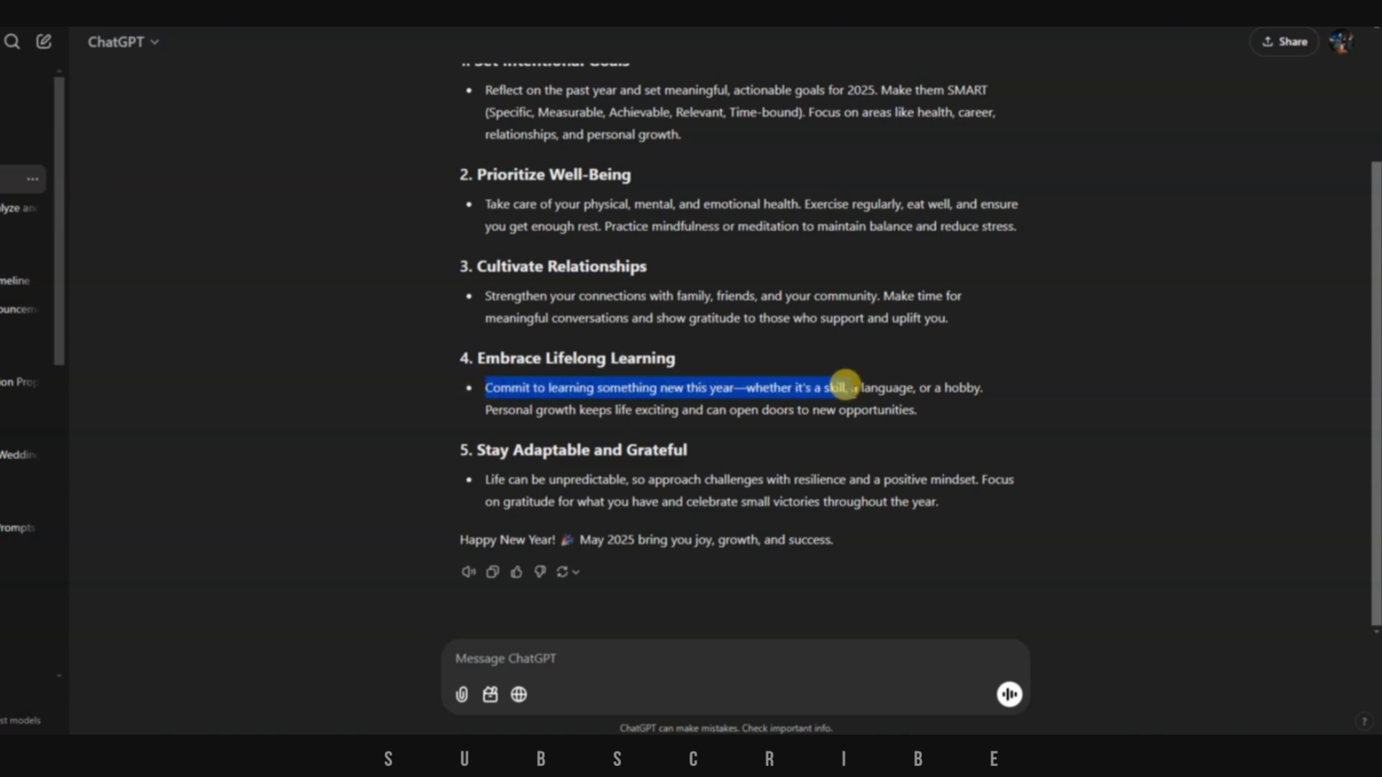
left_click_drag(841, 385, 978, 386)
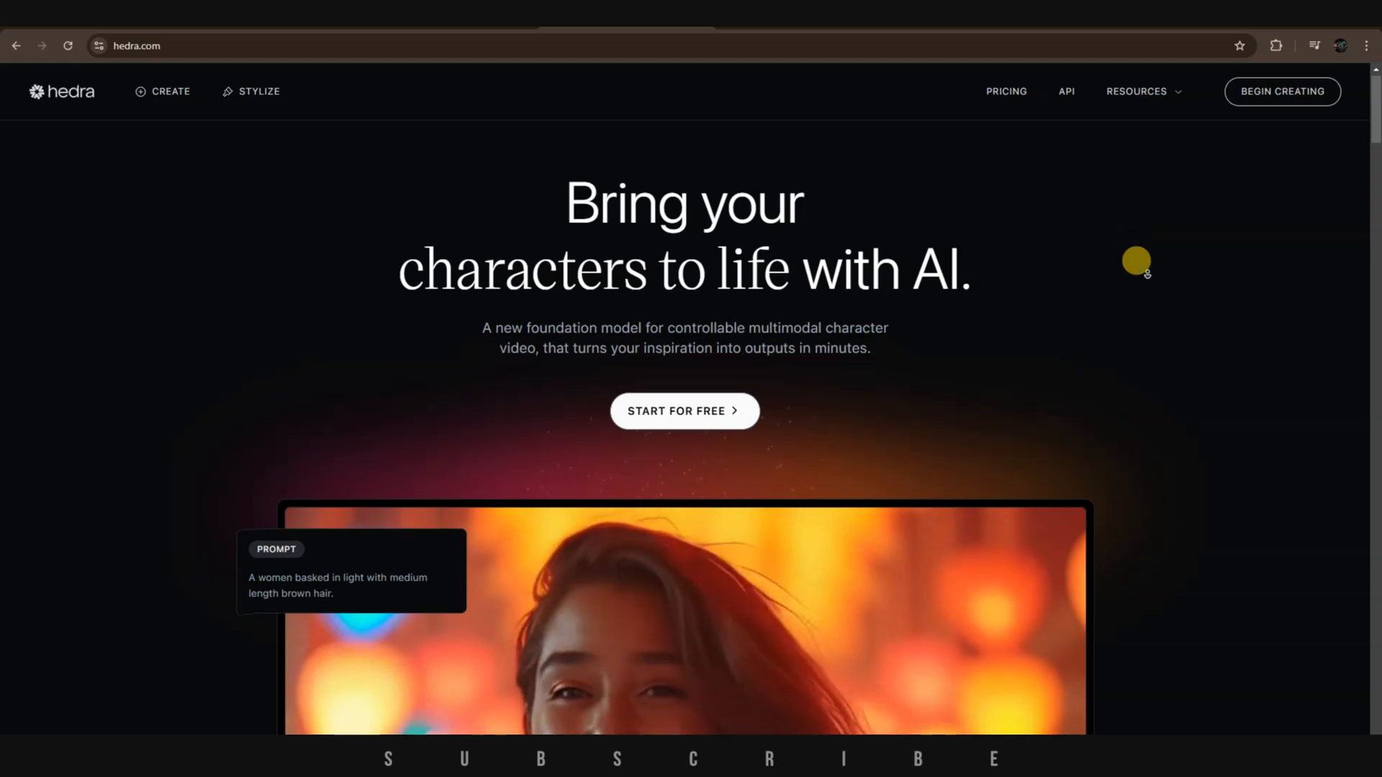
scroll("down", 3)
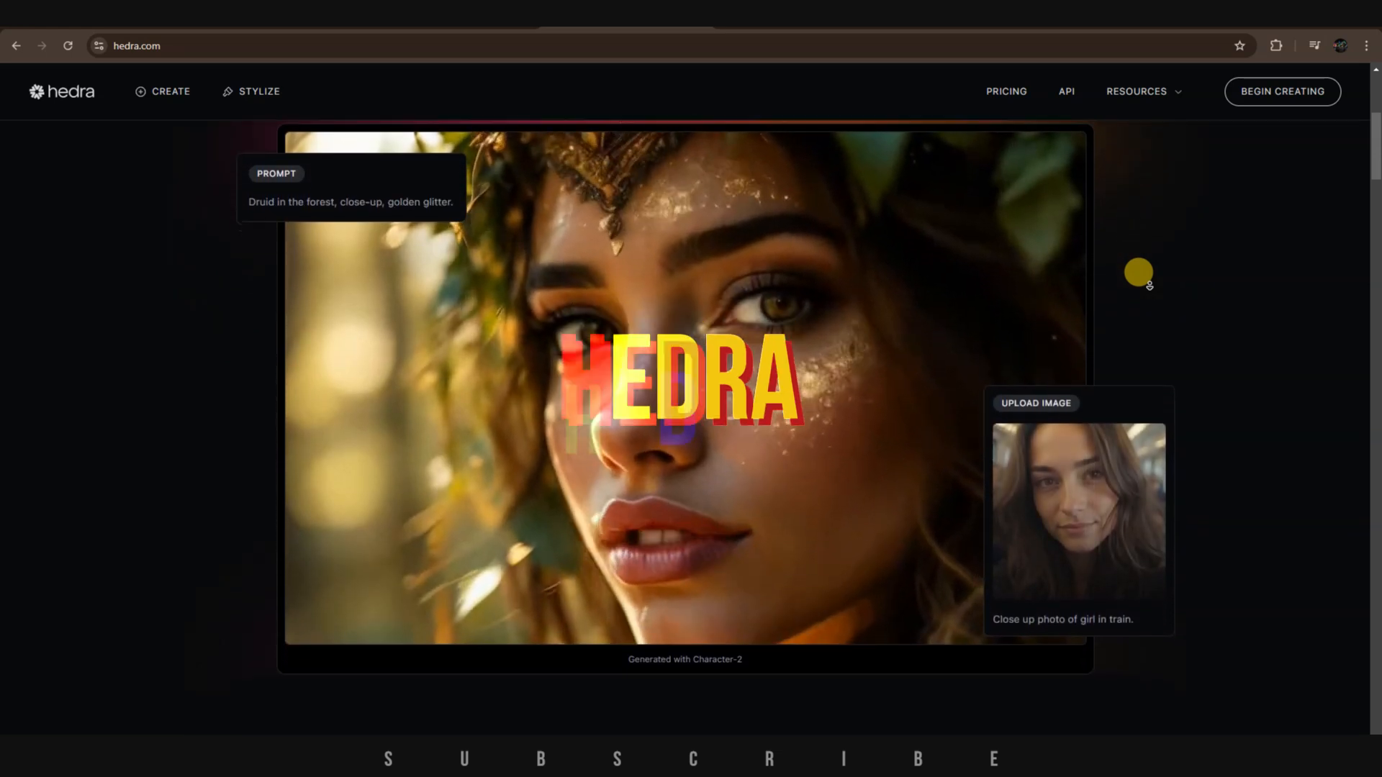
scroll("down", 3)
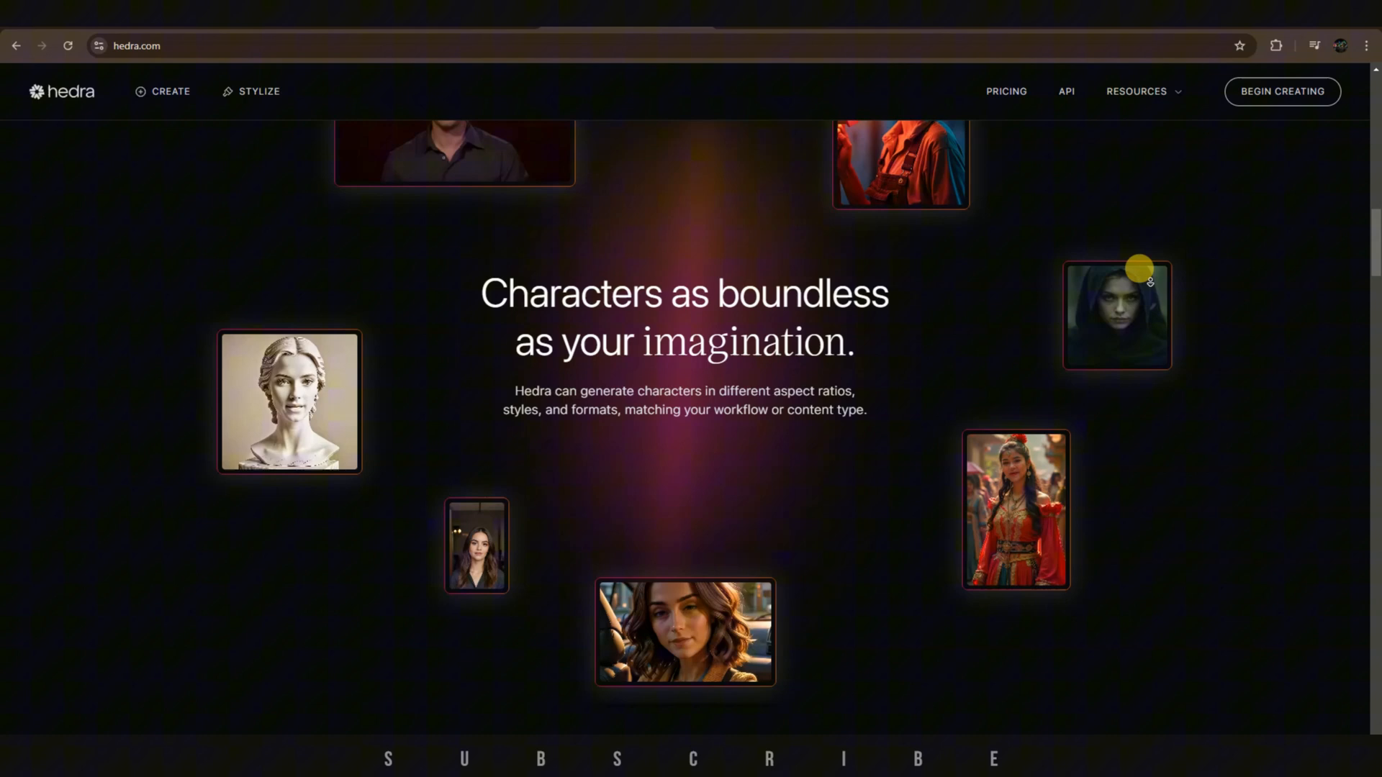
scroll("down", 3)
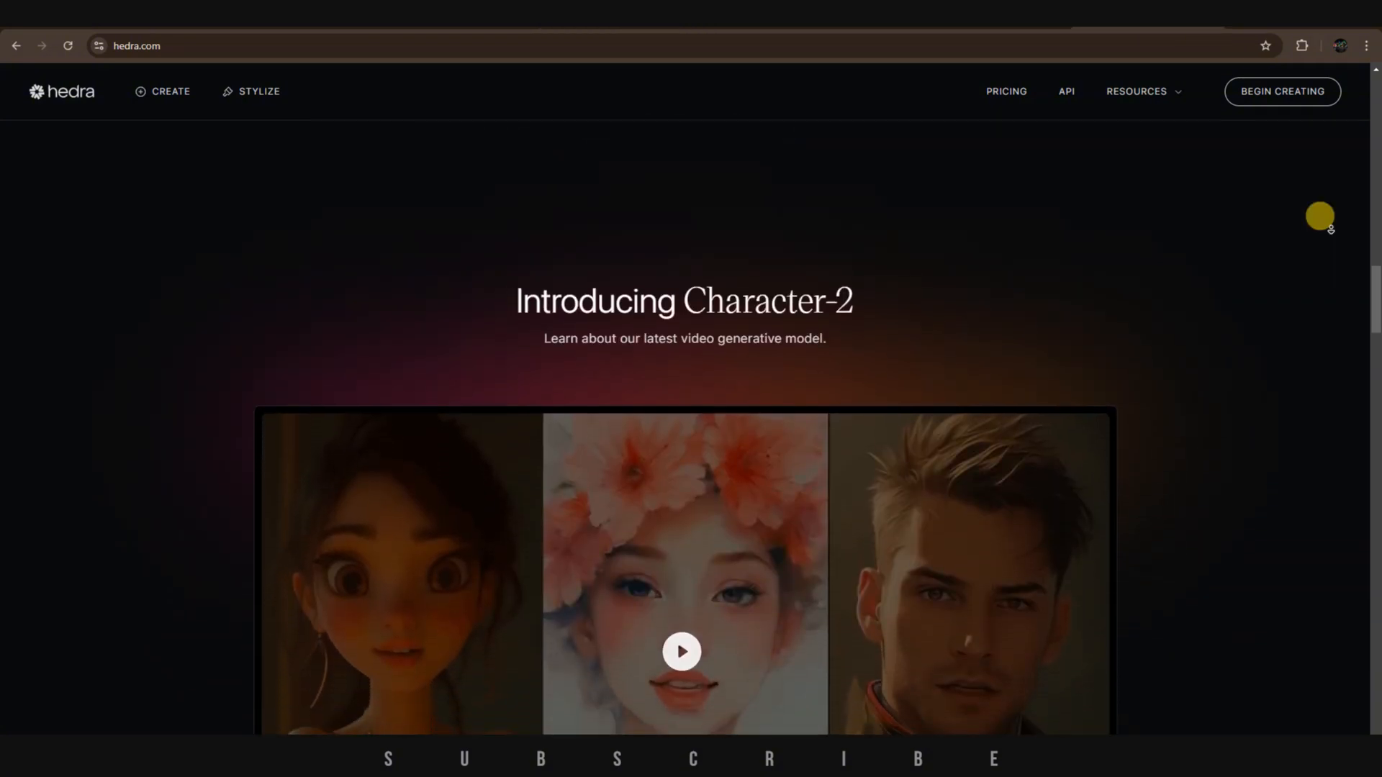
scroll("down", 3)
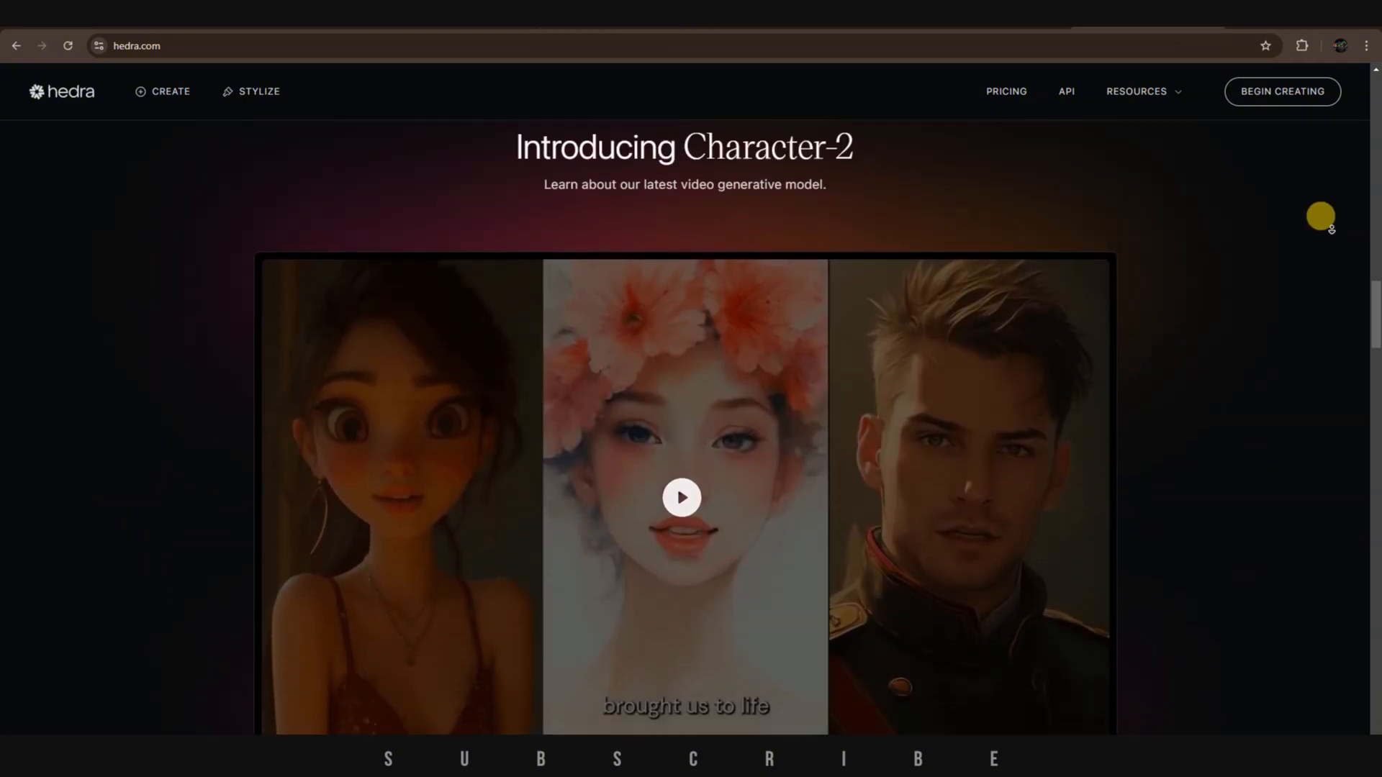
scroll("down", 3)
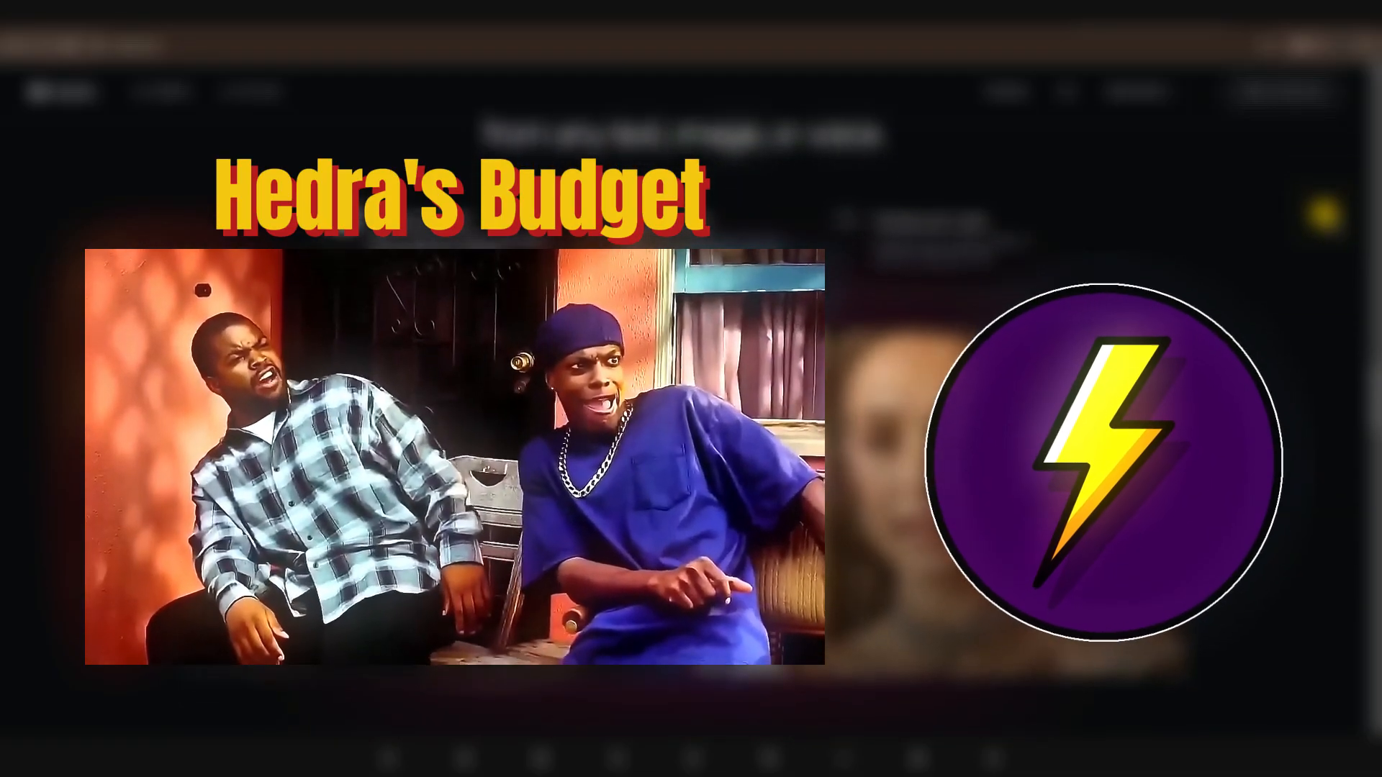
Sign up for Hedra with Google, accepting the terms and age certification, and enter the character video studio.
left_click(1282, 91)
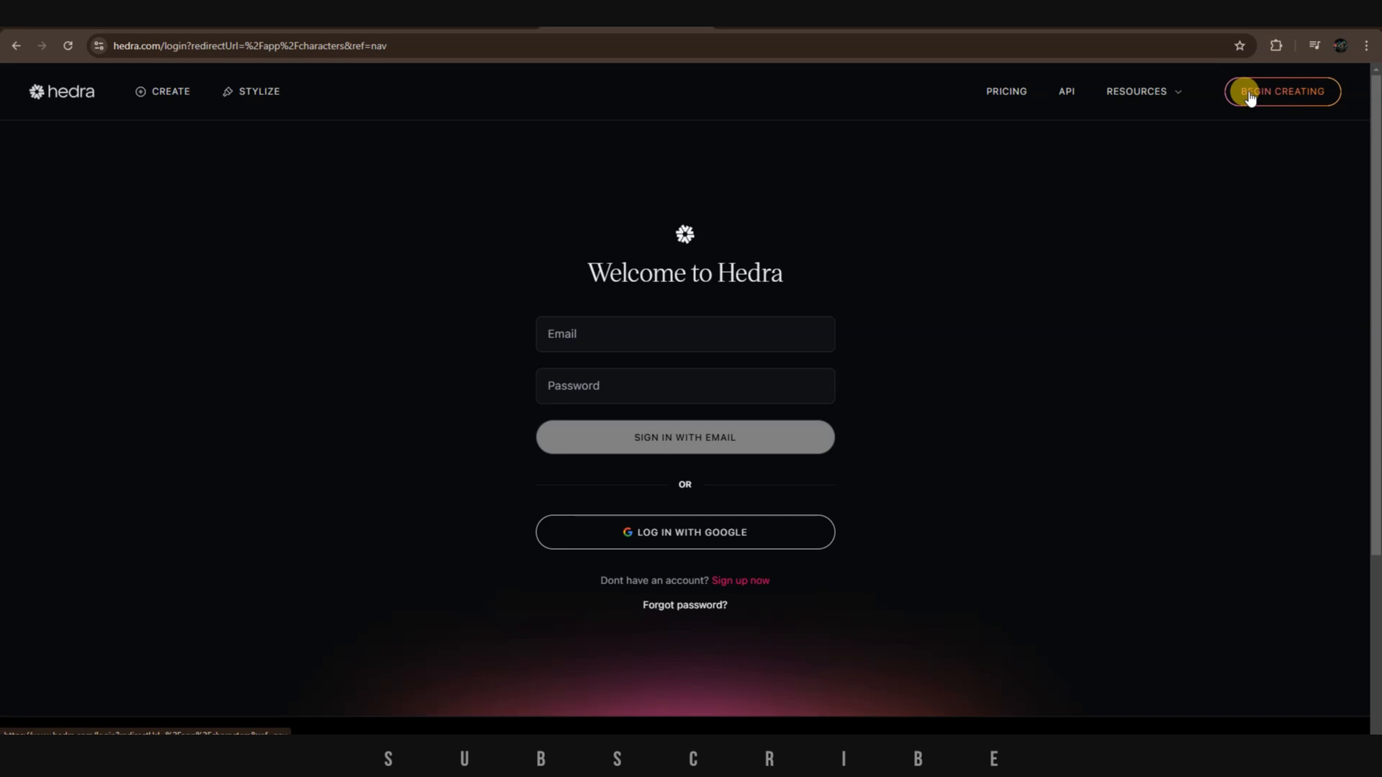
left_click(1252, 92)
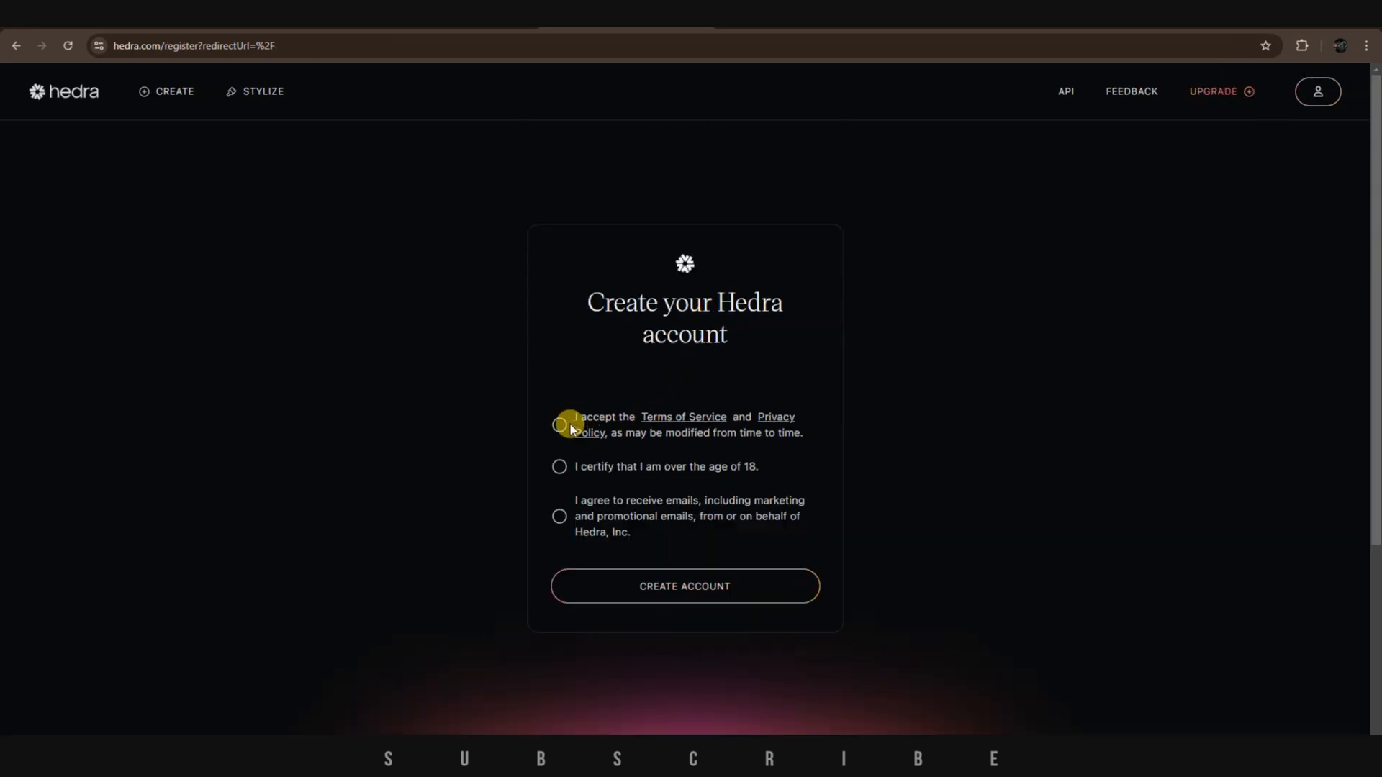
left_click(560, 424)
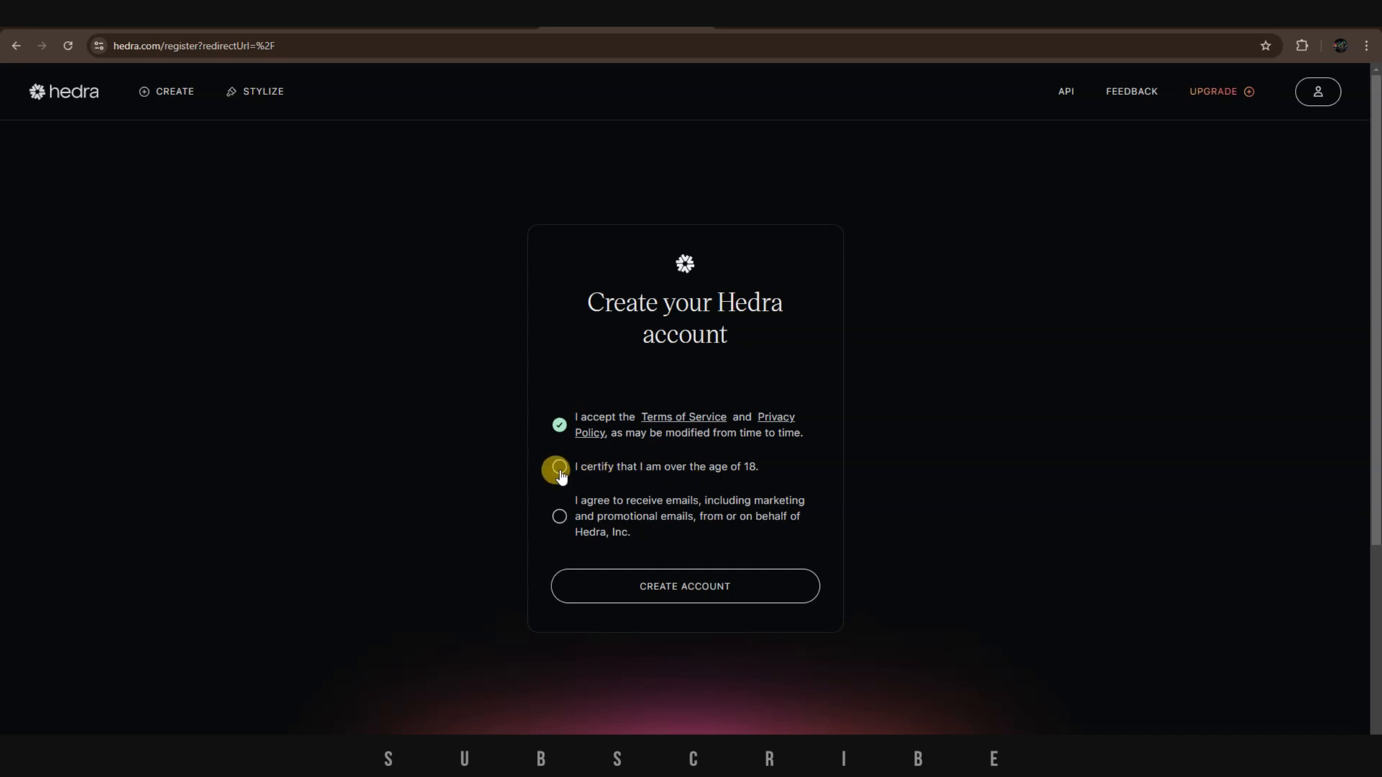
left_click(558, 467)
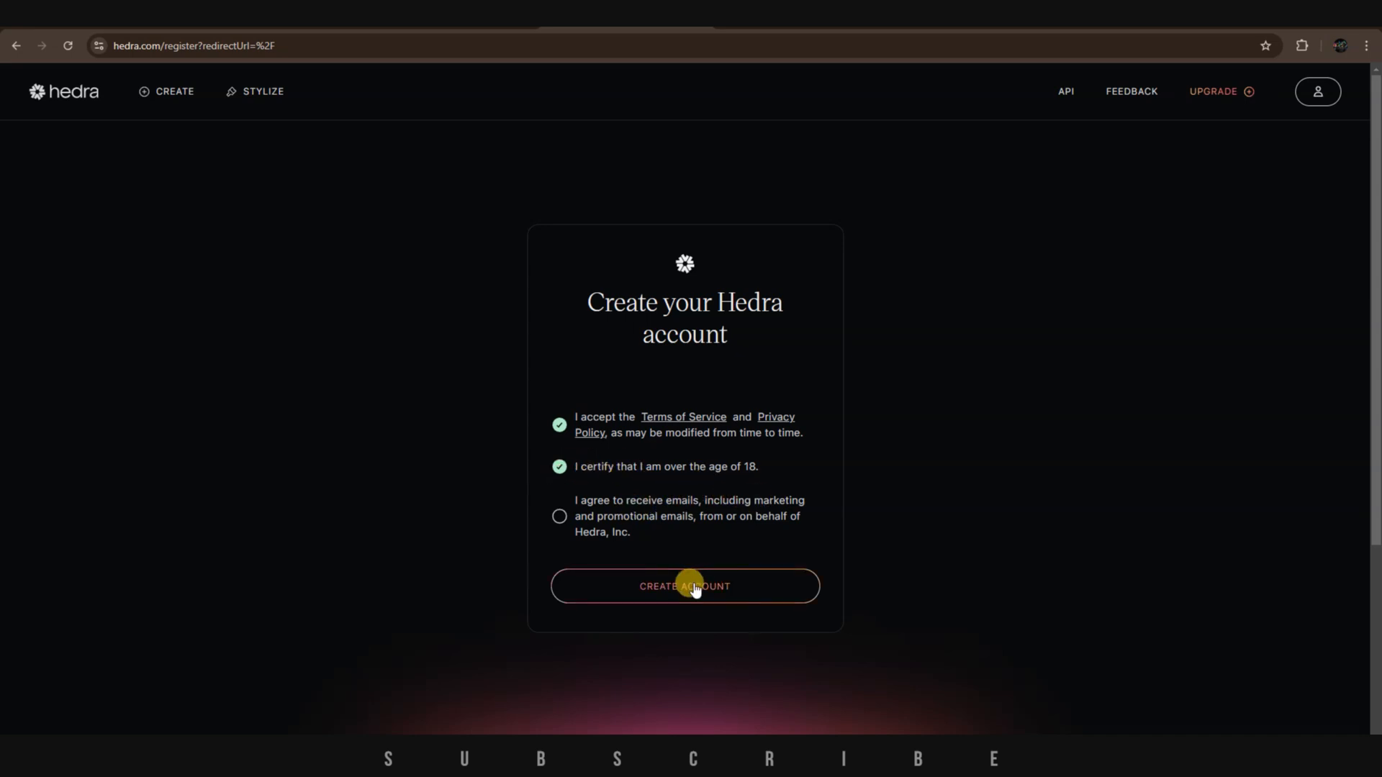
left_click(694, 587)
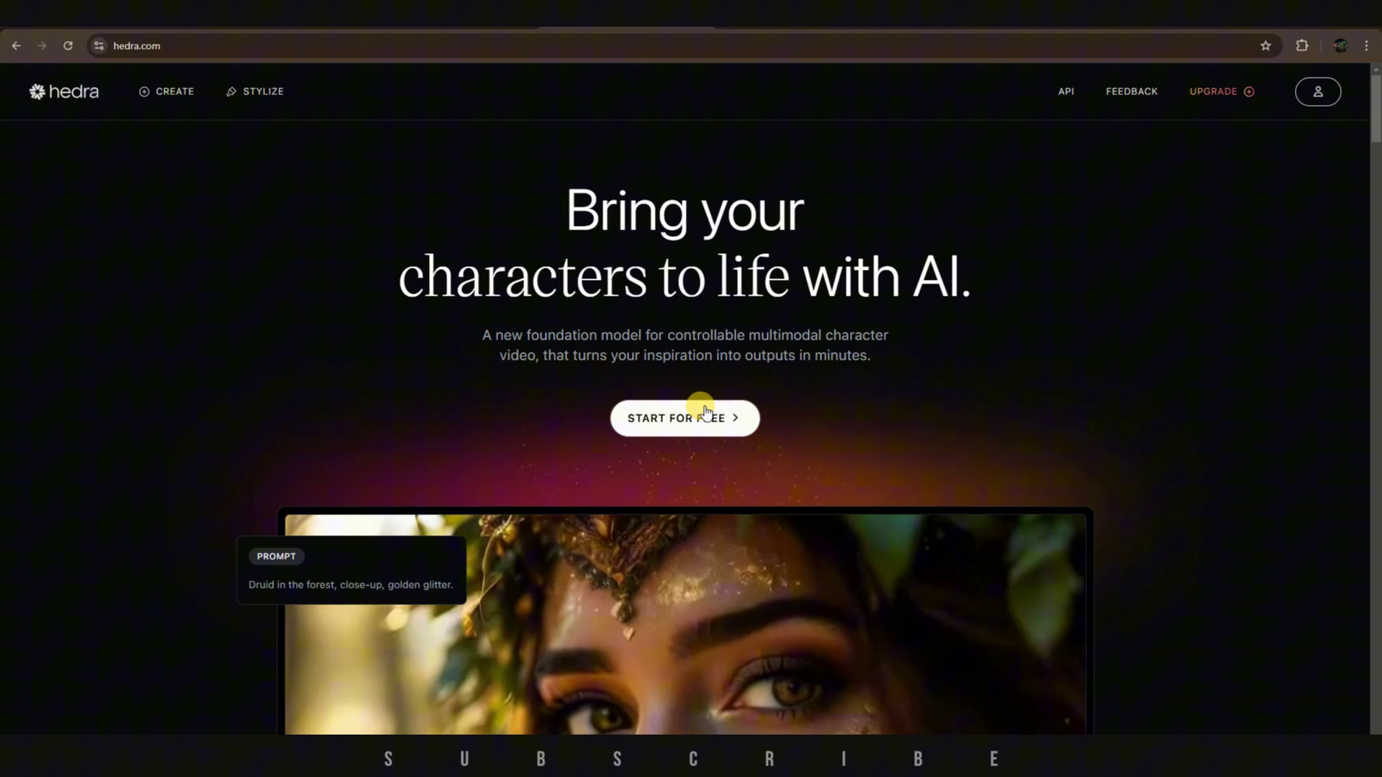
left_click(685, 418)
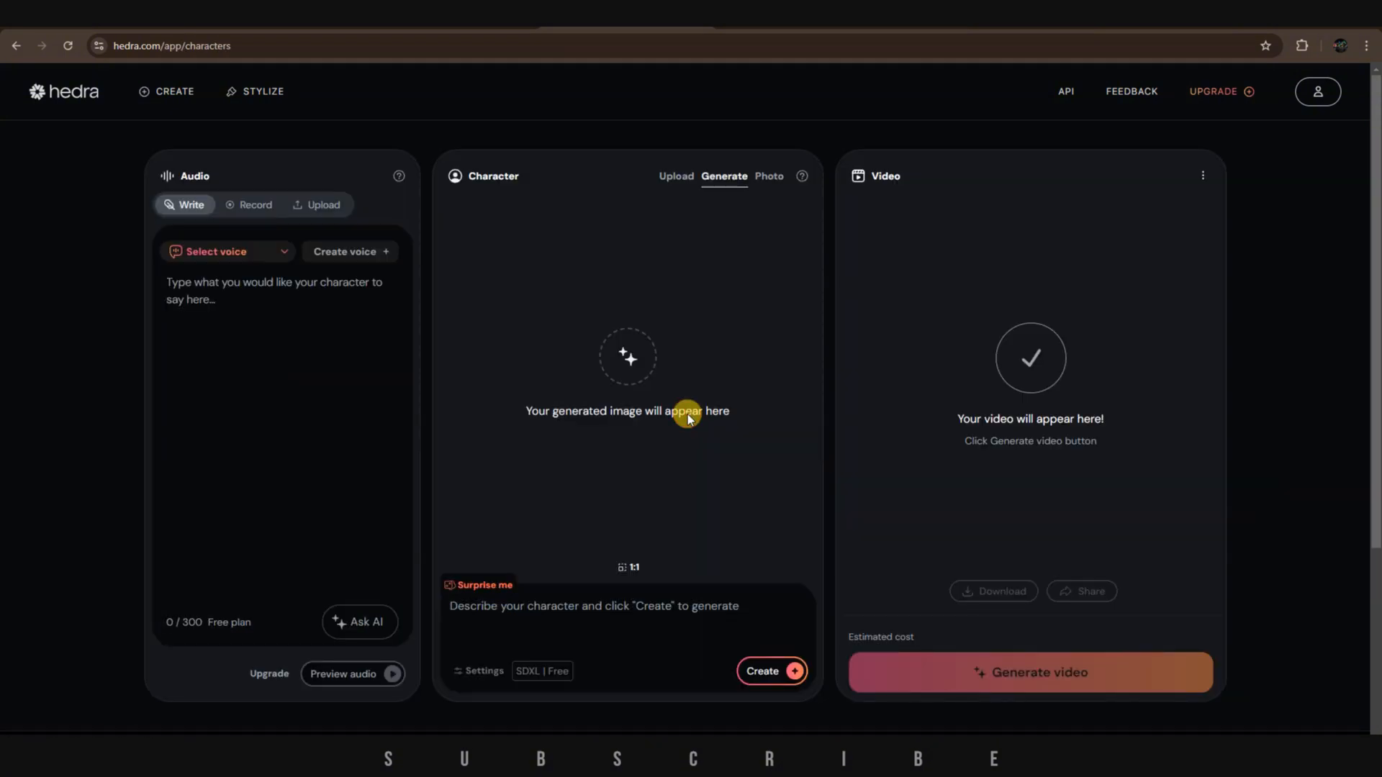
mouse_move(449, 314)
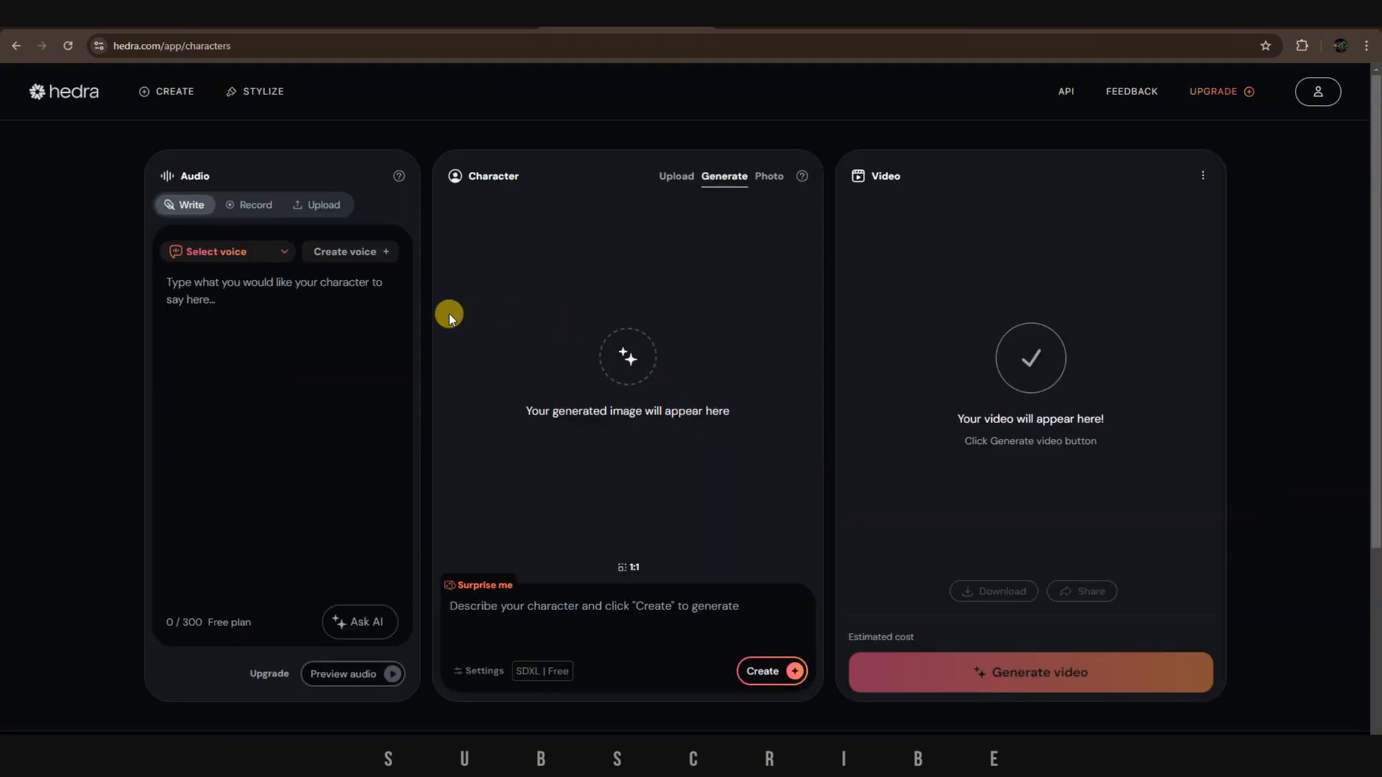
mouse_move(404, 313)
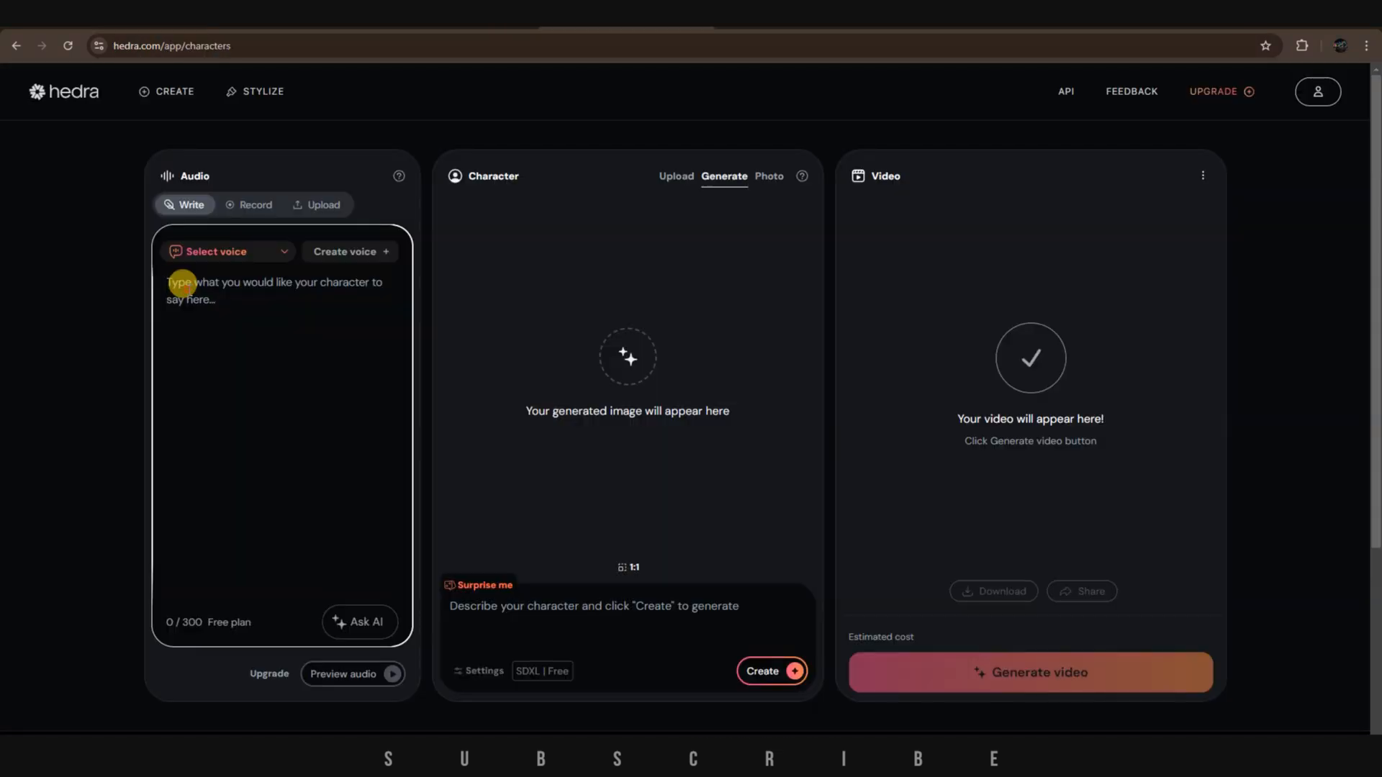
Write 'Commit to learning something new this year…' as the audio script and choose the Emily voice.
type("Commit to learning something new this year—whether it's a skill, a language, or a hobby. Personal growth keeps life exciting and can open doors to new opportunities.")
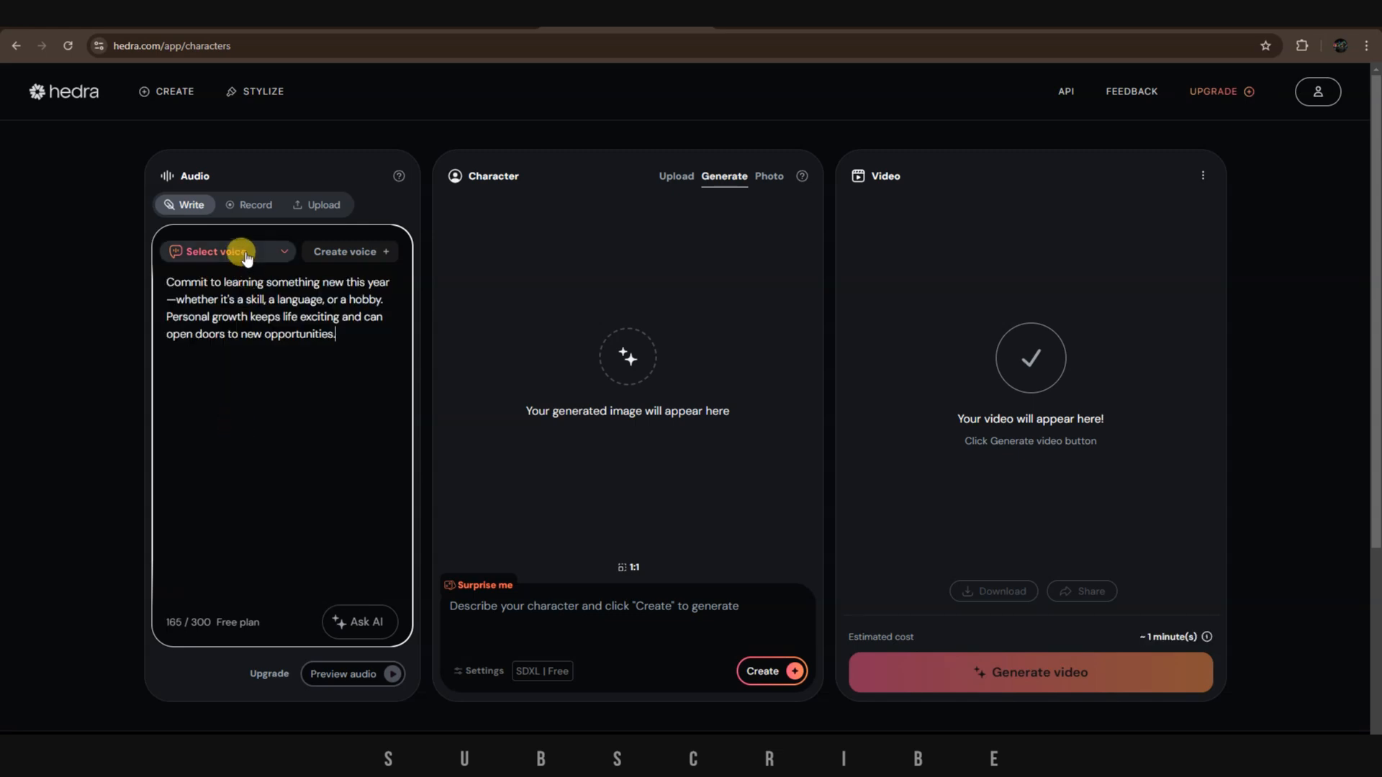
left_click(226, 251)
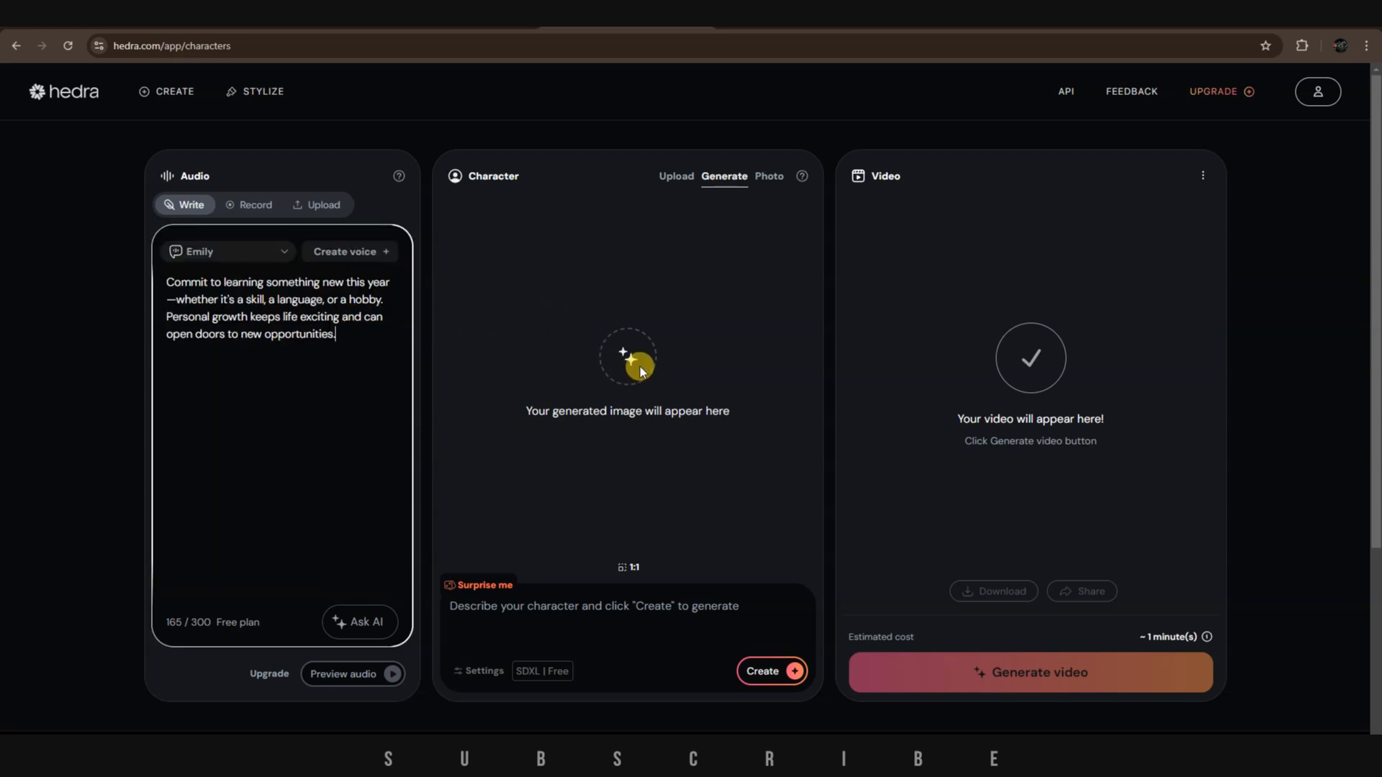
Consent to biometric terms, upload the village-woman portrait as the character, and switch it to 16:9.
left_click(771, 671)
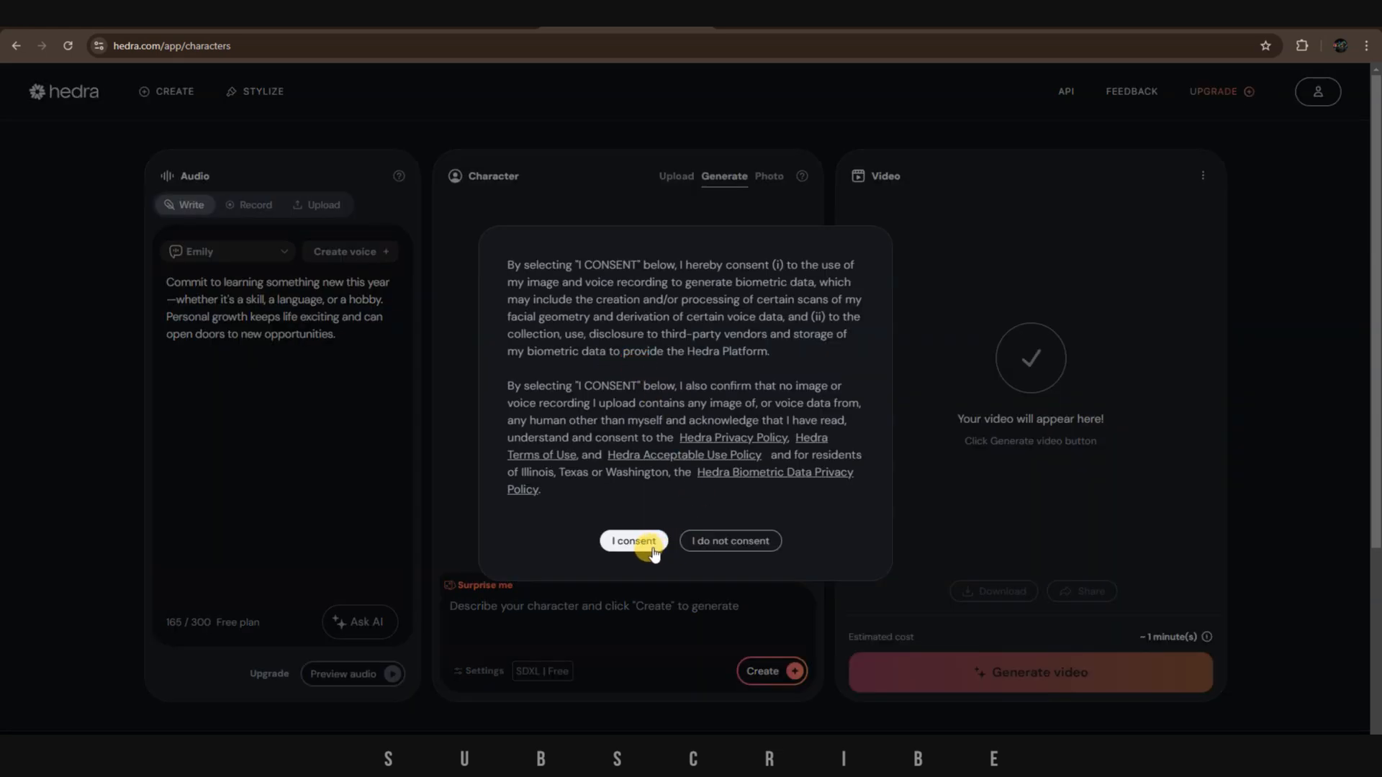
left_click(633, 541)
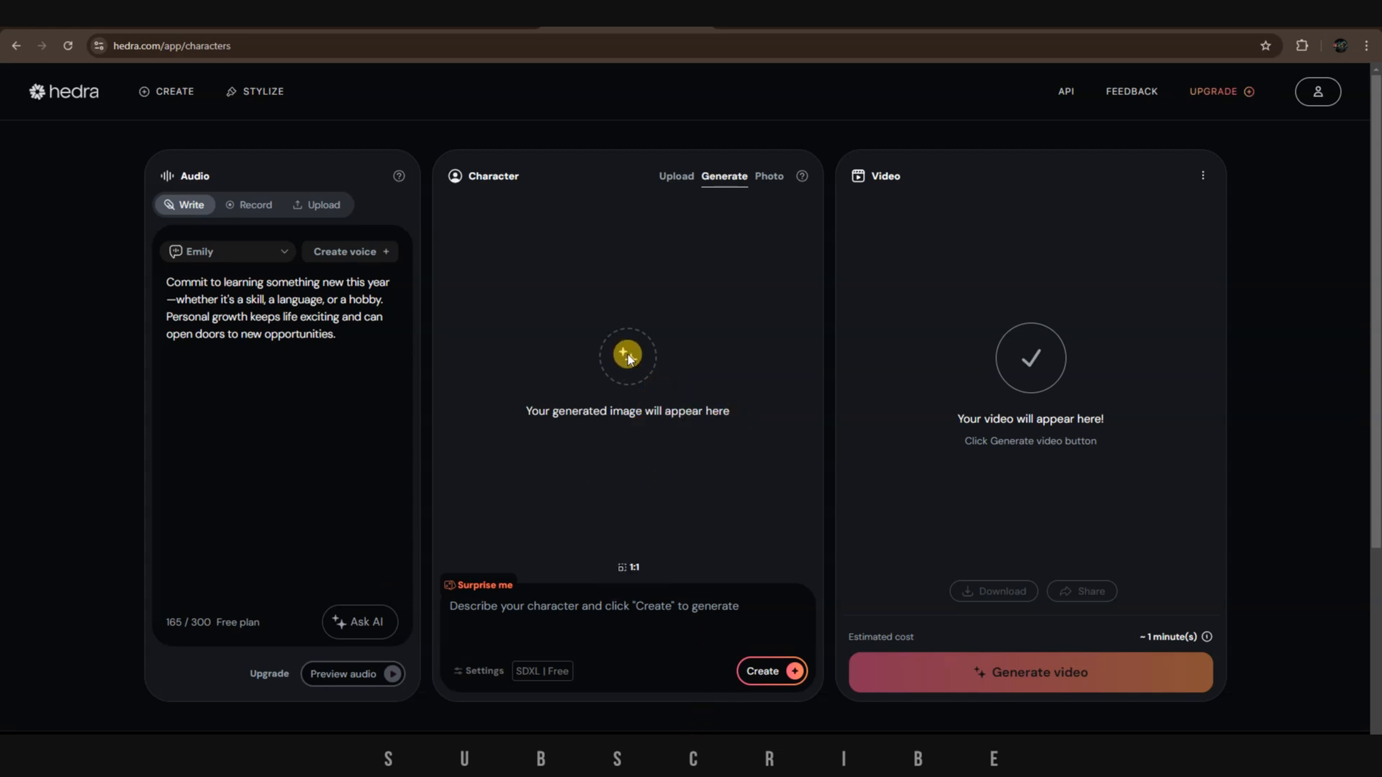
left_click(676, 176)
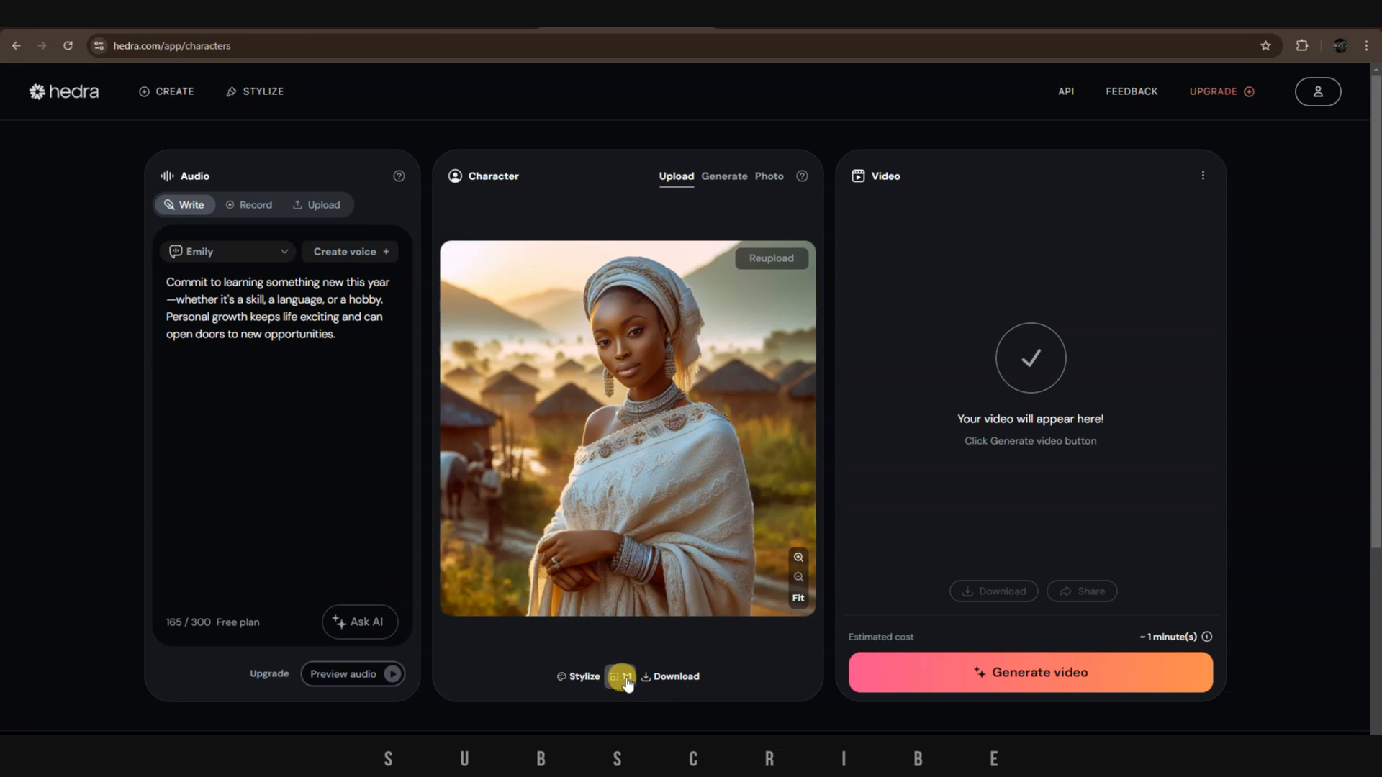
left_click(620, 677)
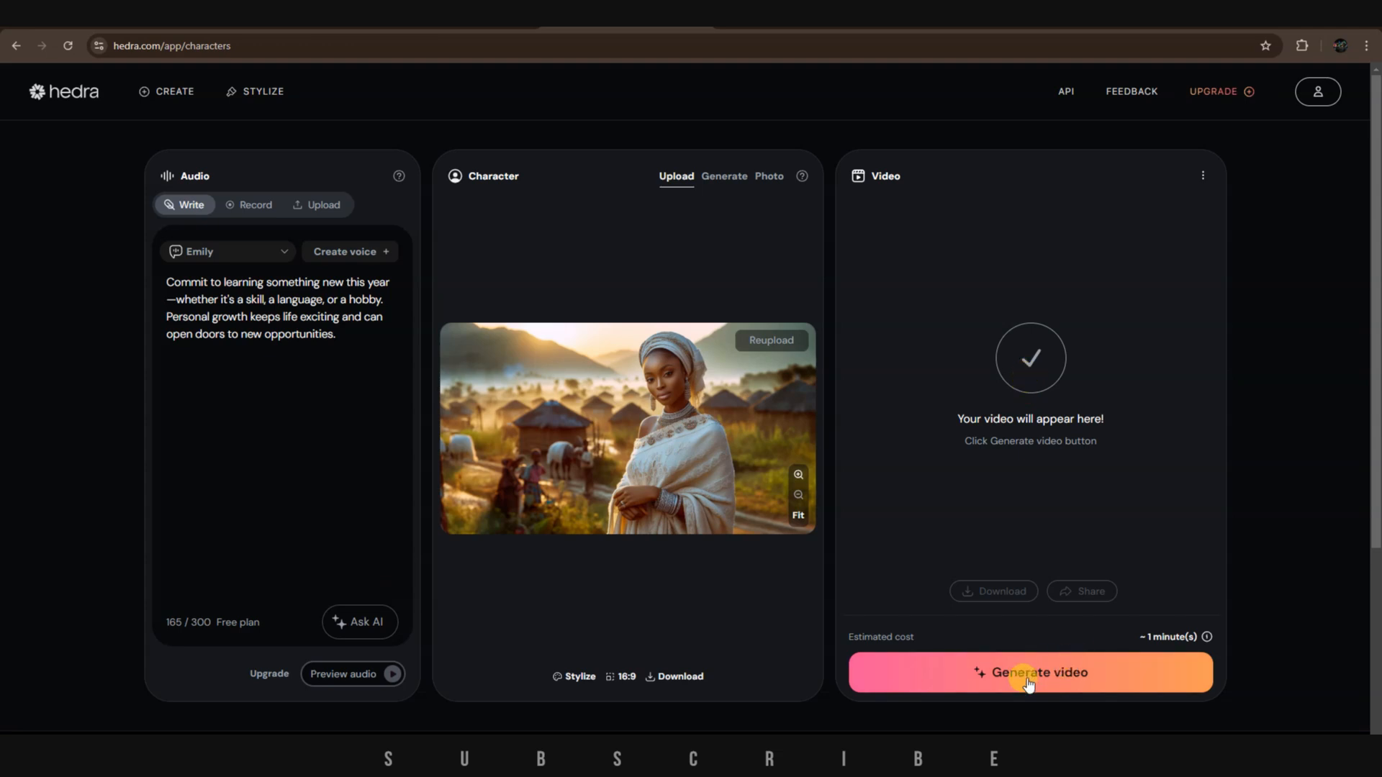
Generate the talking village-woman video and play back the result.
left_click(1029, 672)
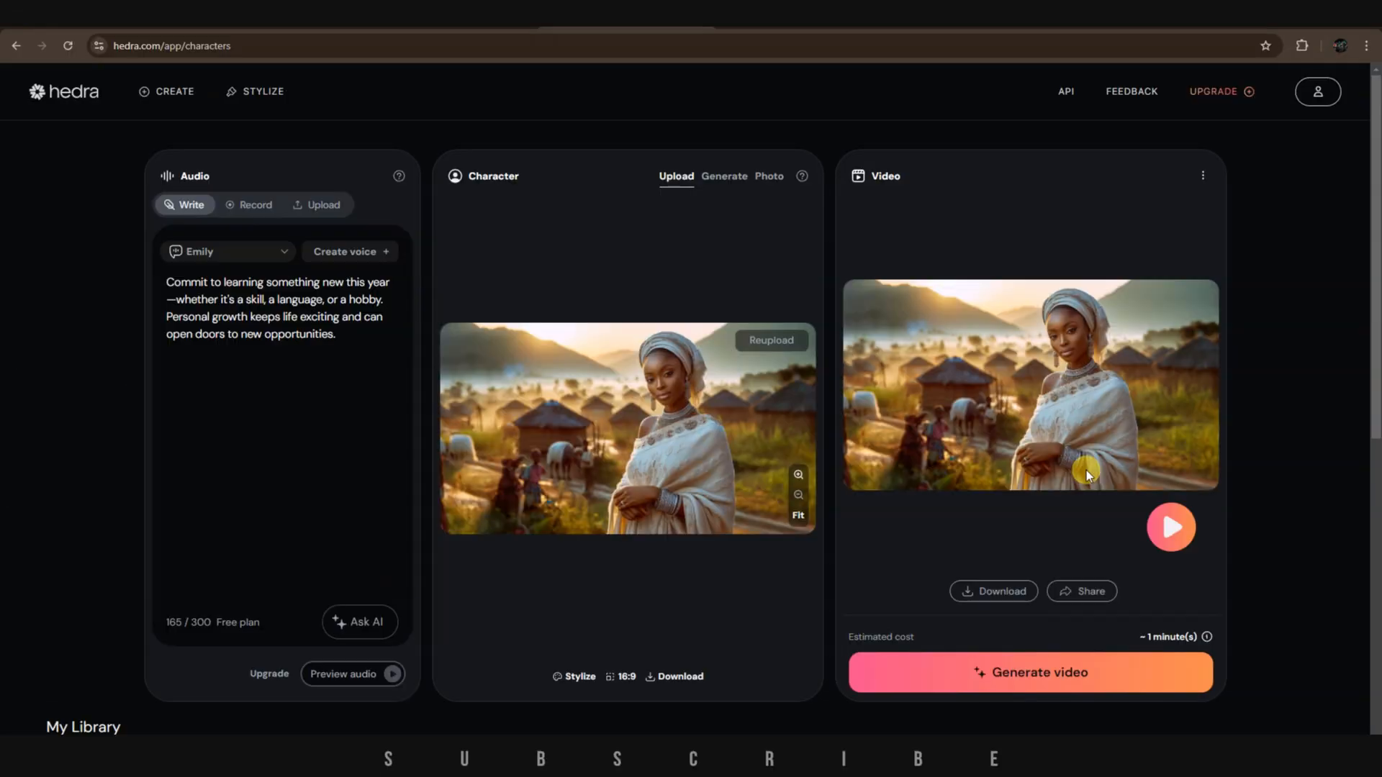
left_click(1170, 527)
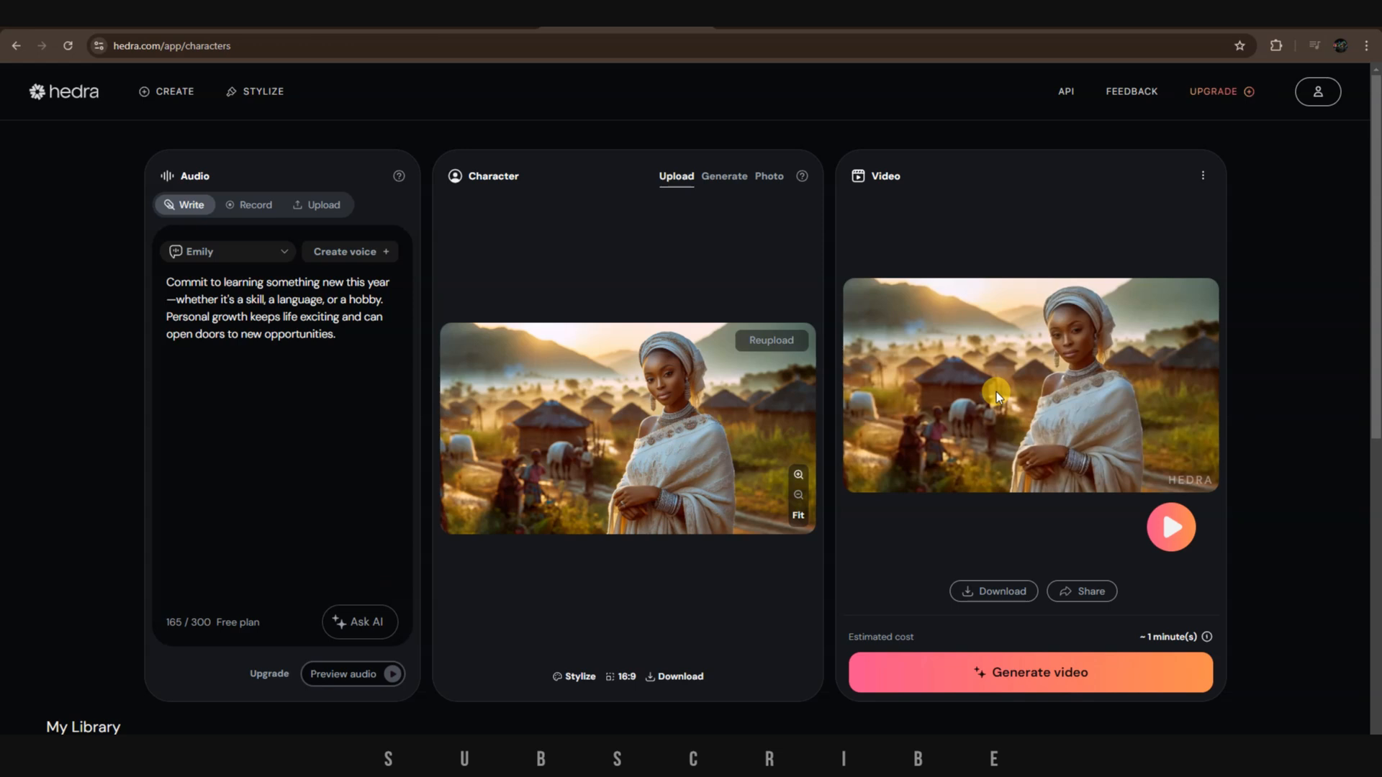
mouse_move(1004, 591)
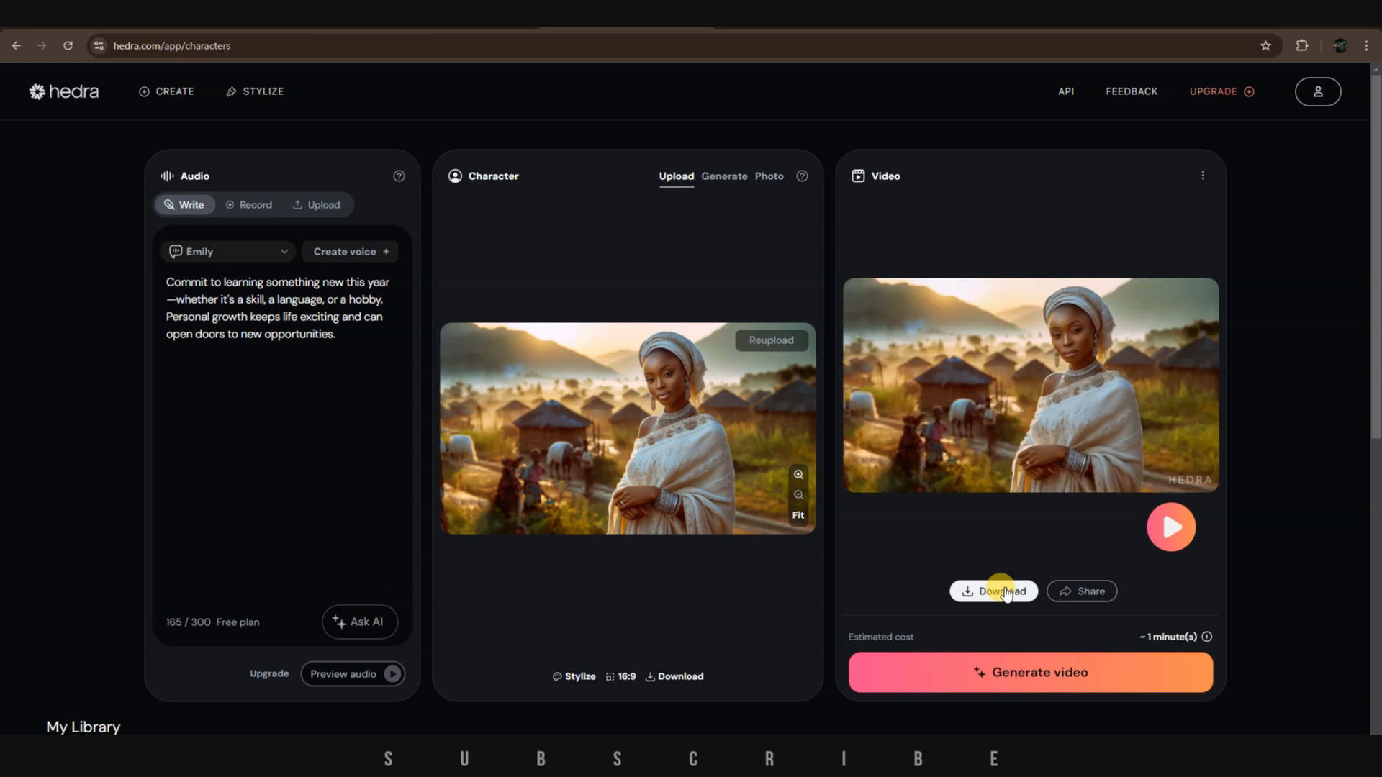
mouse_move(1024, 439)
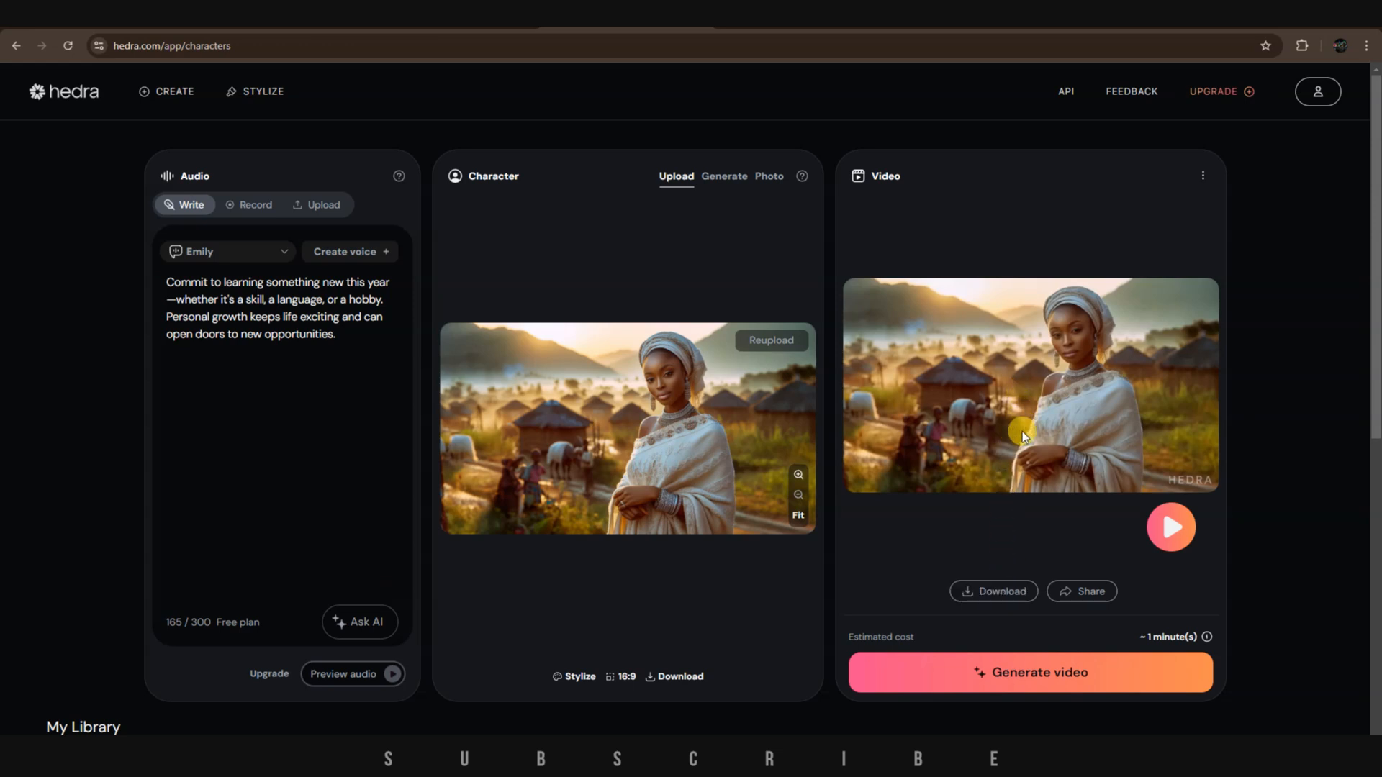
mouse_move(1028, 492)
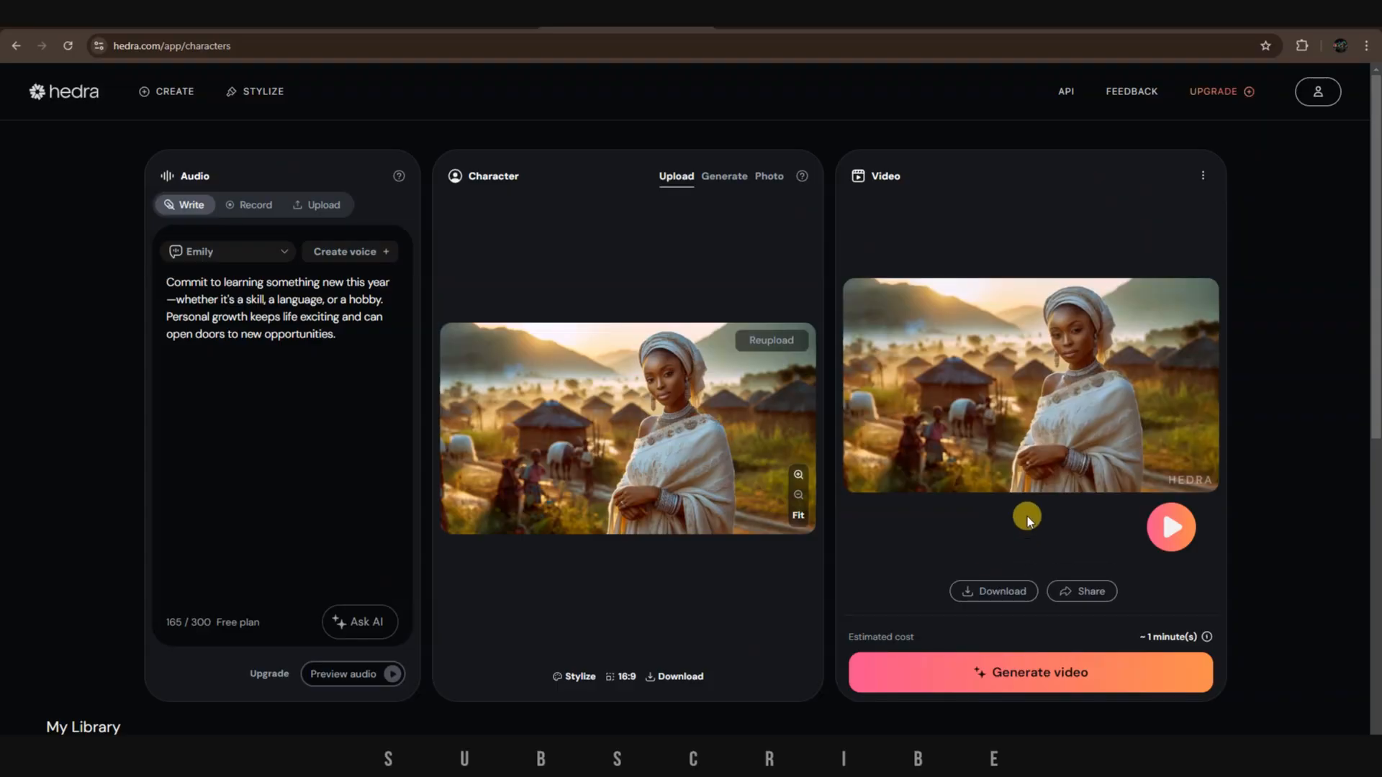
left_click(1171, 527)
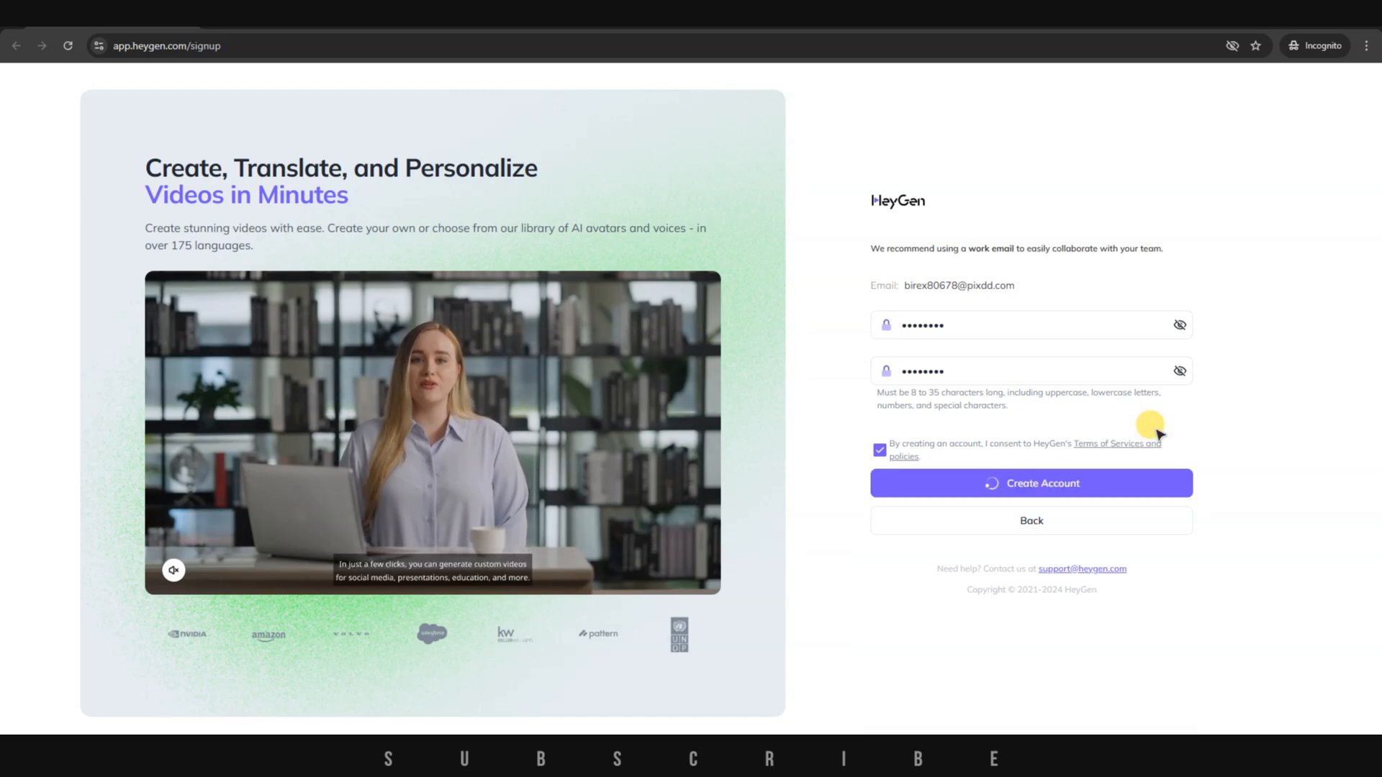
Create the HeyGen account, answer the usage survey, and land on the Home dashboard.
left_click(1031, 483)
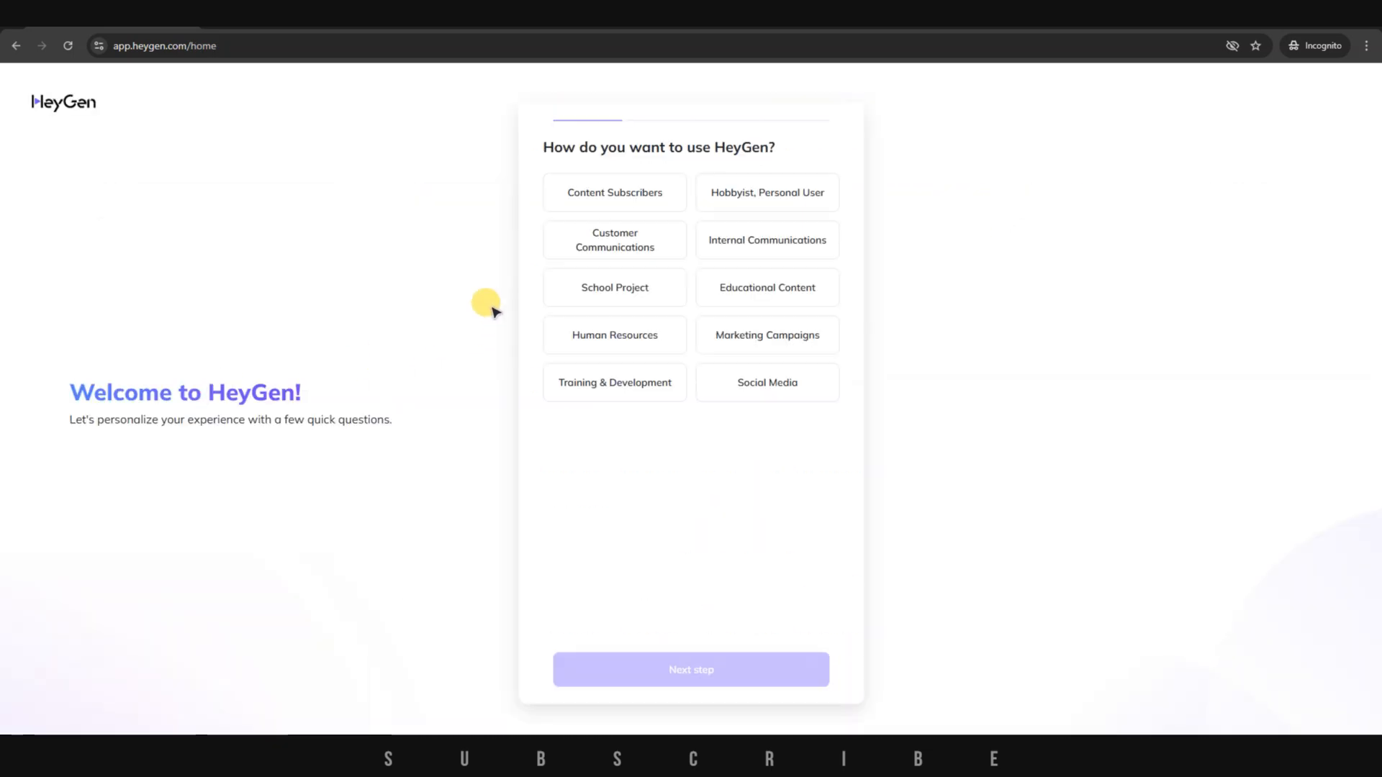
left_click(615, 193)
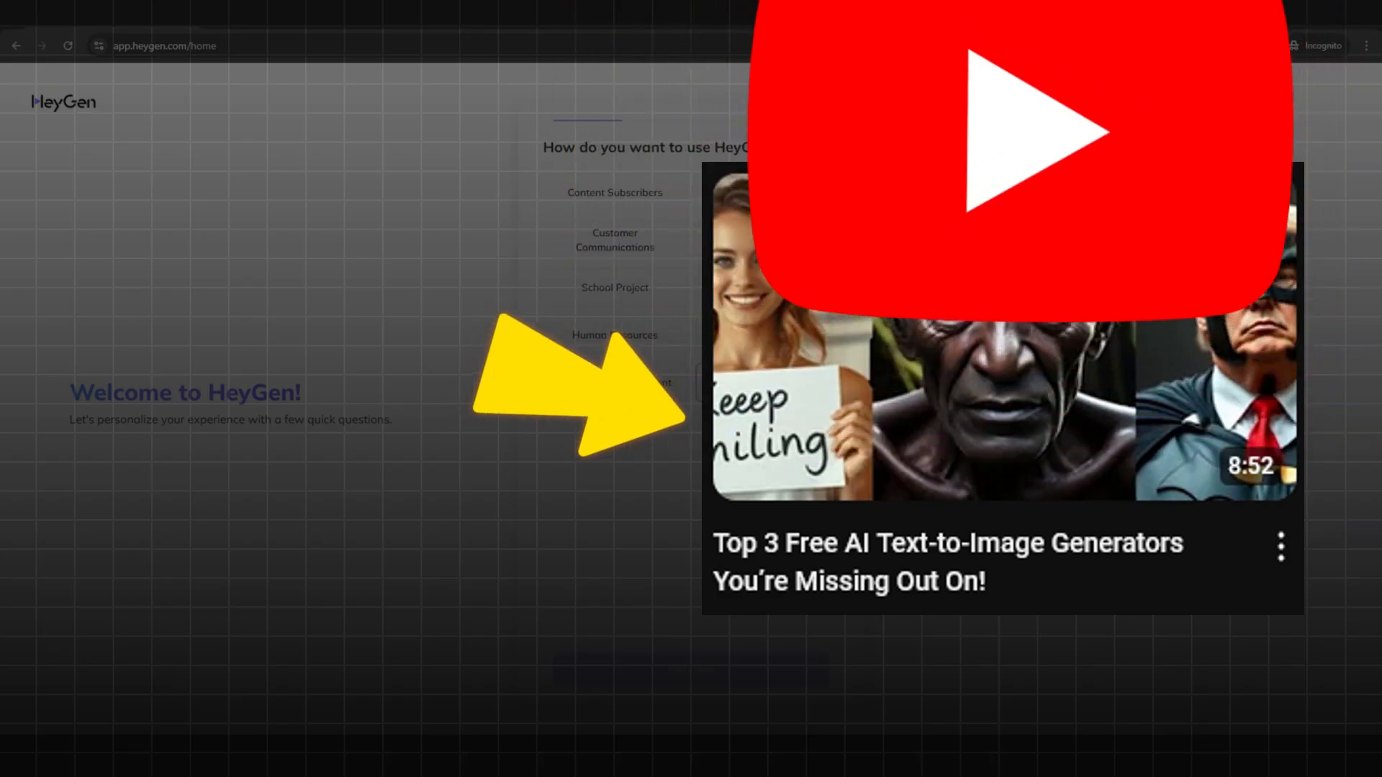
left_click(691, 287)
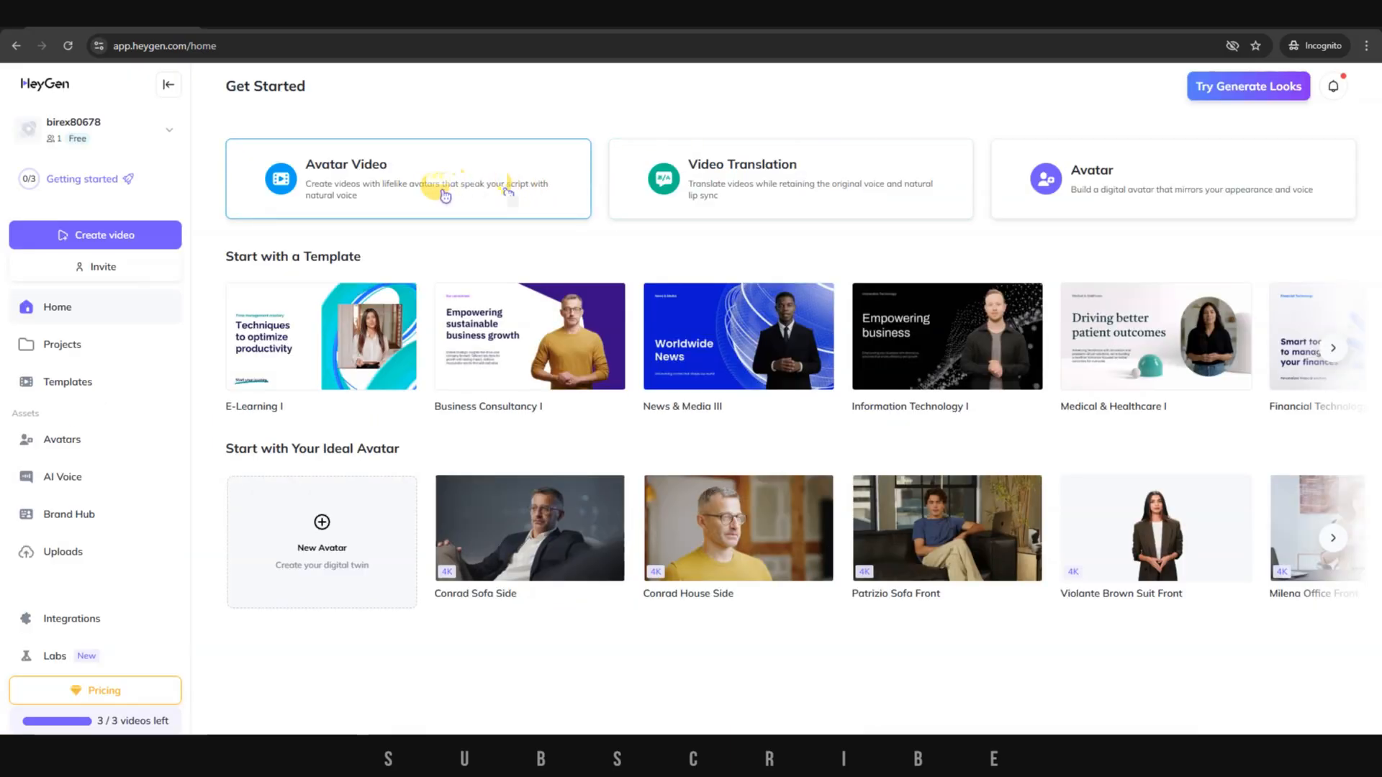
Start a blank avatar video from scratch and show the photo avatar collection.
left_click(441, 185)
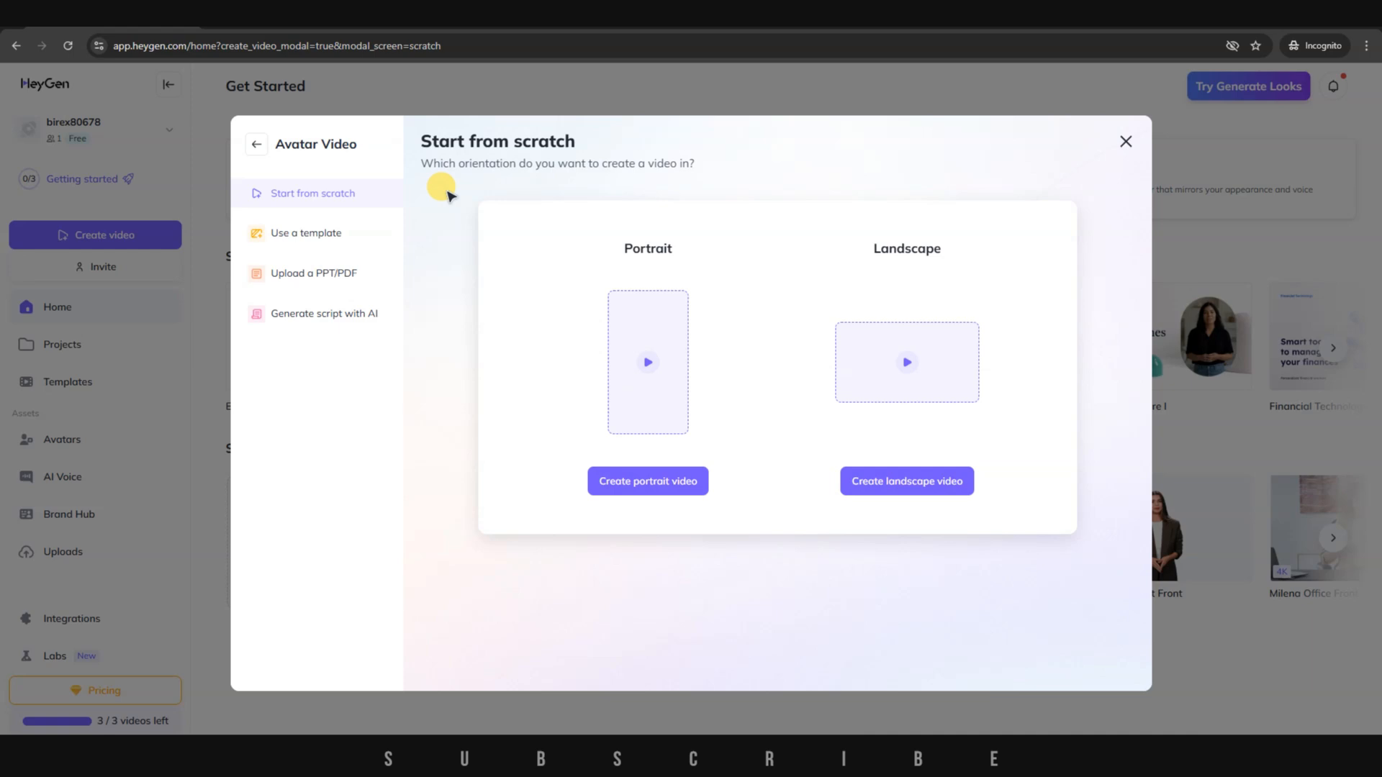
left_click(648, 481)
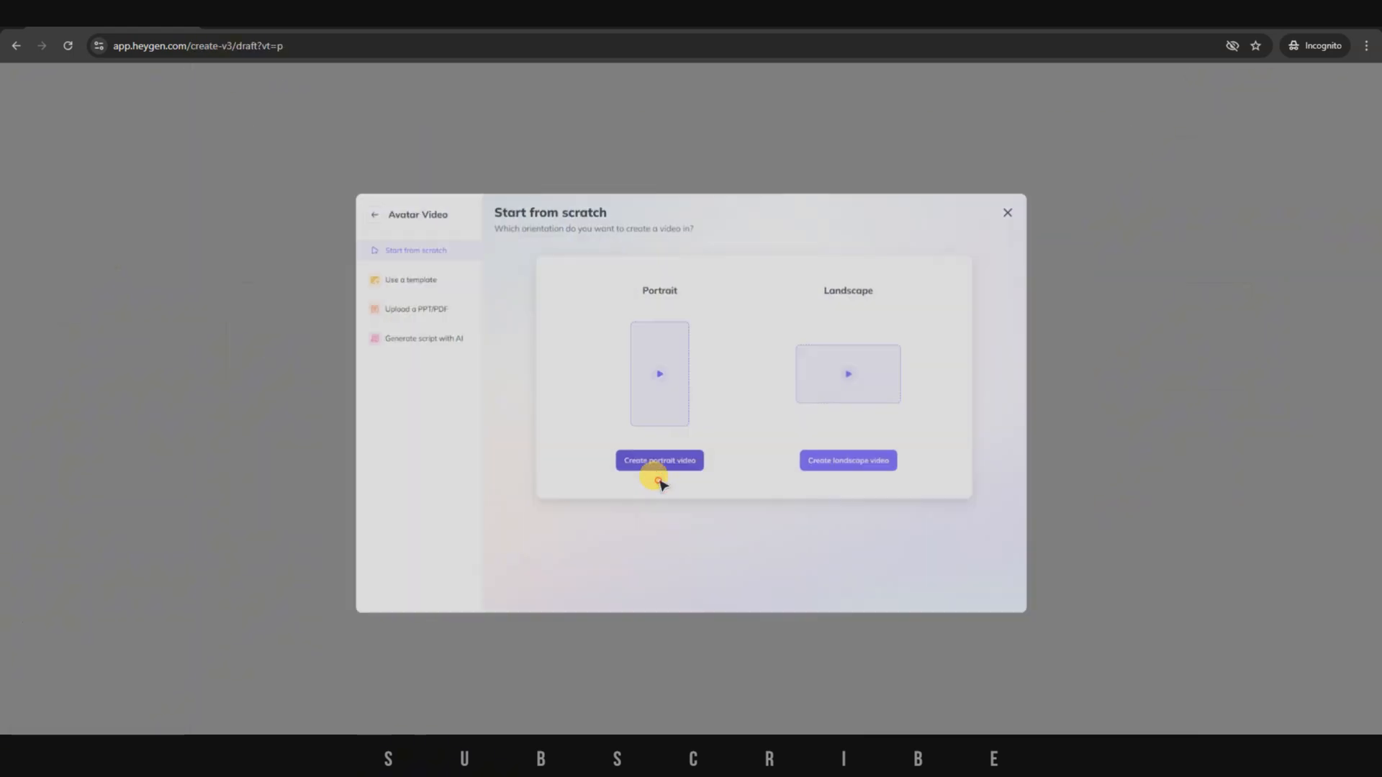
left_click(659, 461)
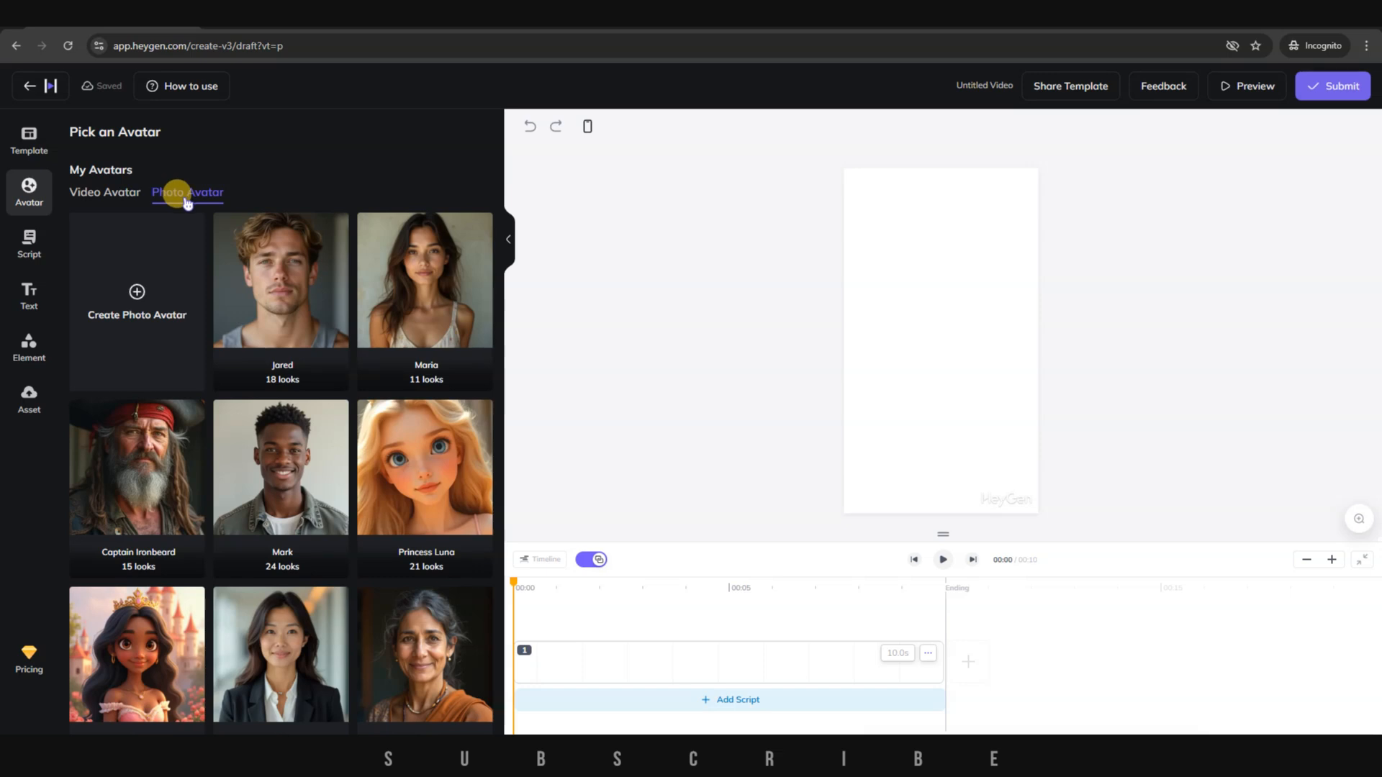
Browse the stock photo avatars, view Princess Luna's looks, and return to the full list.
left_click(281, 280)
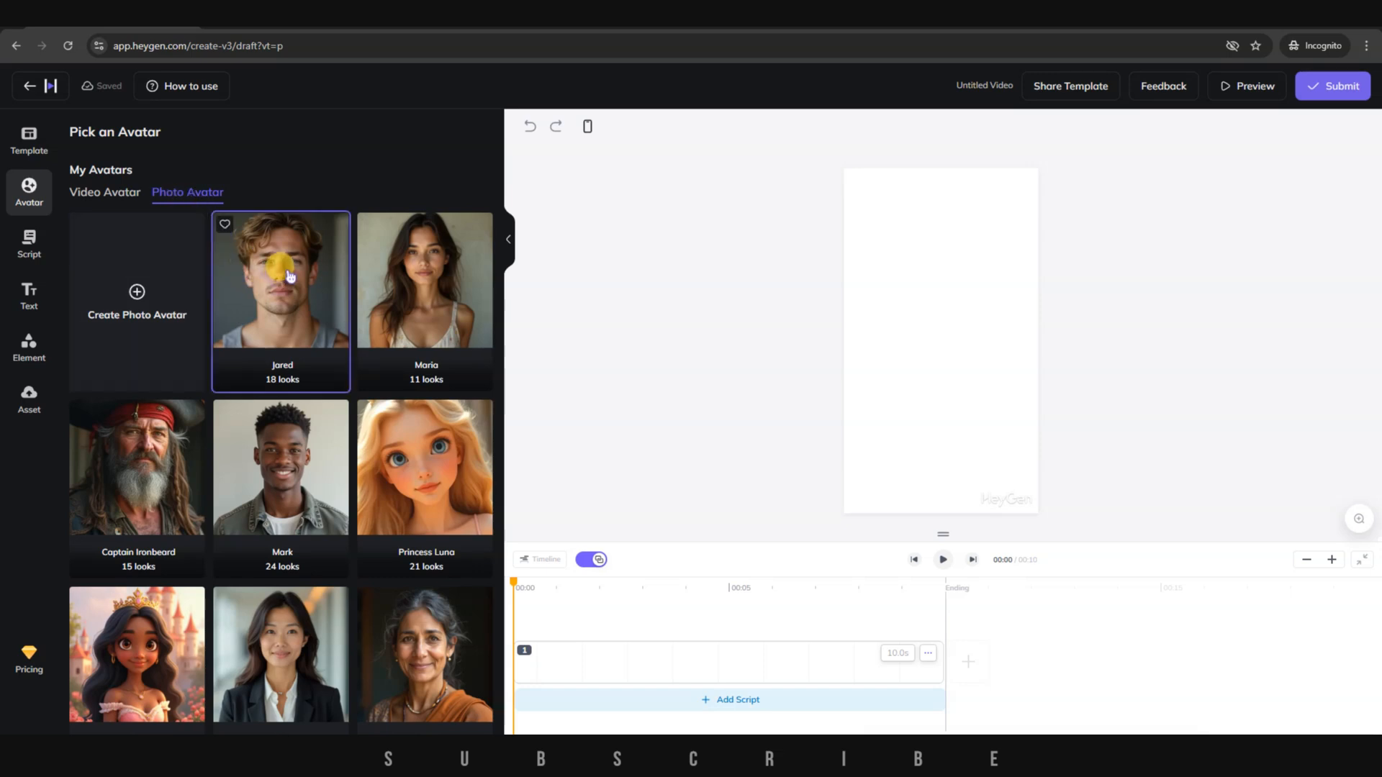
left_click(426, 291)
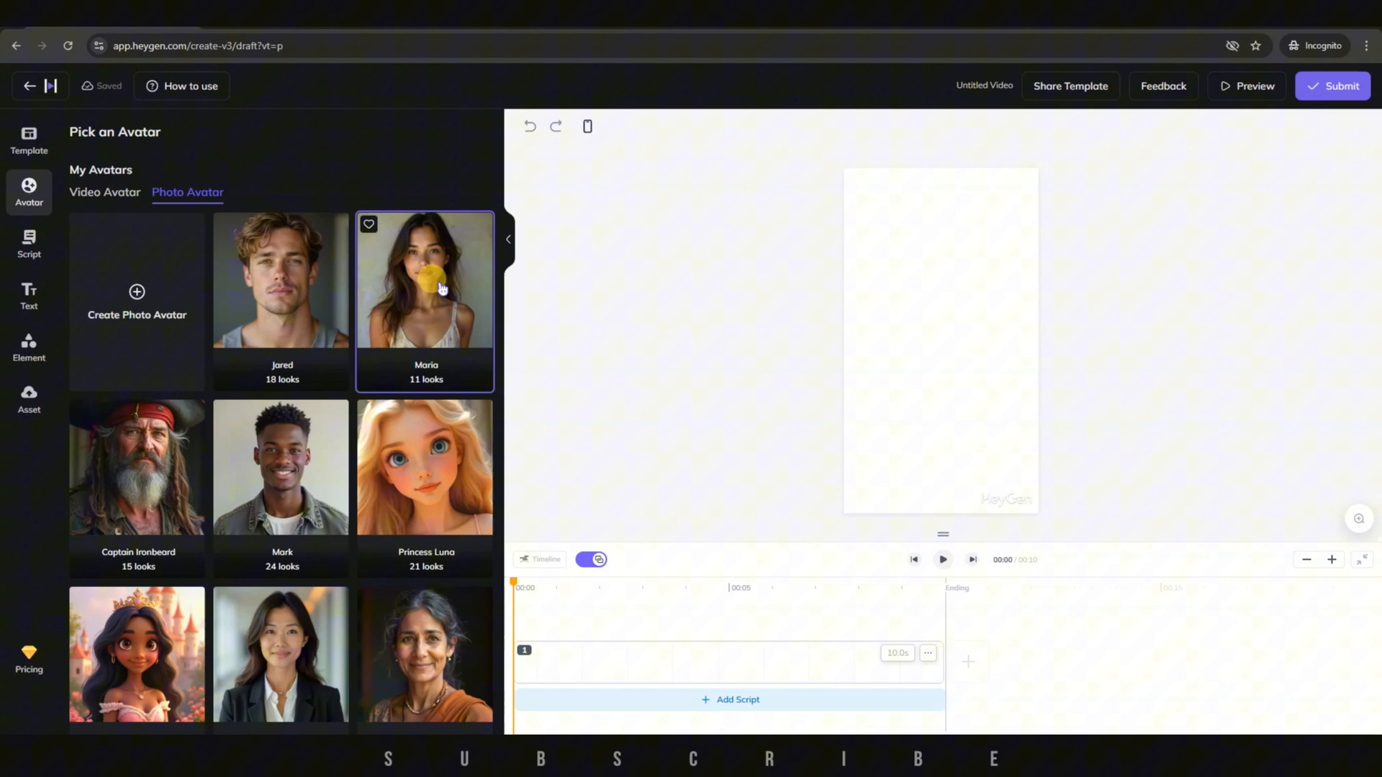
scroll("down", 3)
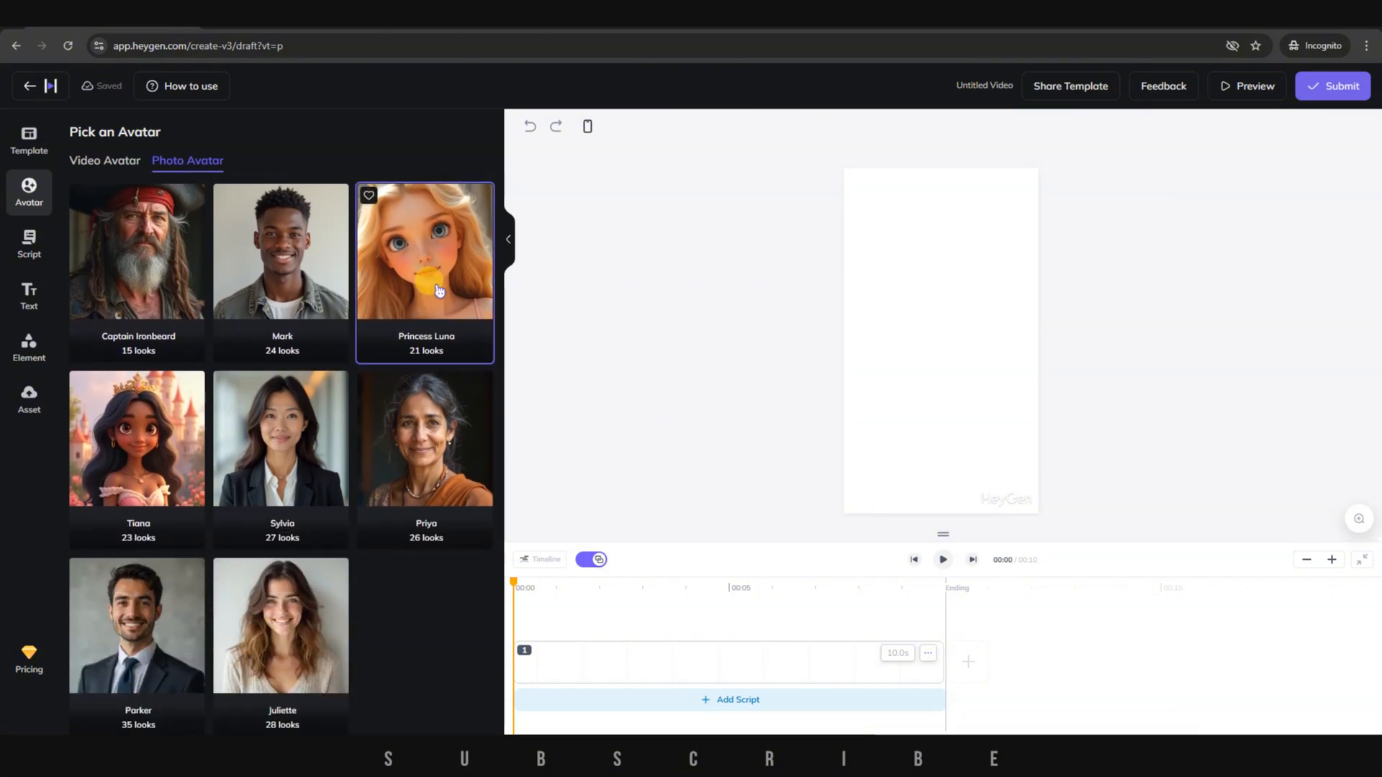
left_click(429, 277)
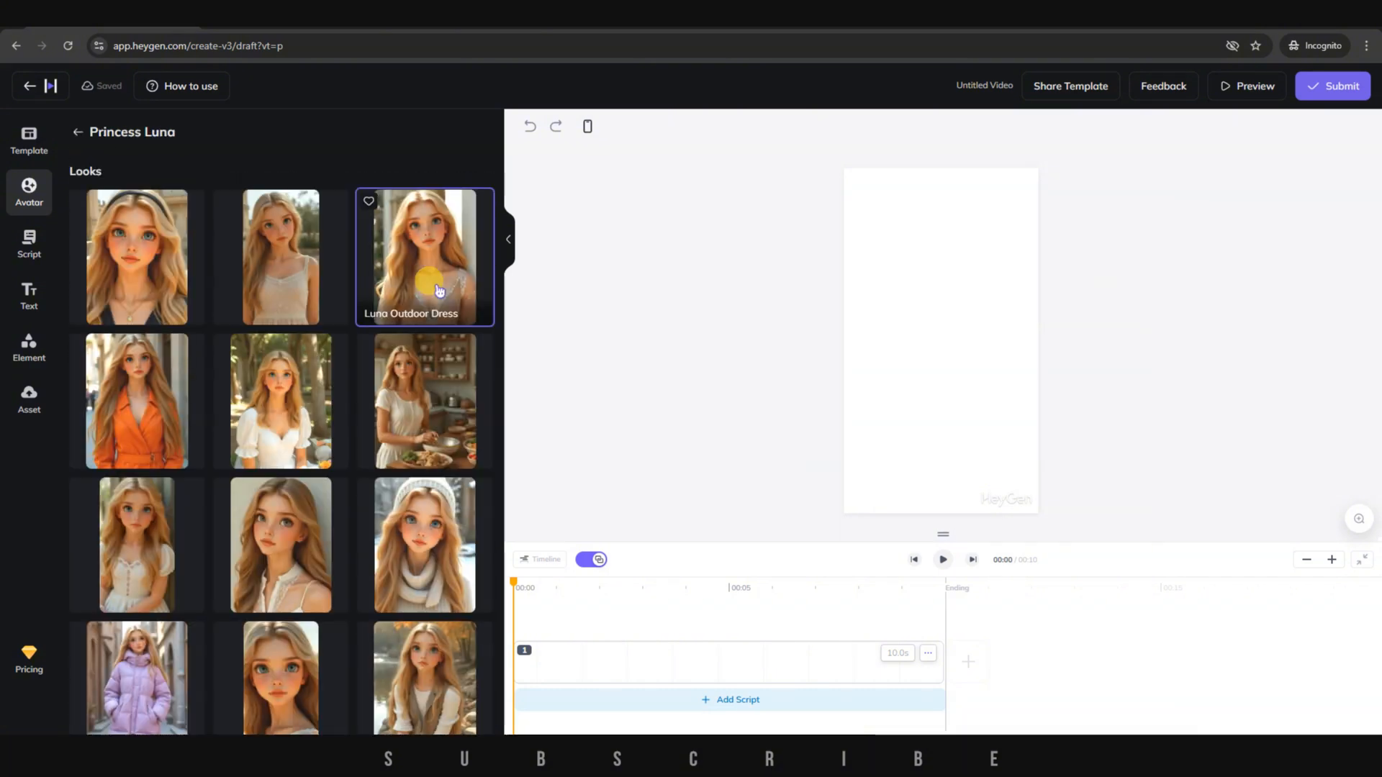
left_click(74, 131)
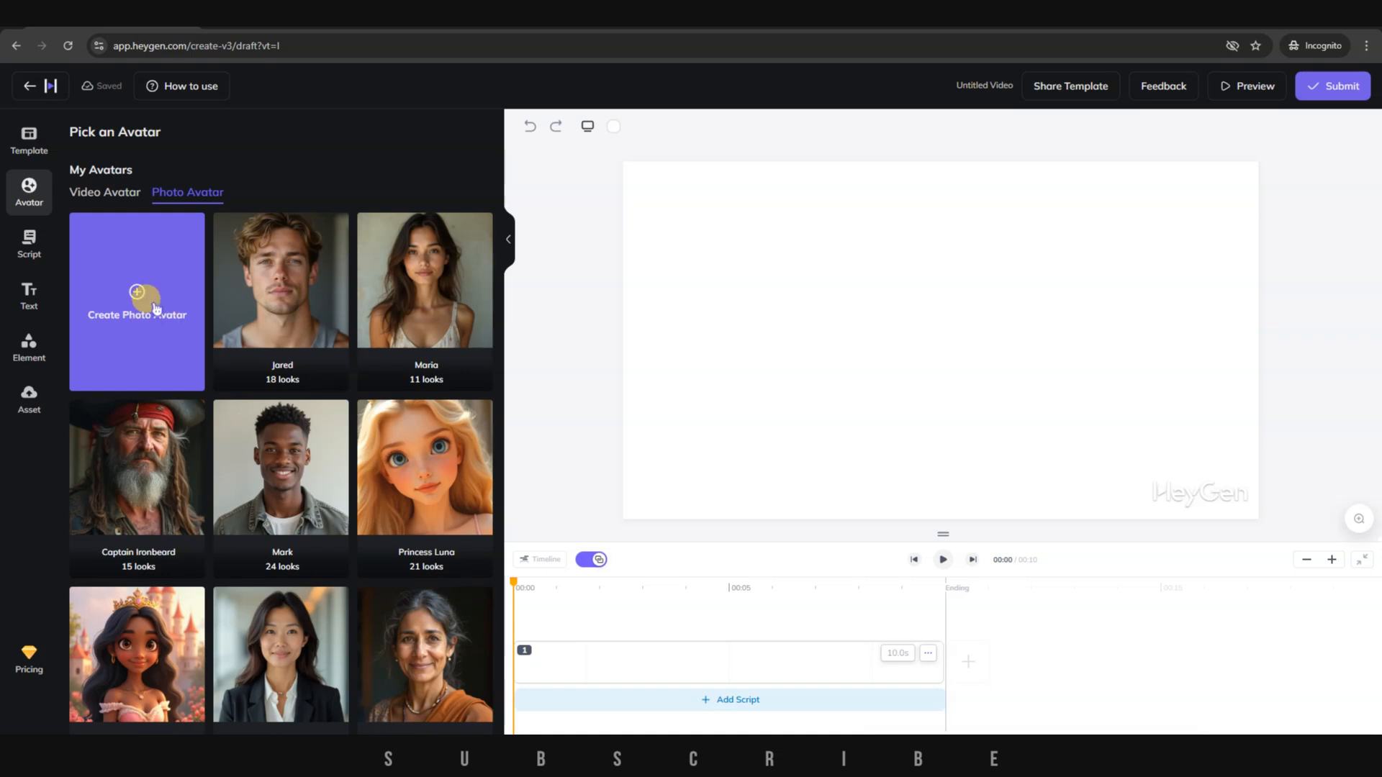
Build a custom photo avatar named Kate from the uploaded village-woman portrait and open her looks.
left_click(136, 303)
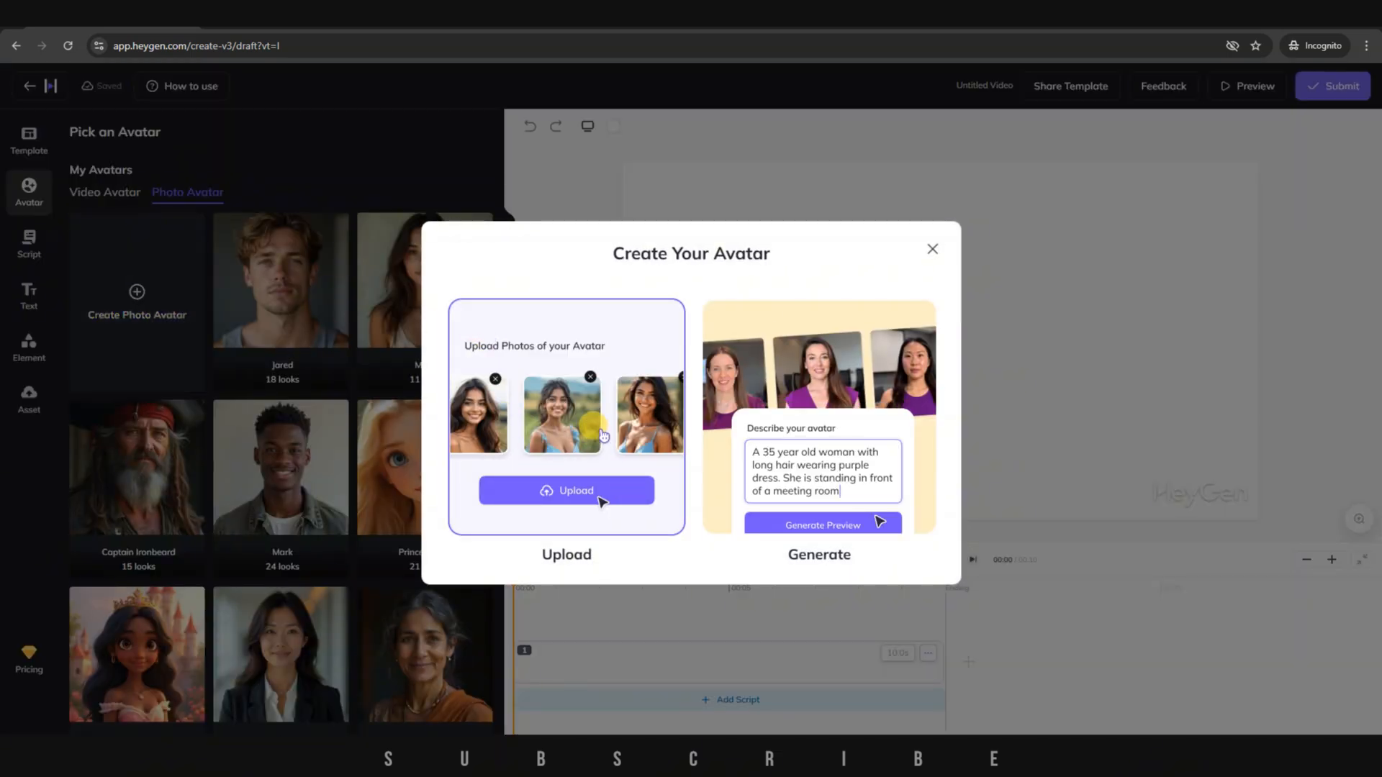
left_click(567, 490)
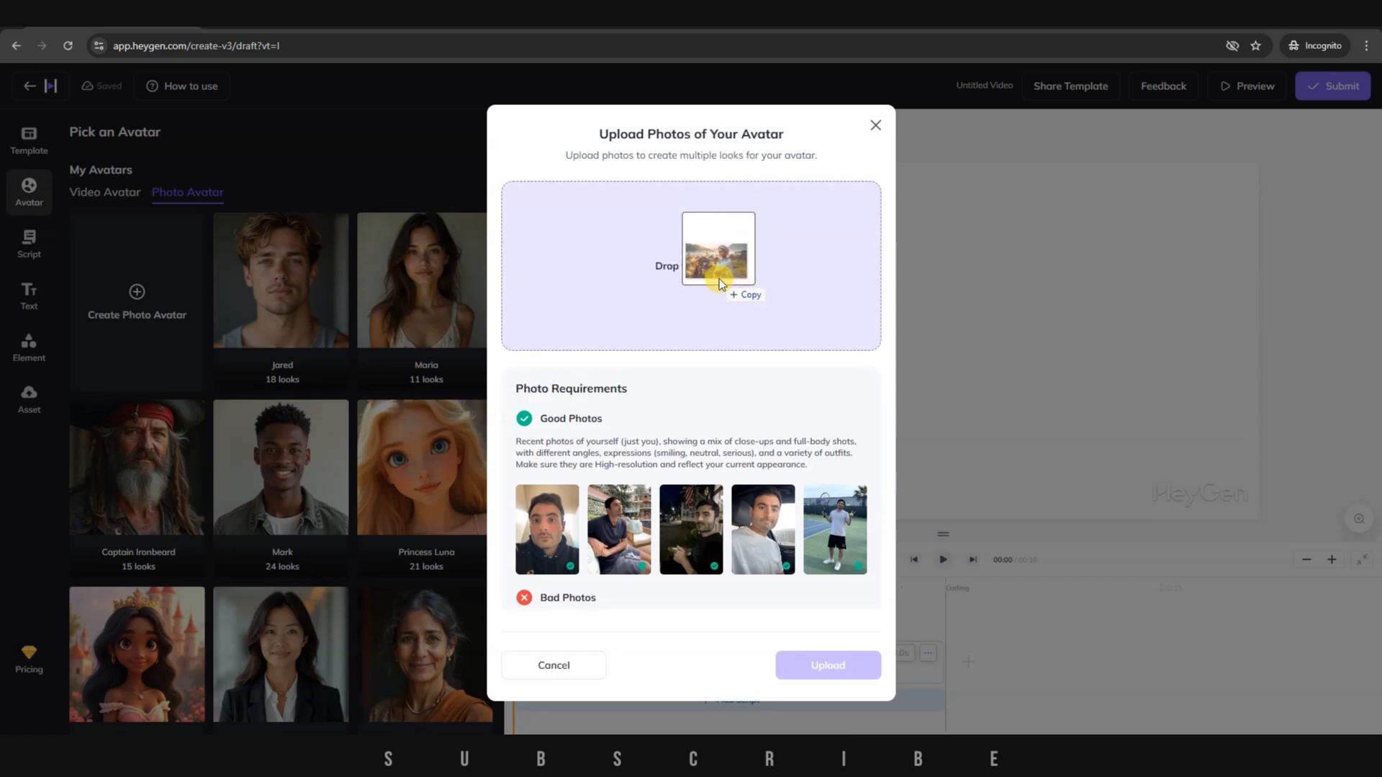
left_click(828, 665)
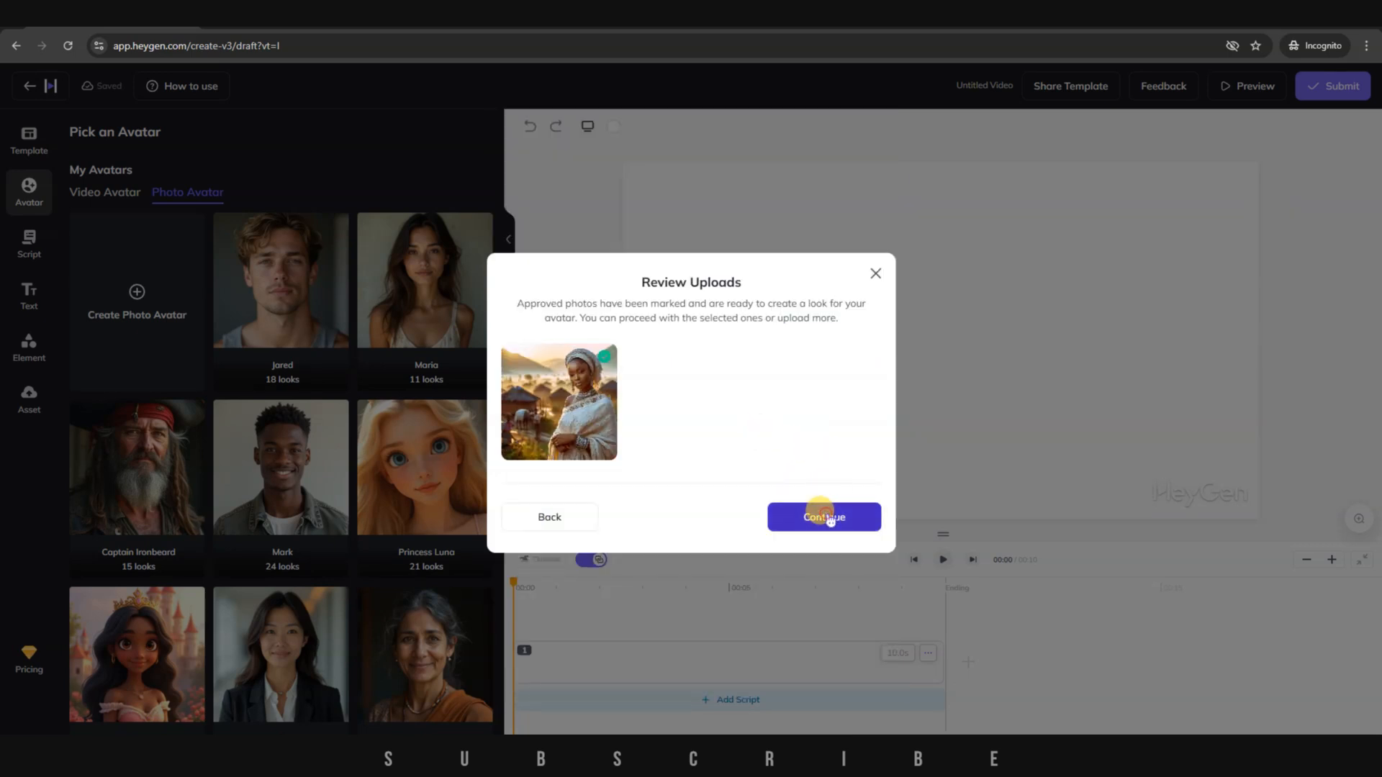
left_click(824, 517)
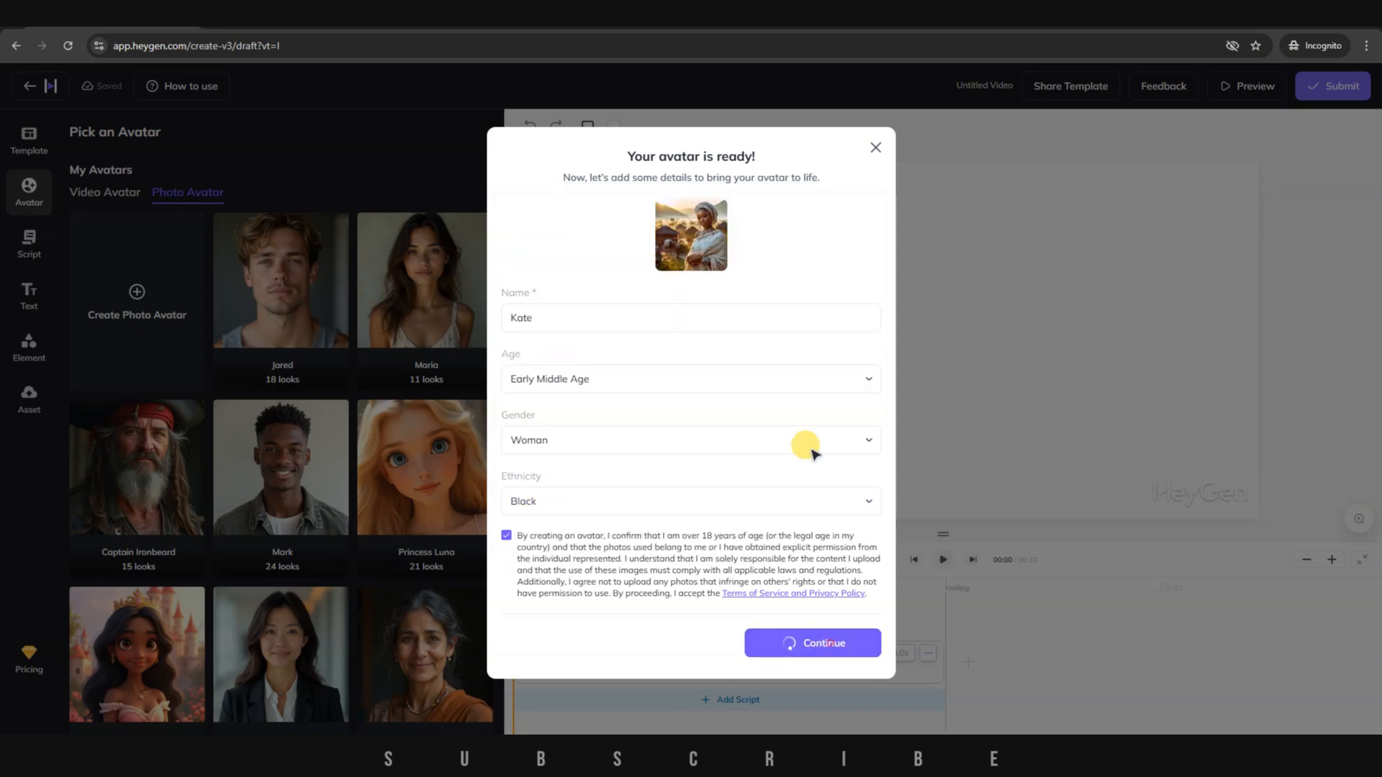
left_click(813, 643)
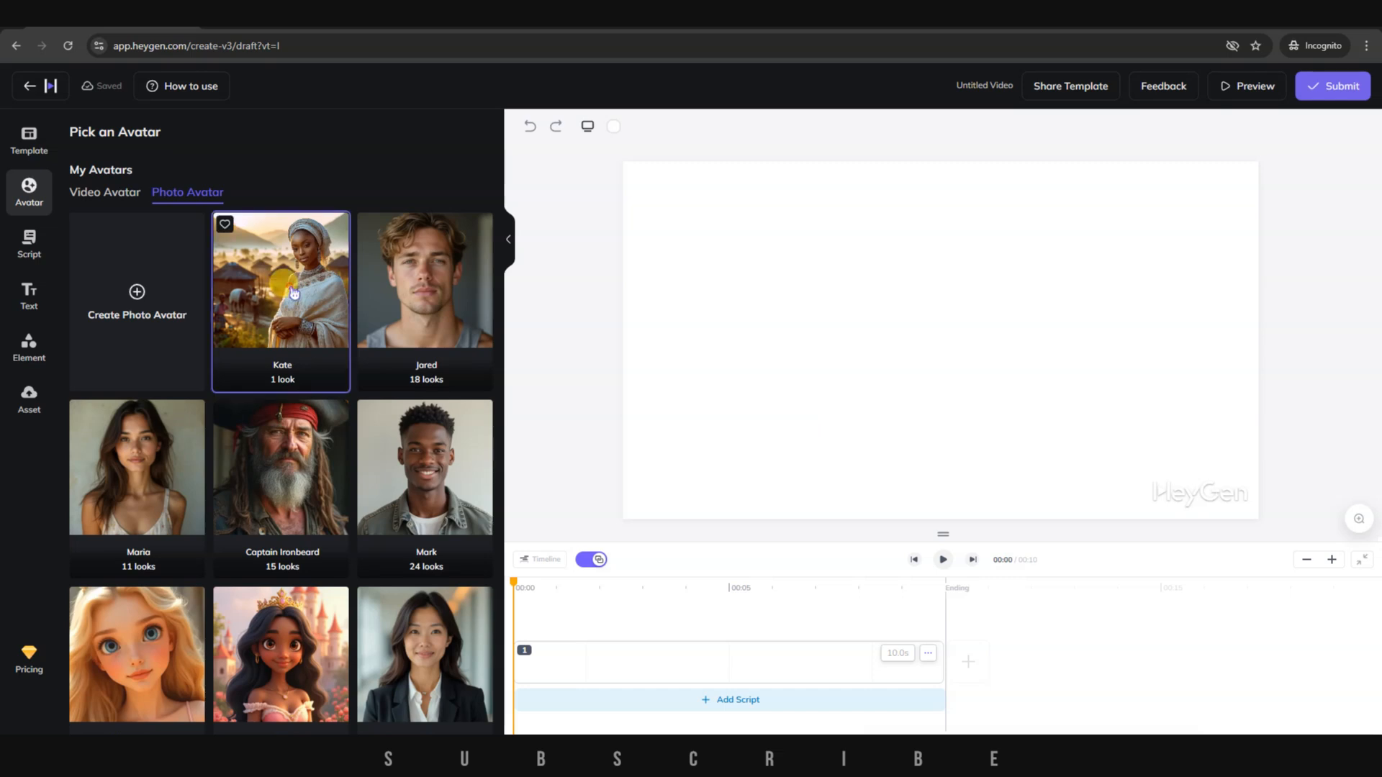
left_click(281, 290)
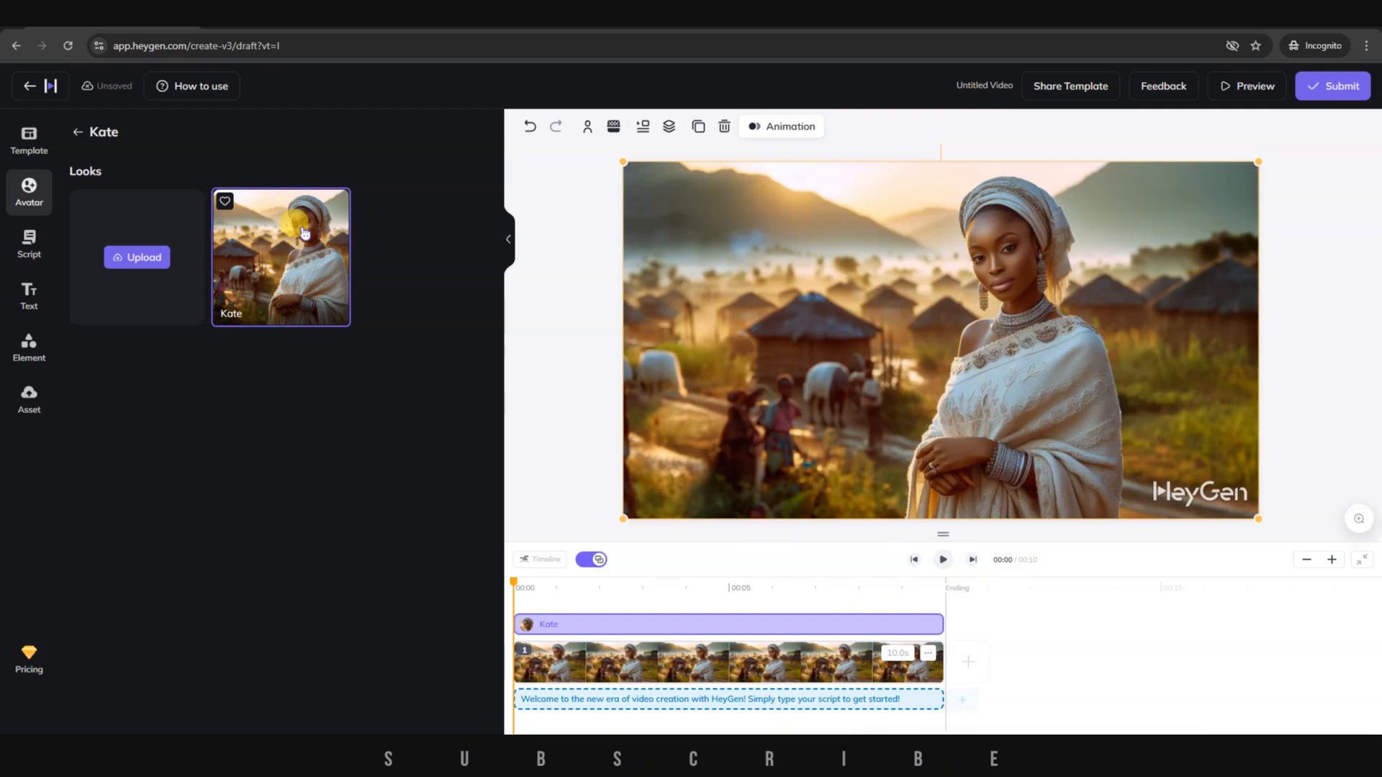
Preview the scene with Kate's default welcome script, then bring up the script for editing.
left_click(942, 559)
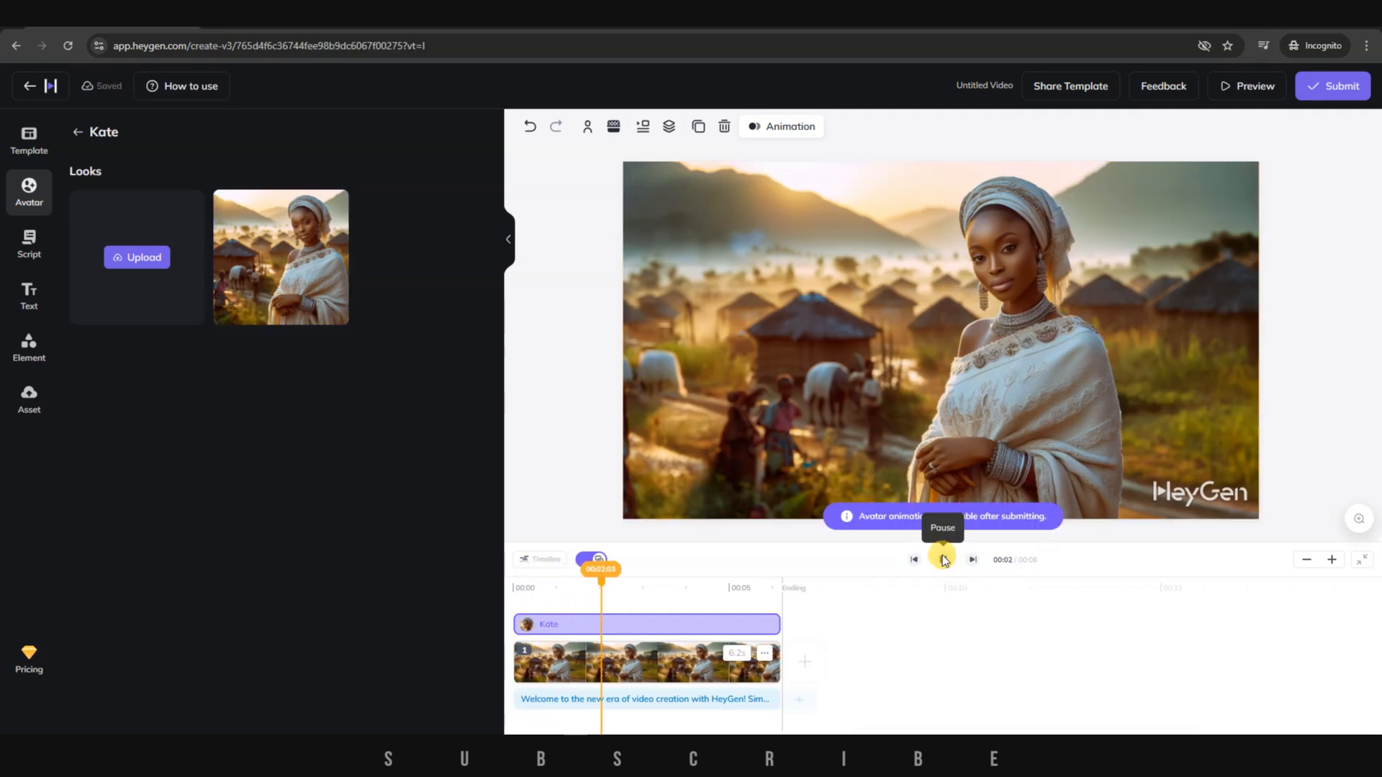
left_click(943, 559)
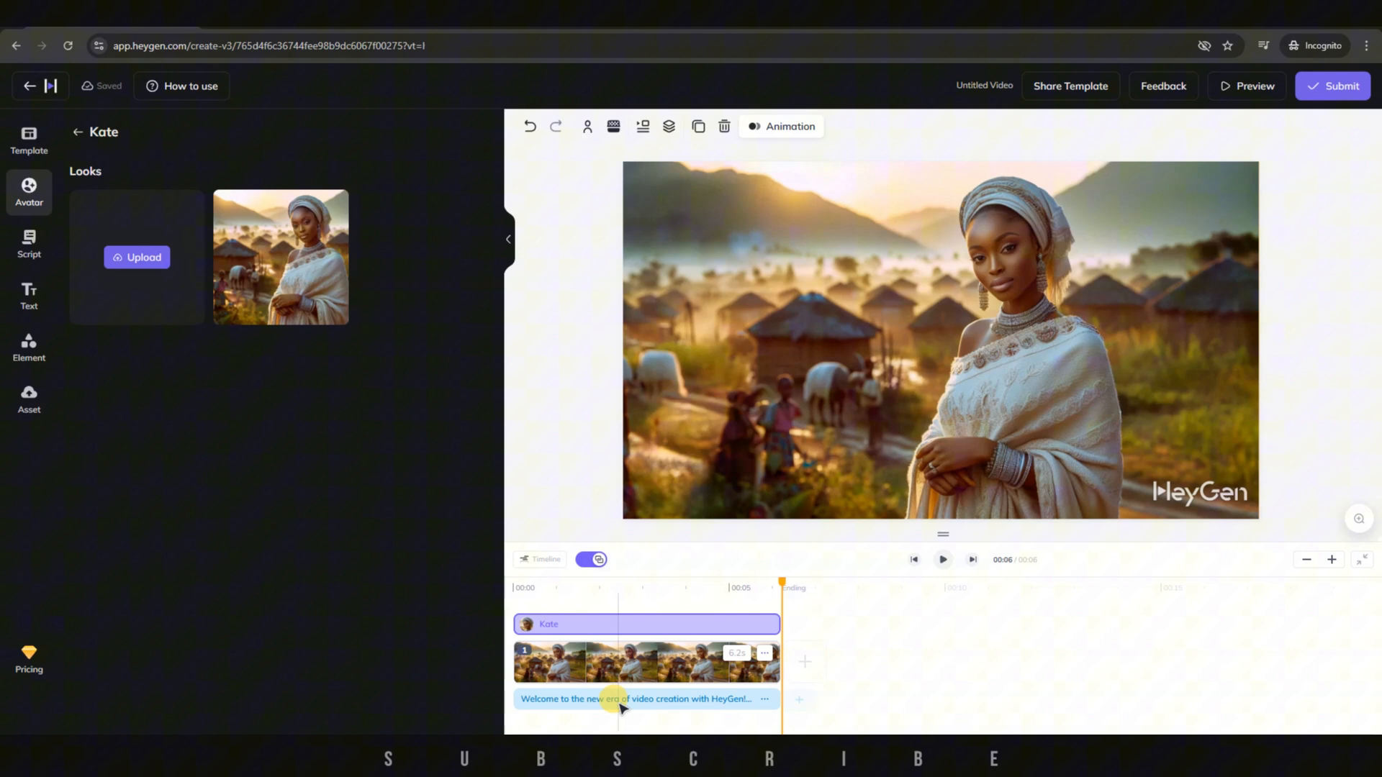
left_click(29, 243)
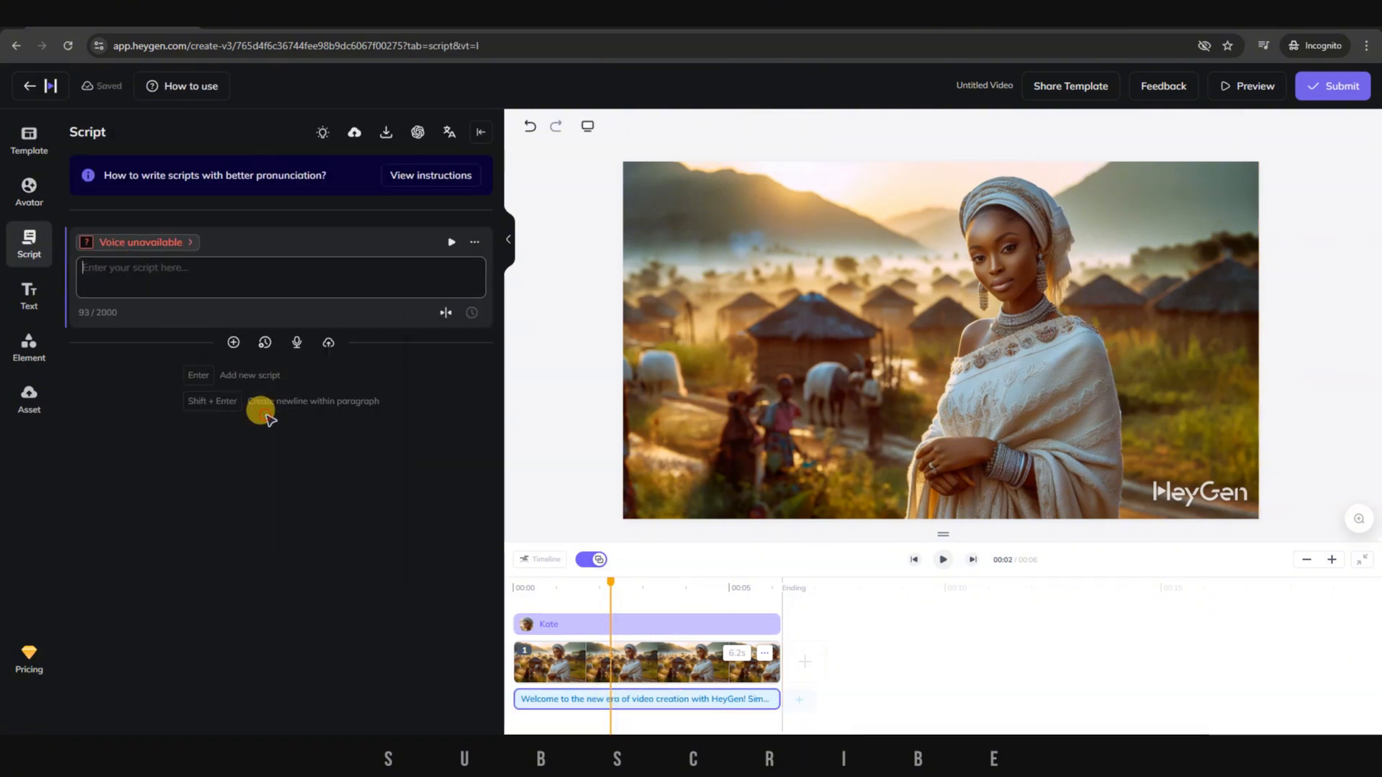
Voice the advice script with Sonia - Warm, preview it, and proceed to video submission.
left_click(137, 242)
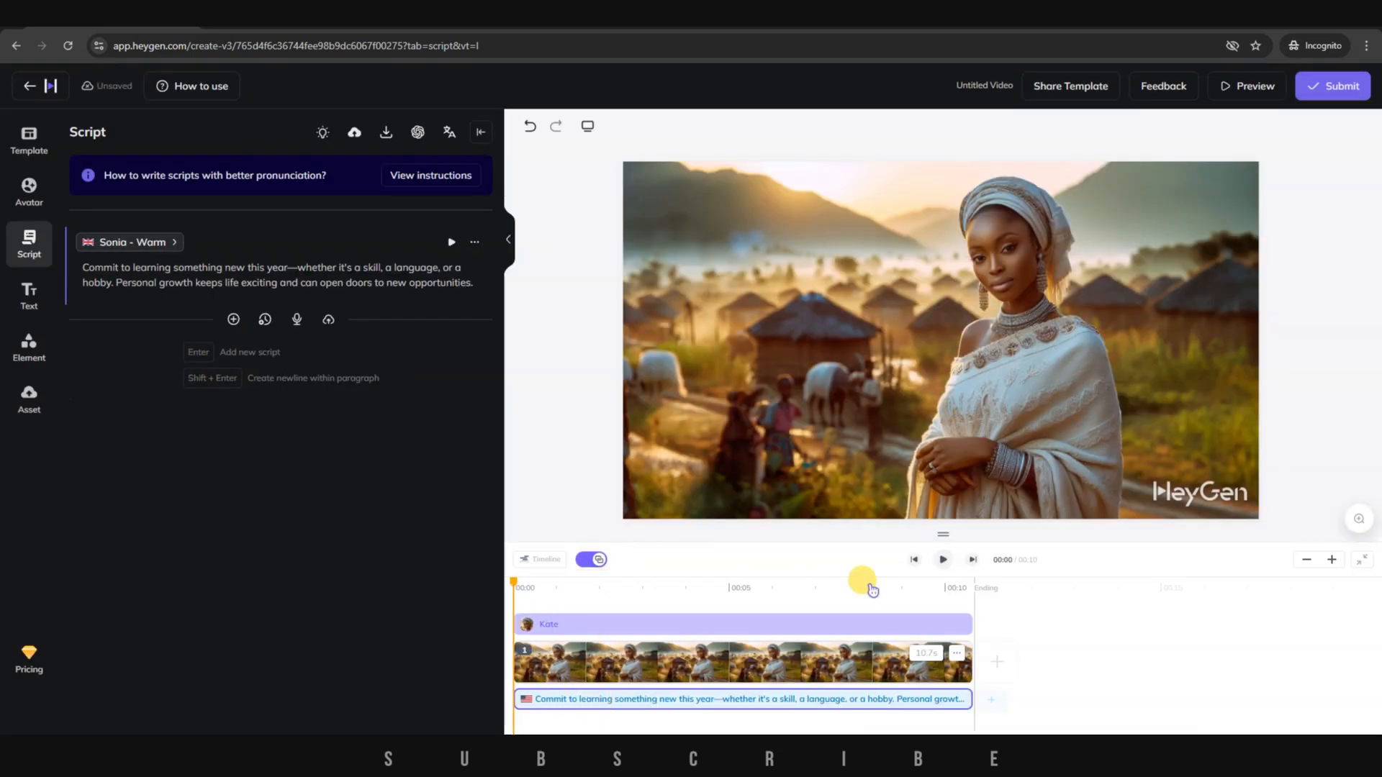
left_click(943, 559)
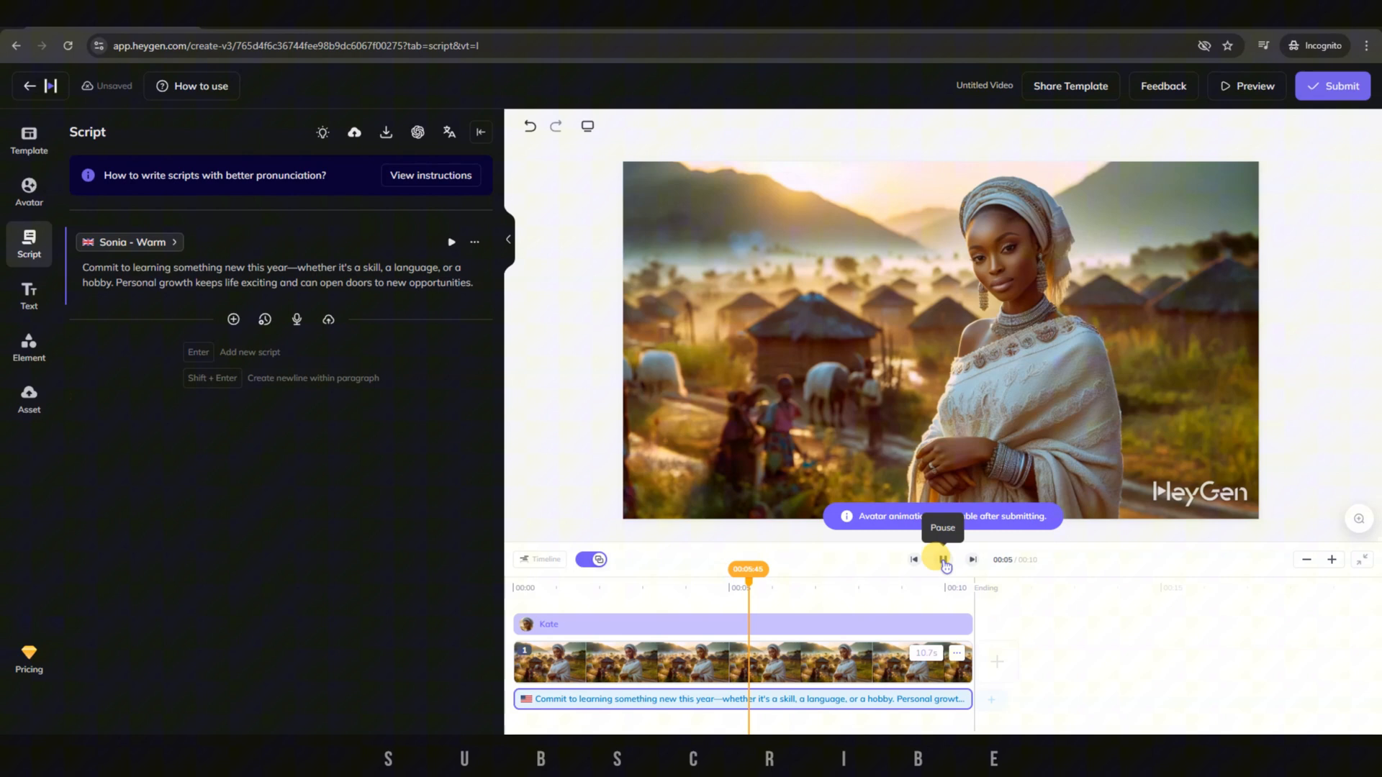
left_click(943, 560)
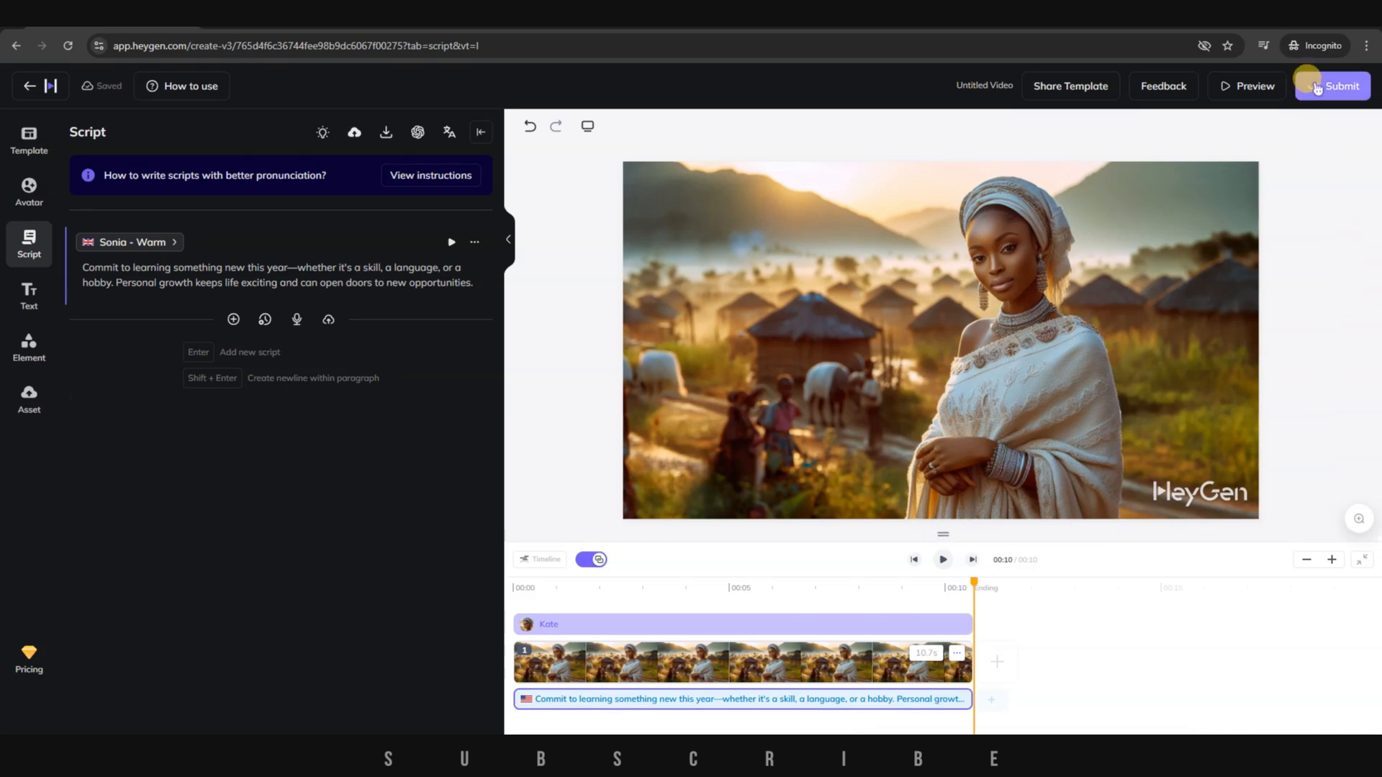
mouse_move(1246, 85)
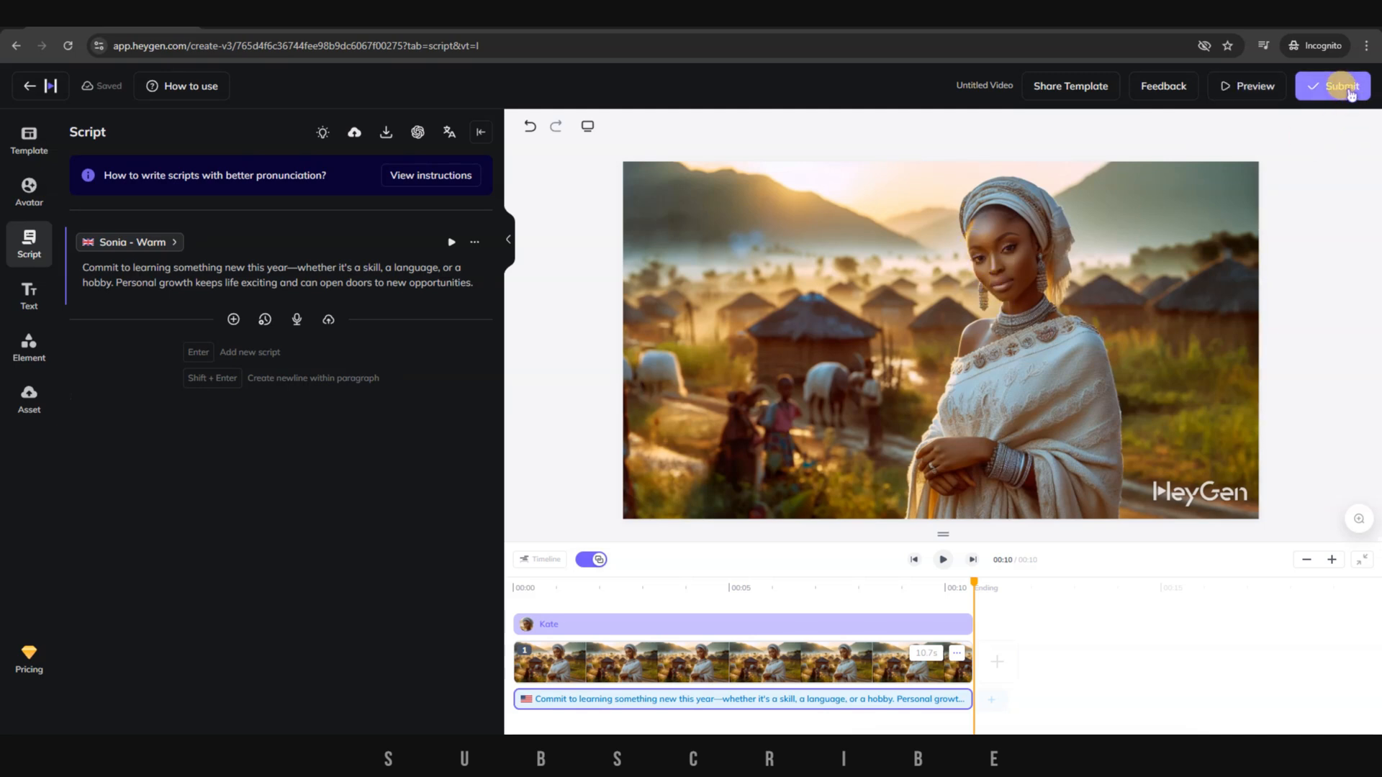
left_click(1341, 86)
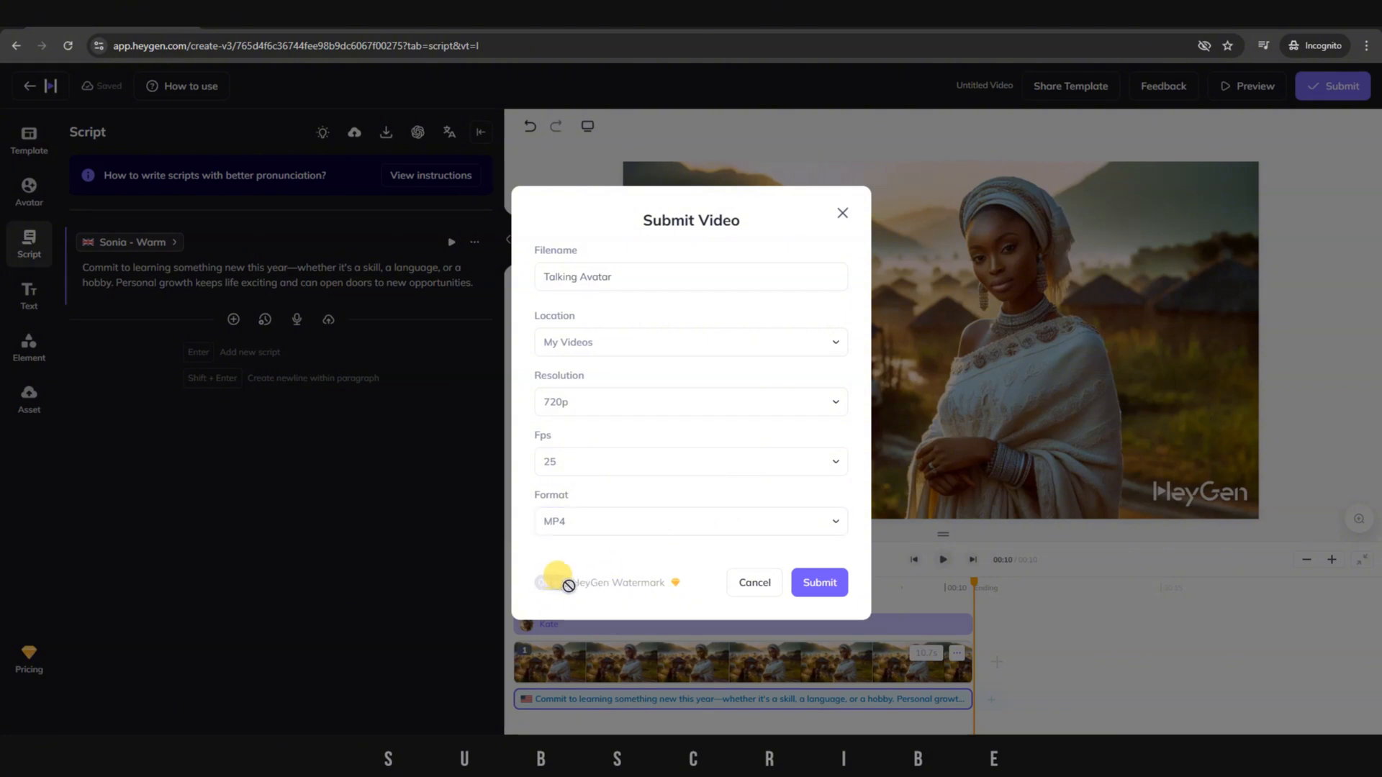
Submit the video for rendering as 'Talking Avatar' in 720p MP4.
left_click(546, 583)
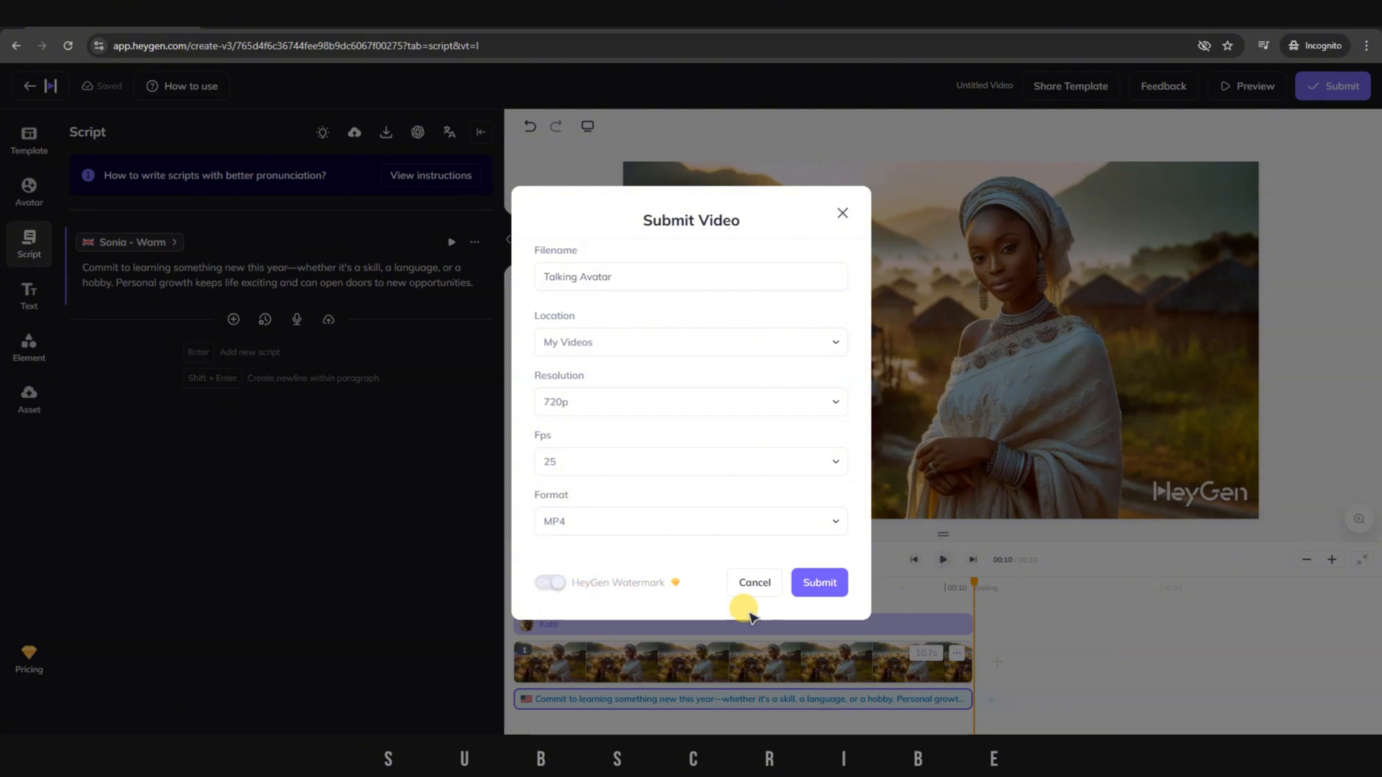
left_click(819, 582)
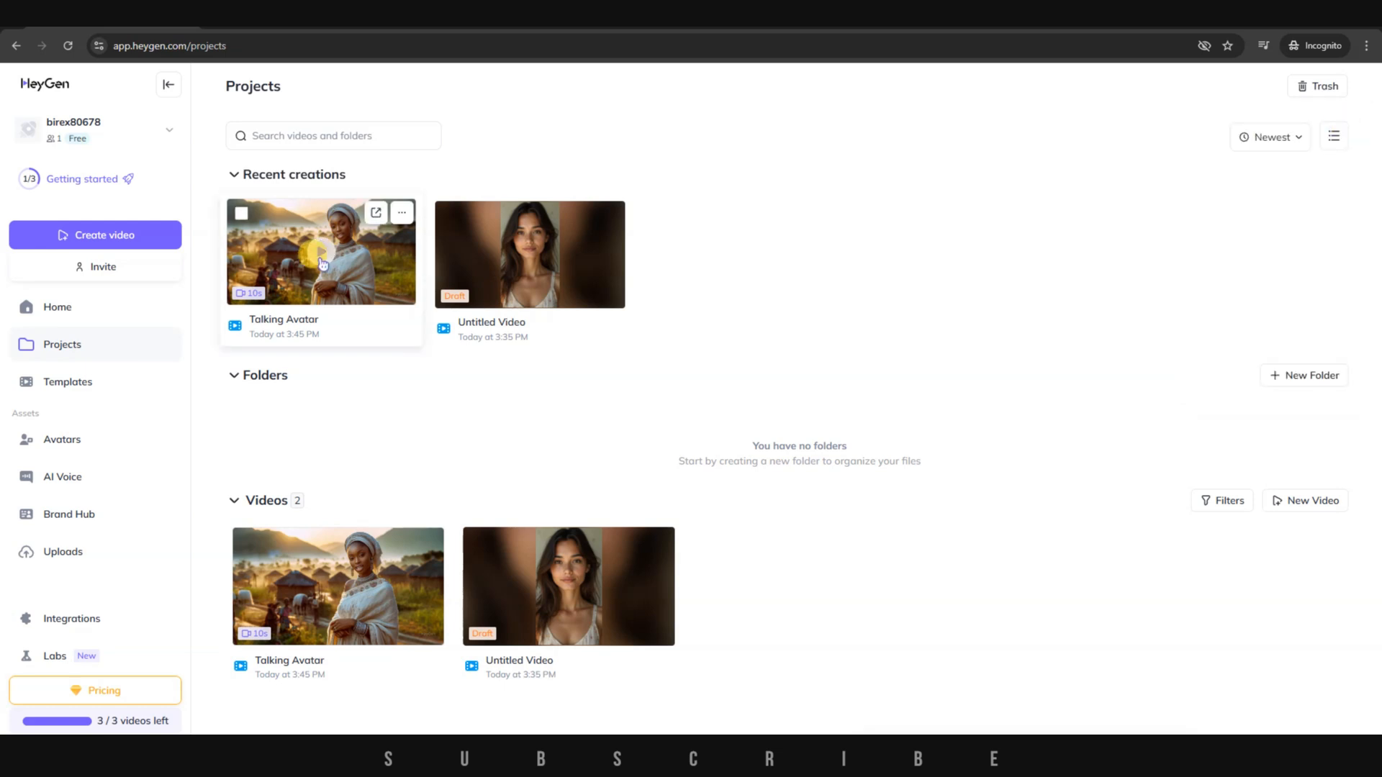
Download the finished Talking Avatar video from Projects to the computer.
left_click(319, 254)
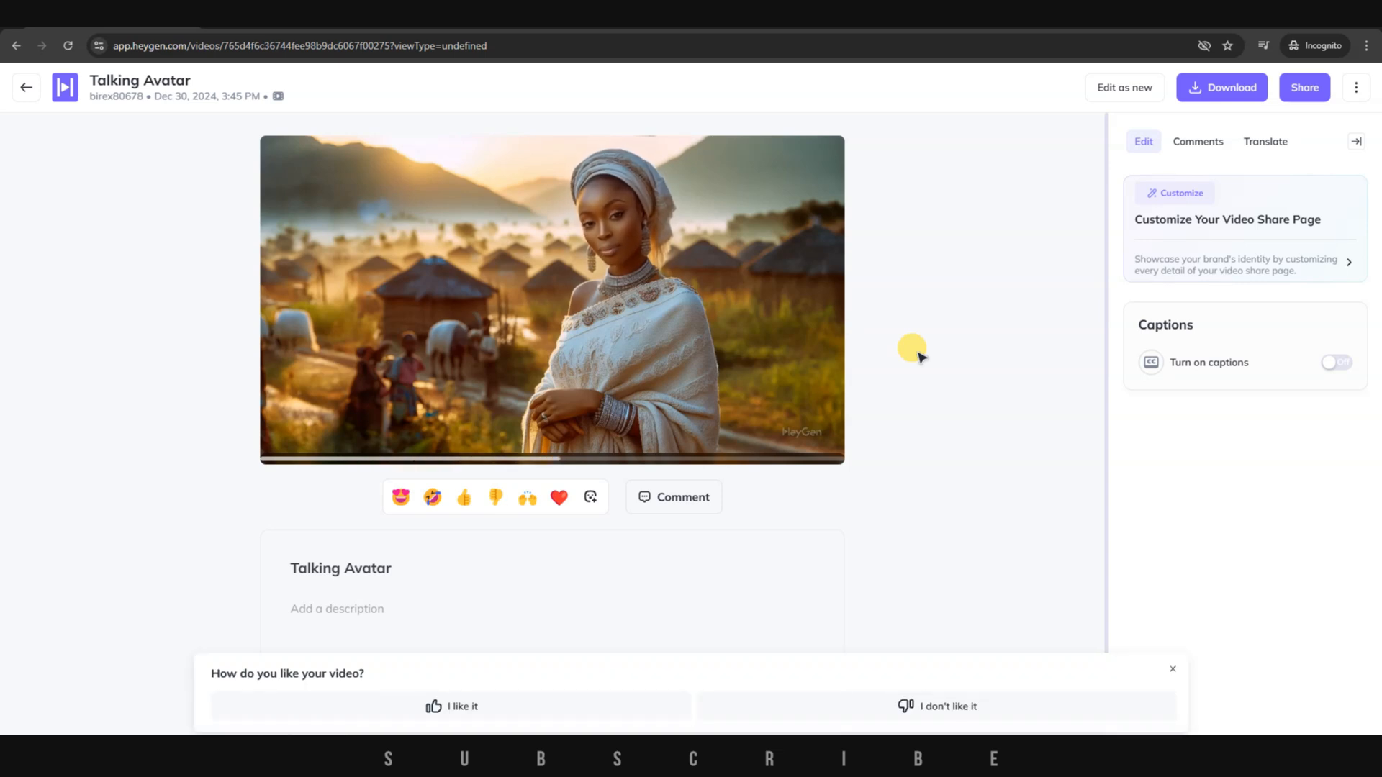
left_click(1222, 88)
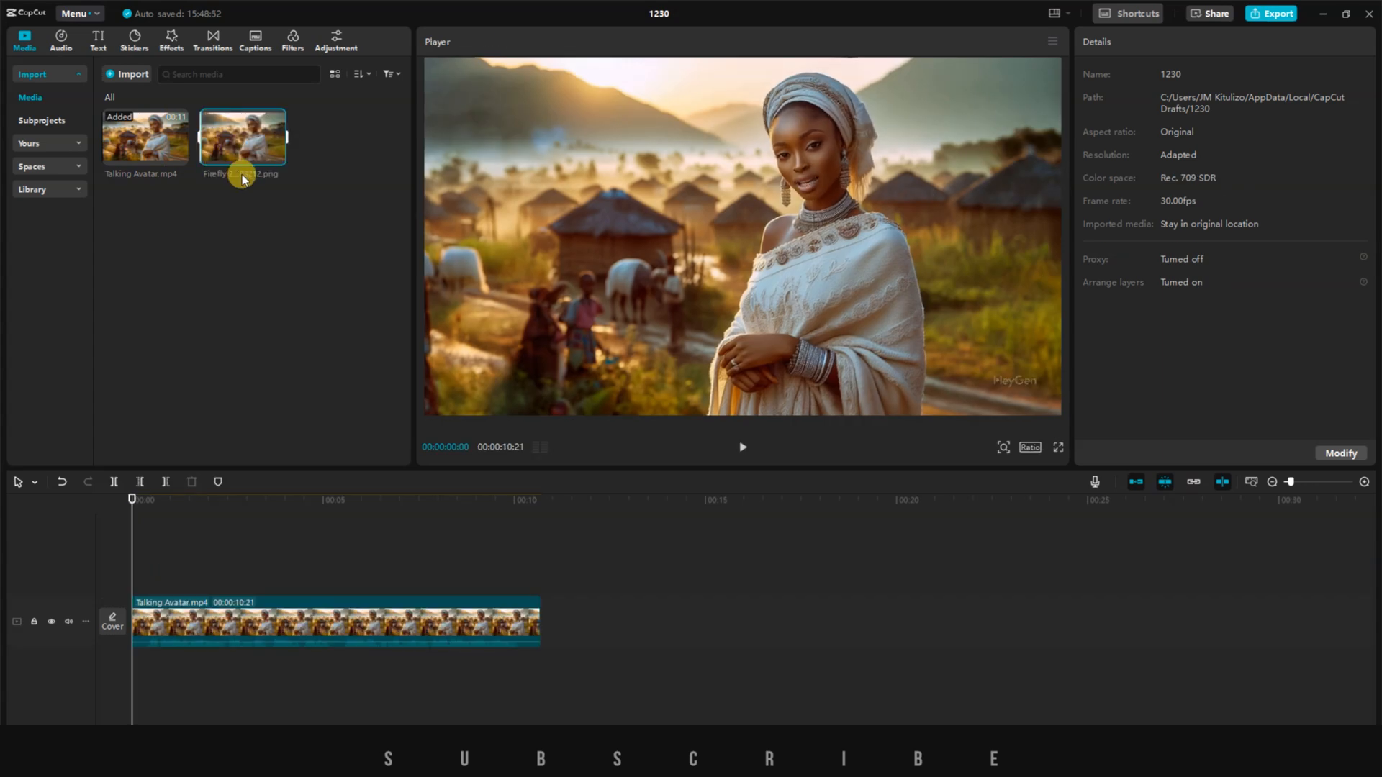
Place the Firefly image on a track above the avatar clip, stretched to 10:21.
left_click_drag(243, 137, 235, 330)
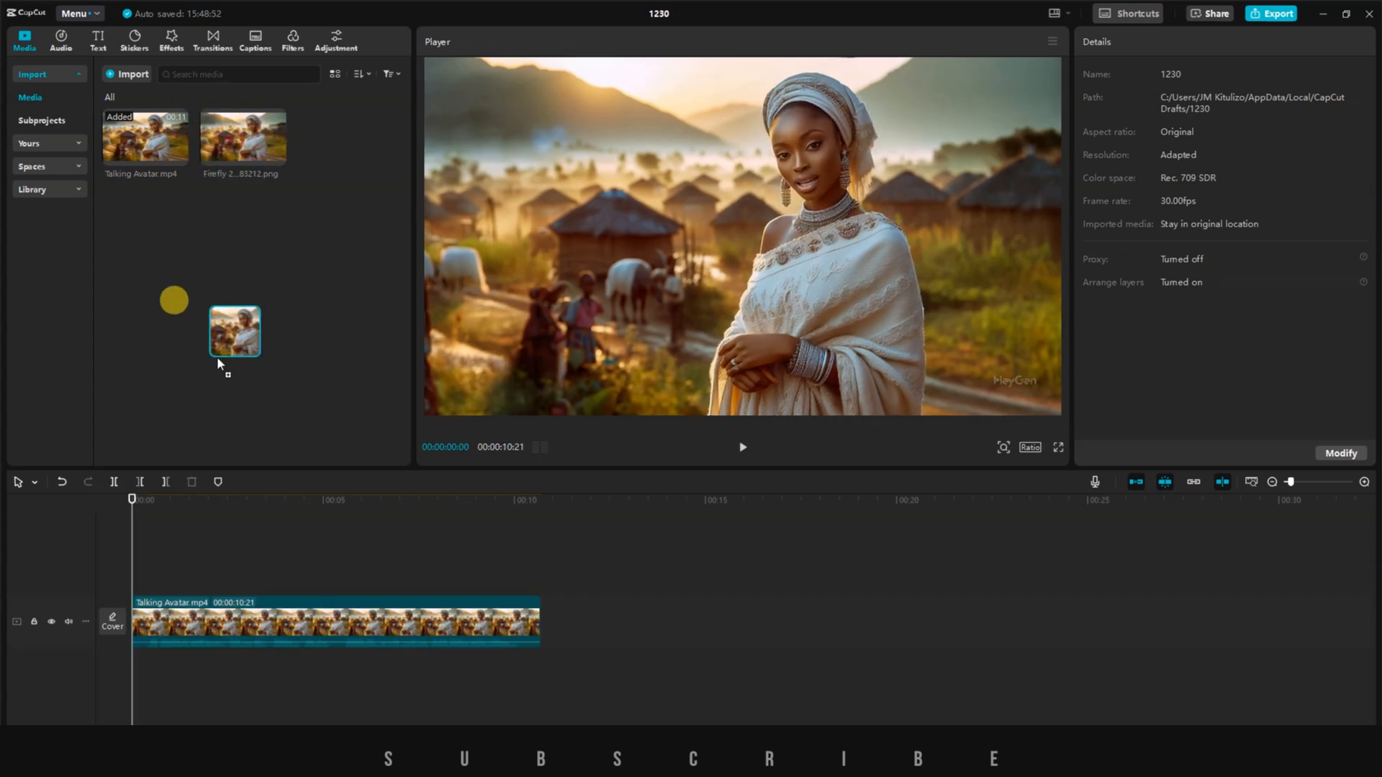
left_click_drag(234, 331, 227, 570)
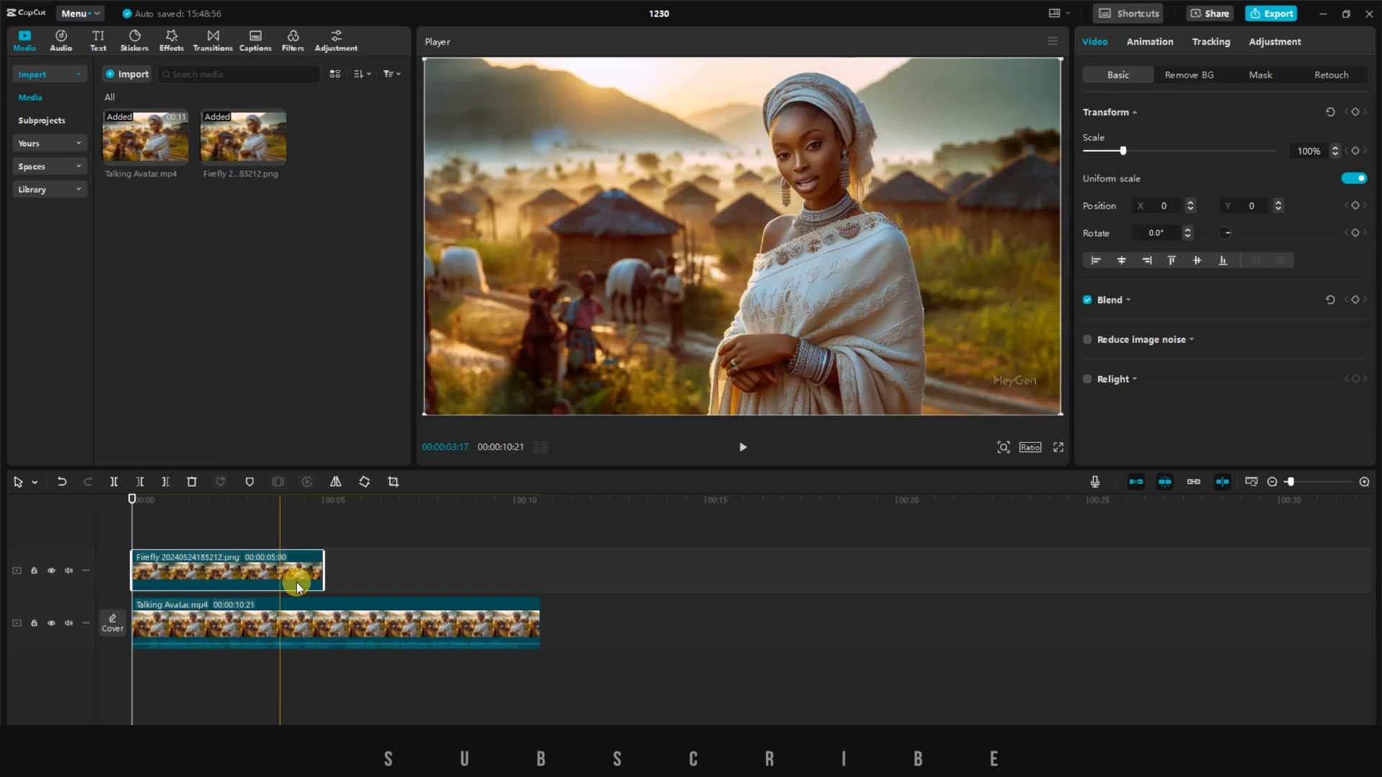
left_click_drag(319, 582, 538, 582)
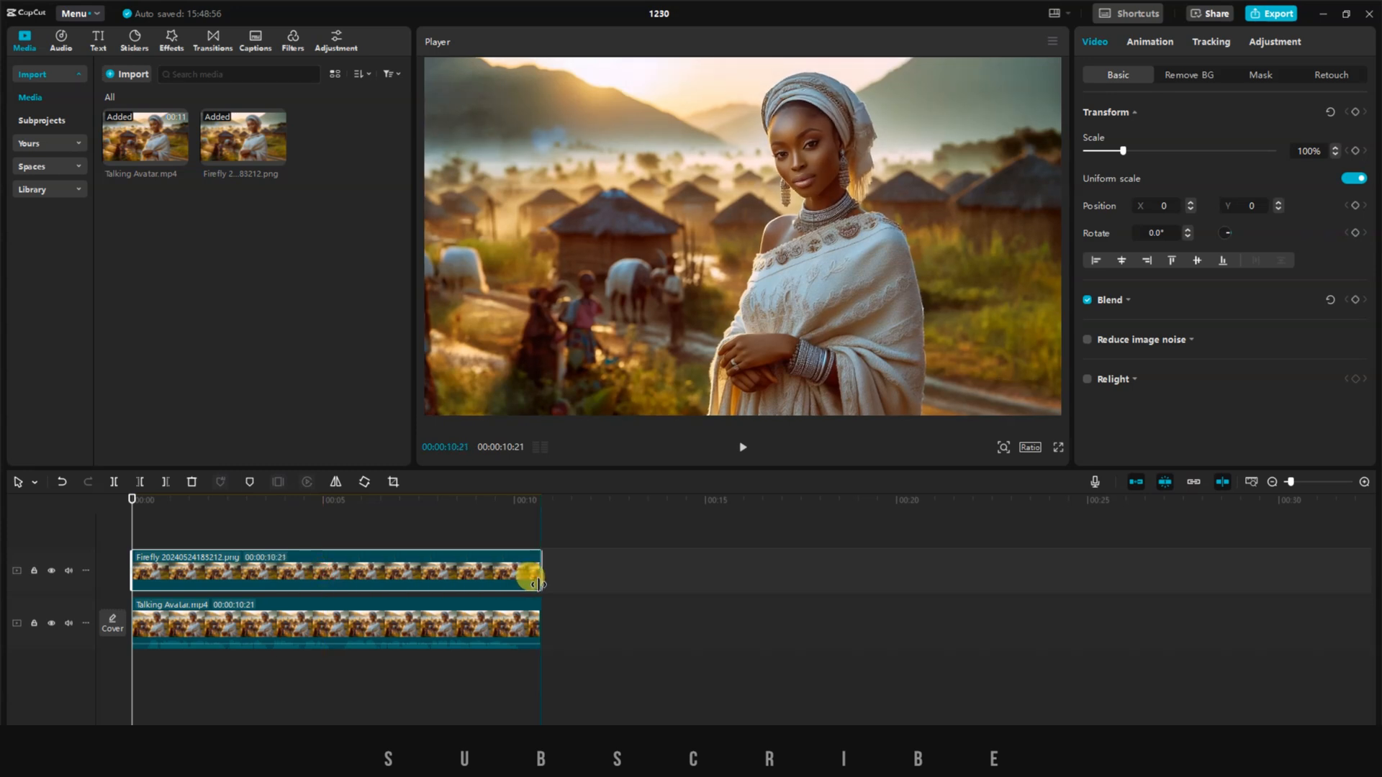
left_click(334, 500)
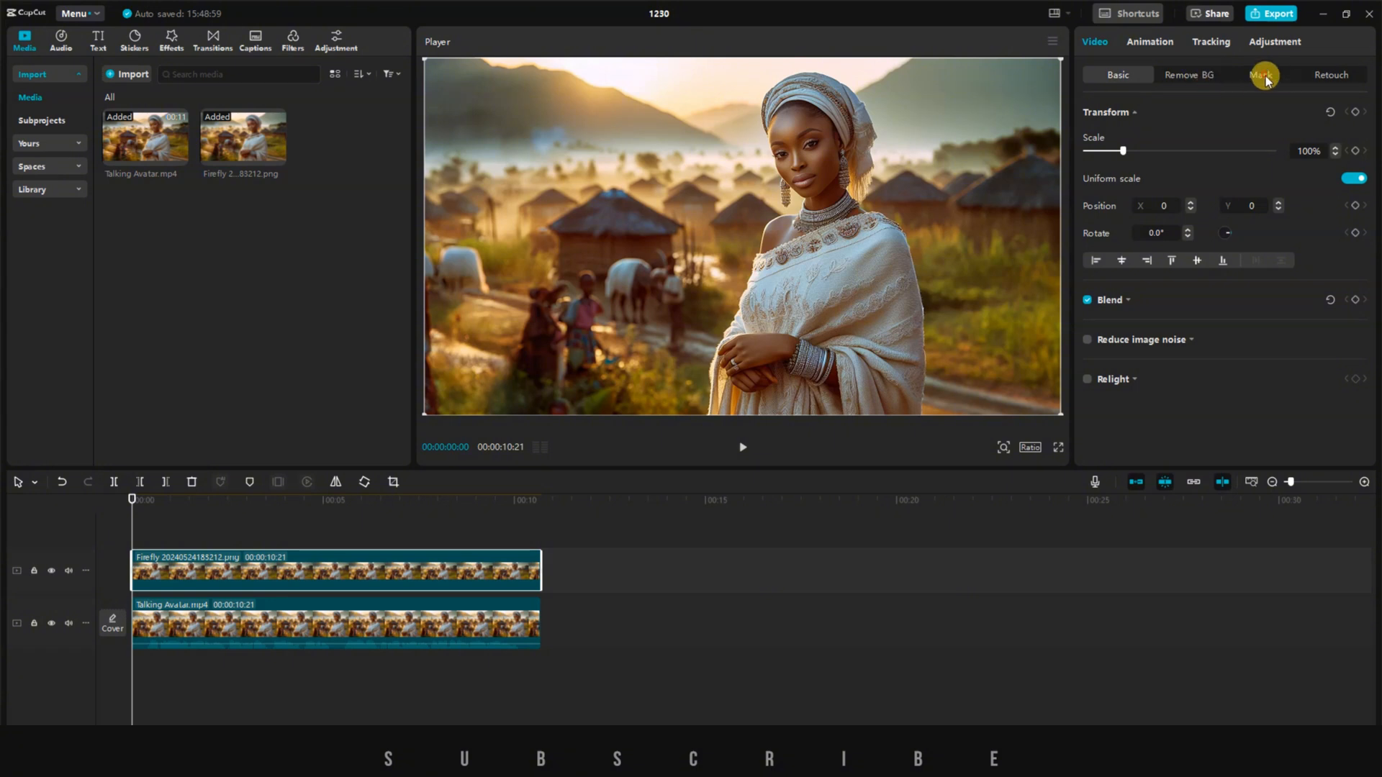
Apply a Rectangle mask to the Firefly image and soften its feather edge.
left_click(1263, 74)
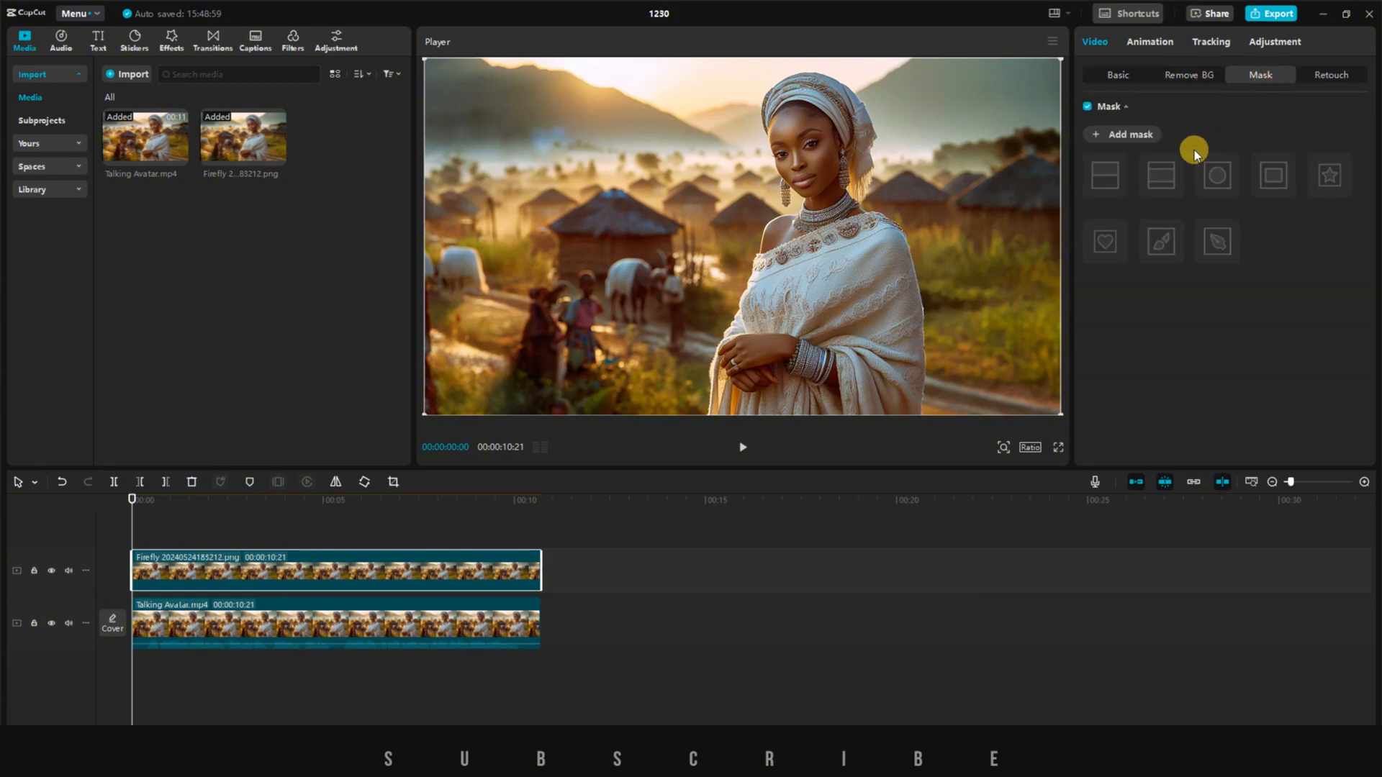
left_click(1272, 176)
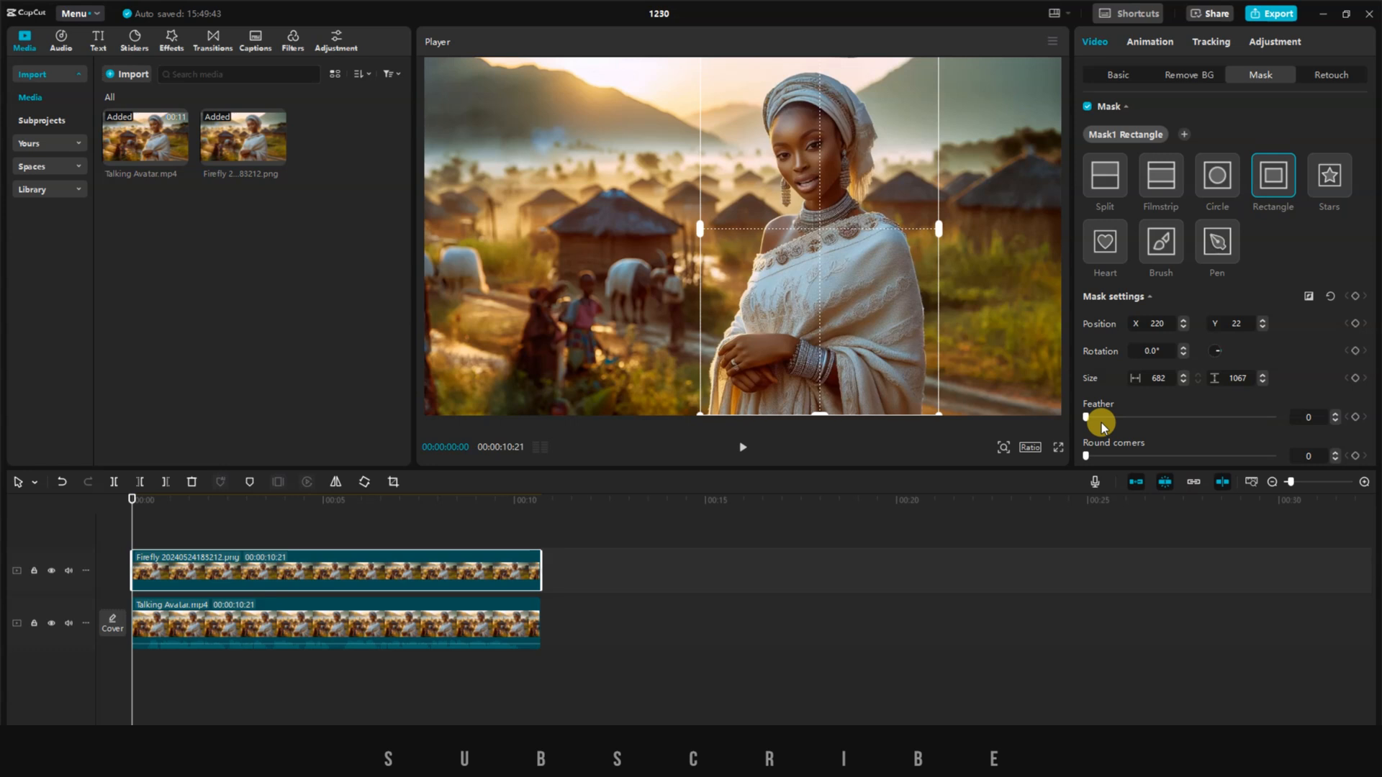
left_click_drag(1102, 422, 1102, 416)
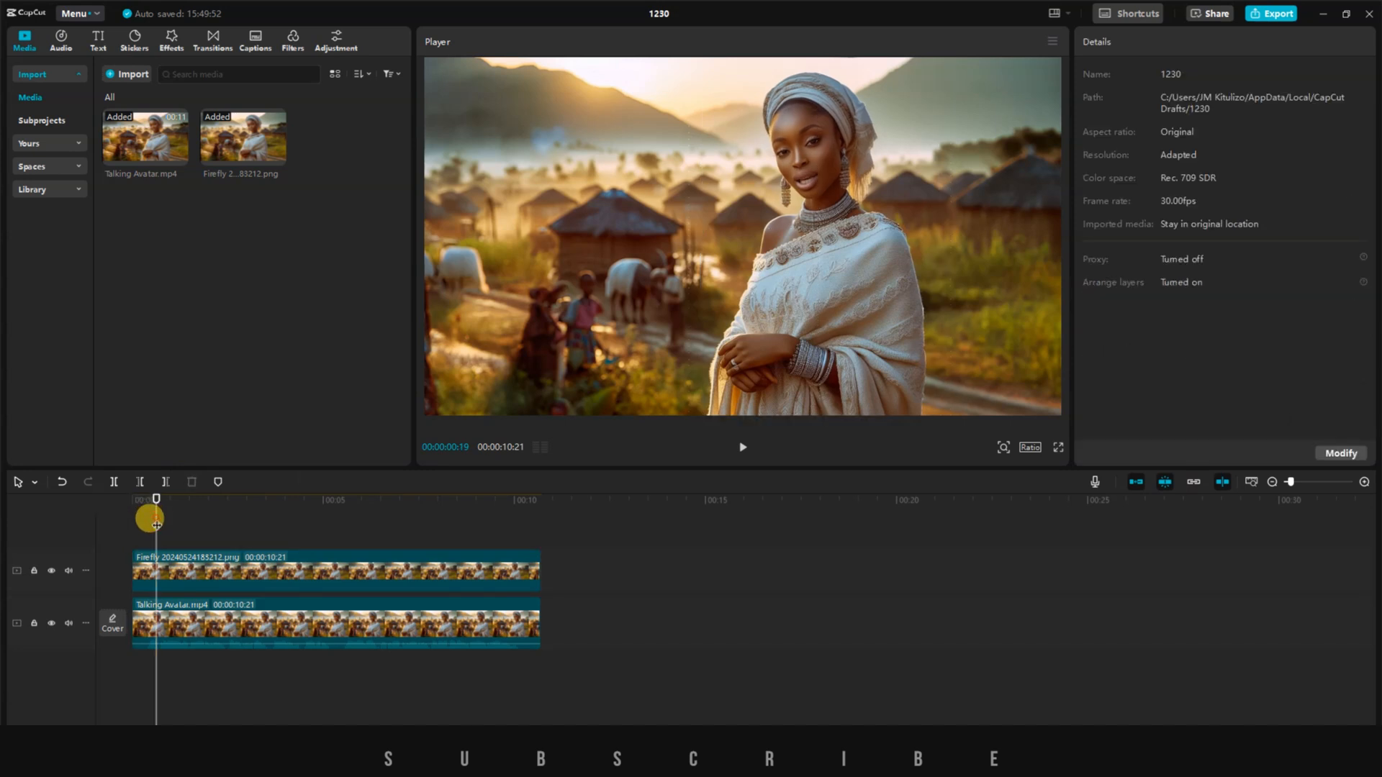
Create a compound clip from the masked image and the avatar clip.
left_click(170, 38)
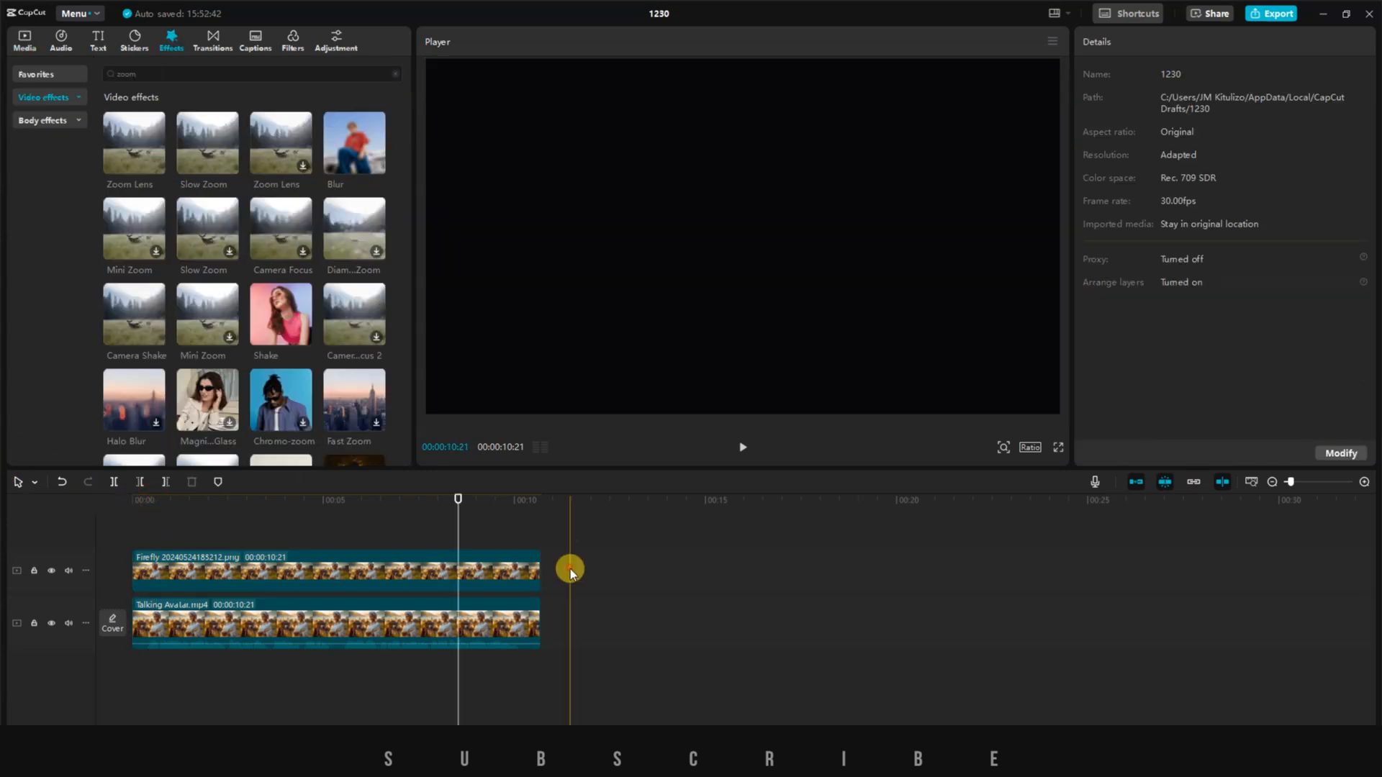
right_click(383, 567)
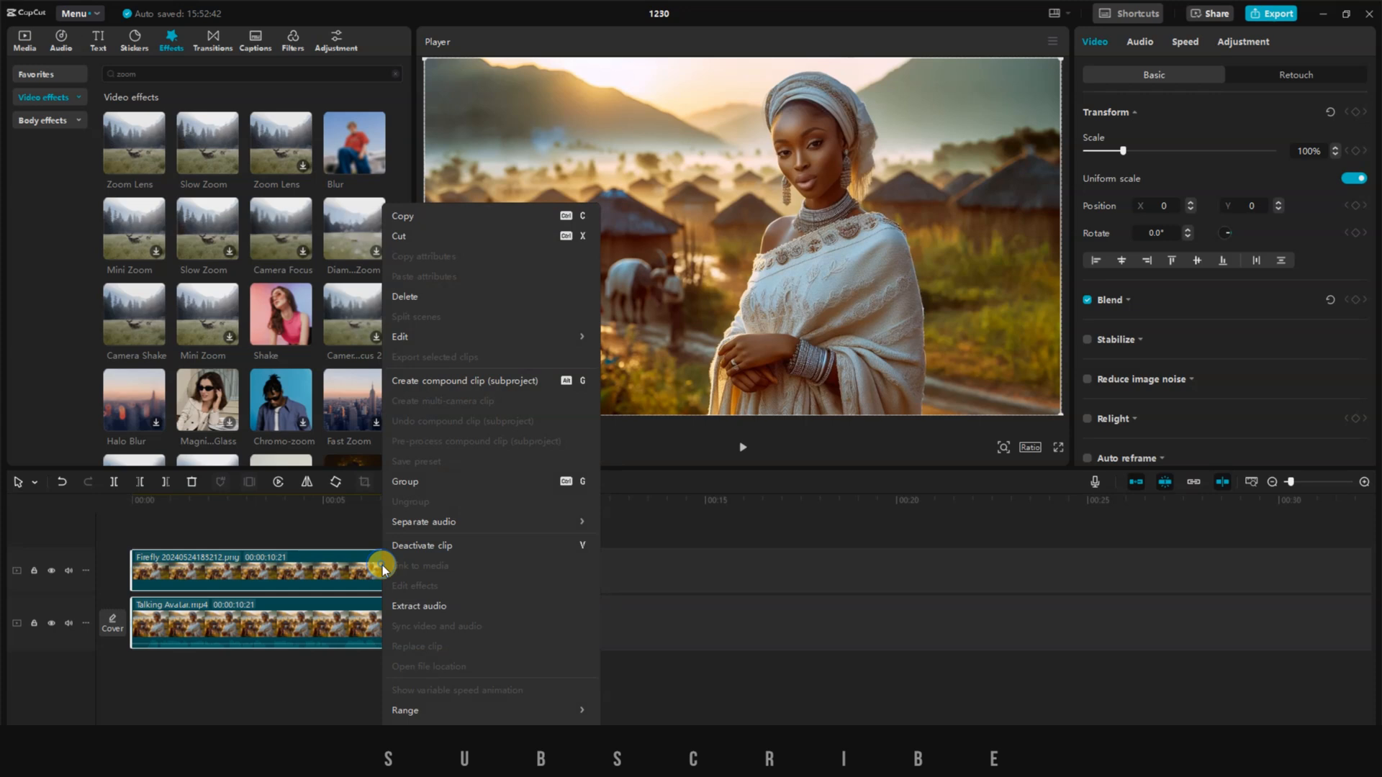
mouse_move(439, 461)
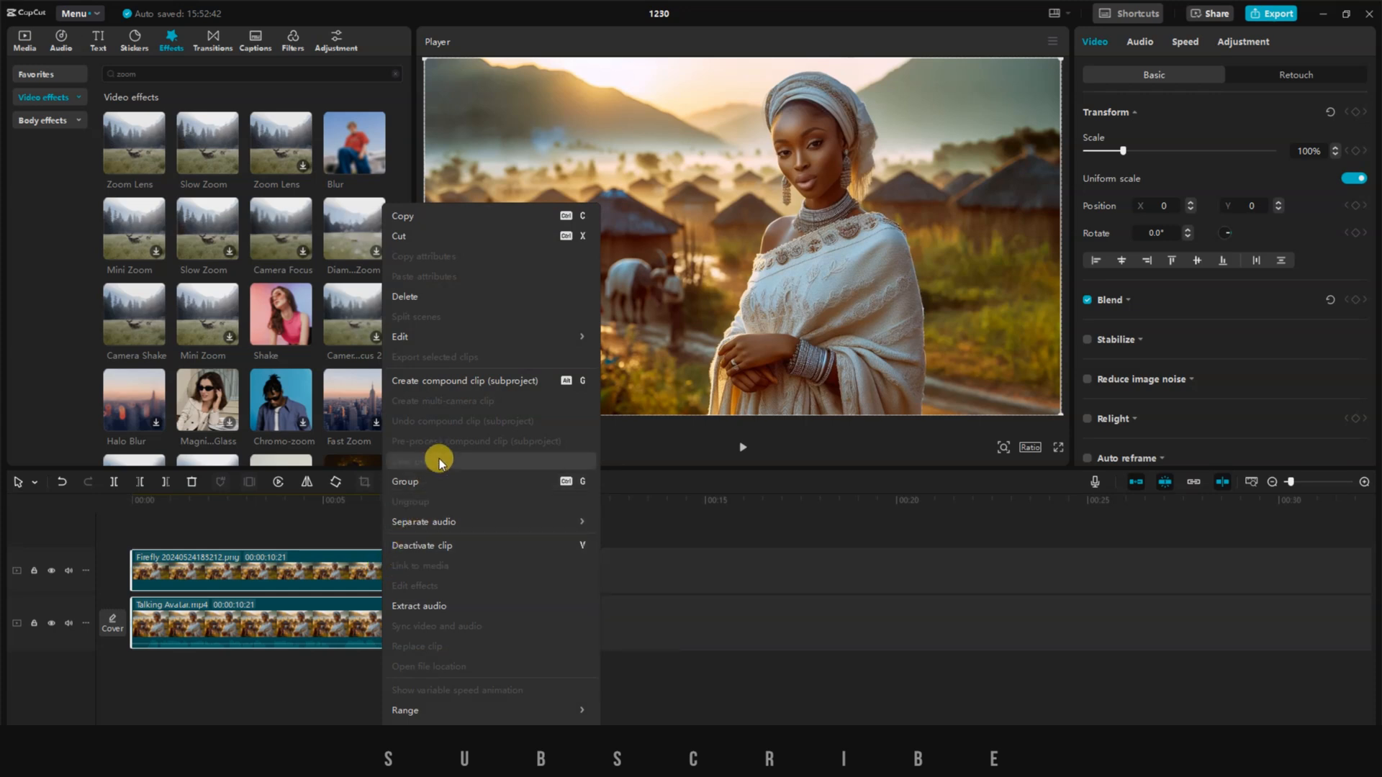
mouse_move(466, 385)
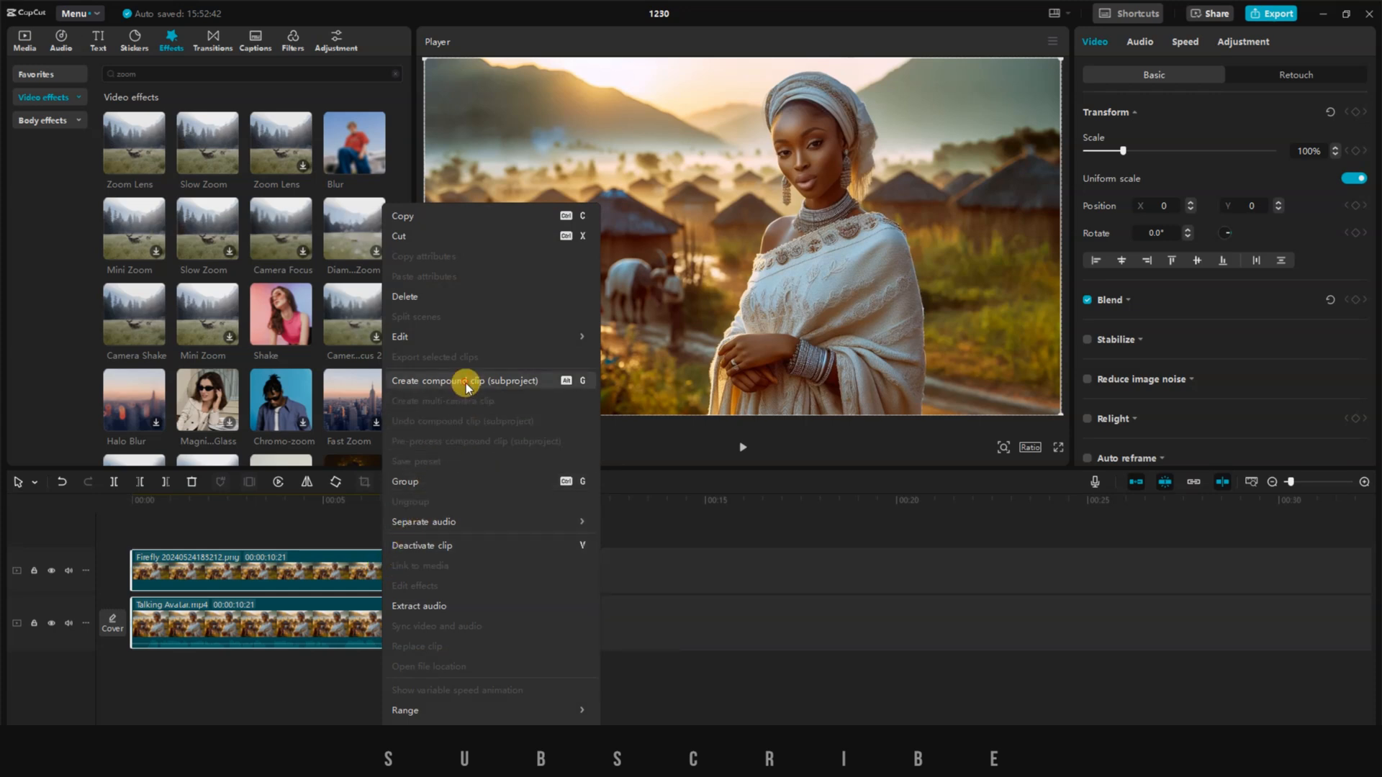
left_click(465, 381)
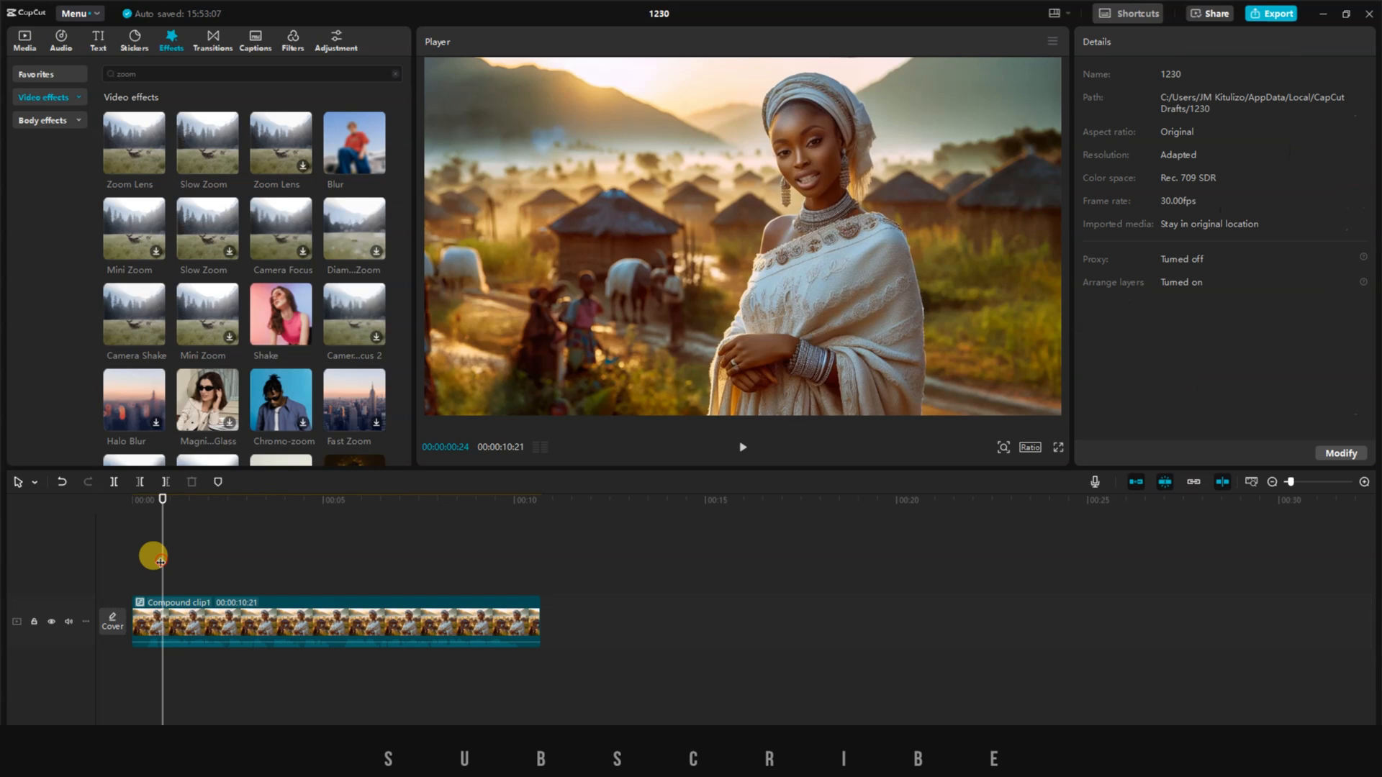
left_click(245, 623)
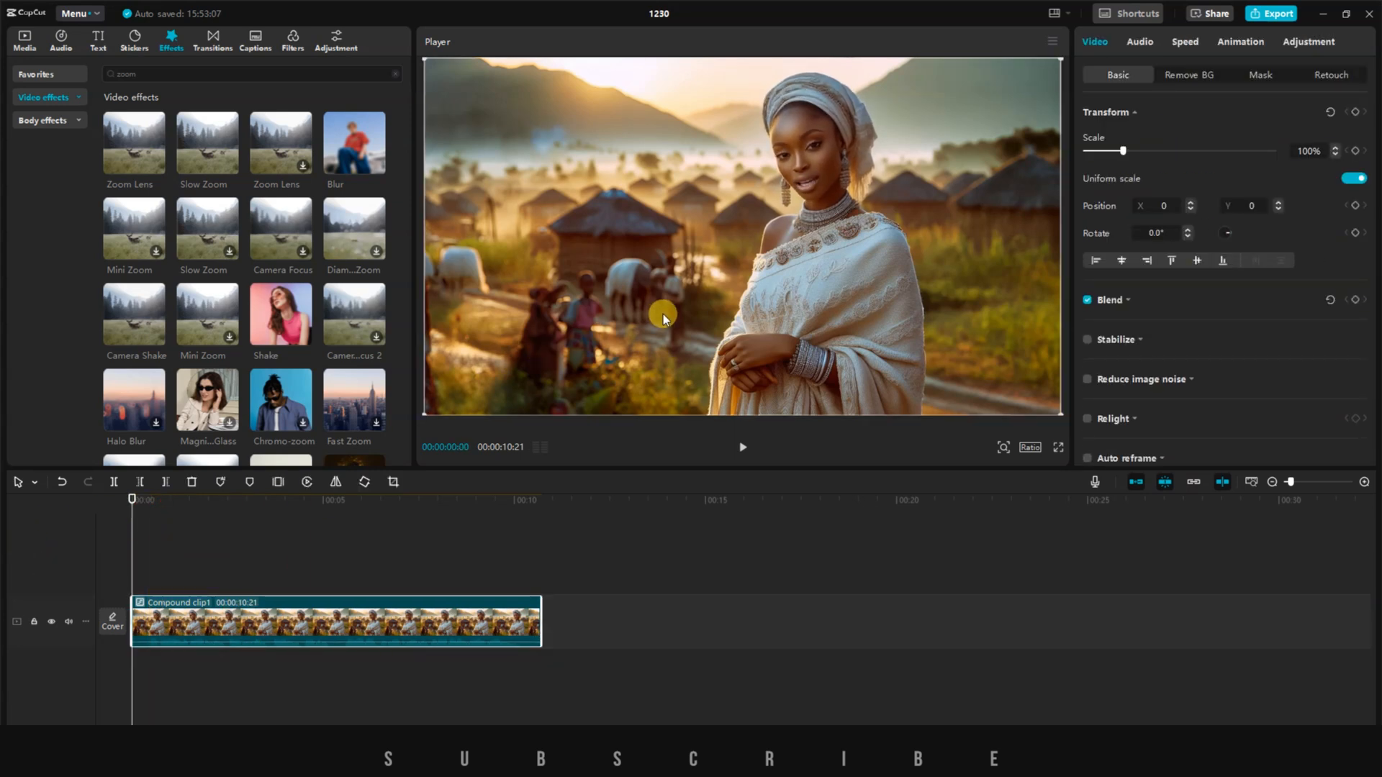
left_click(742, 447)
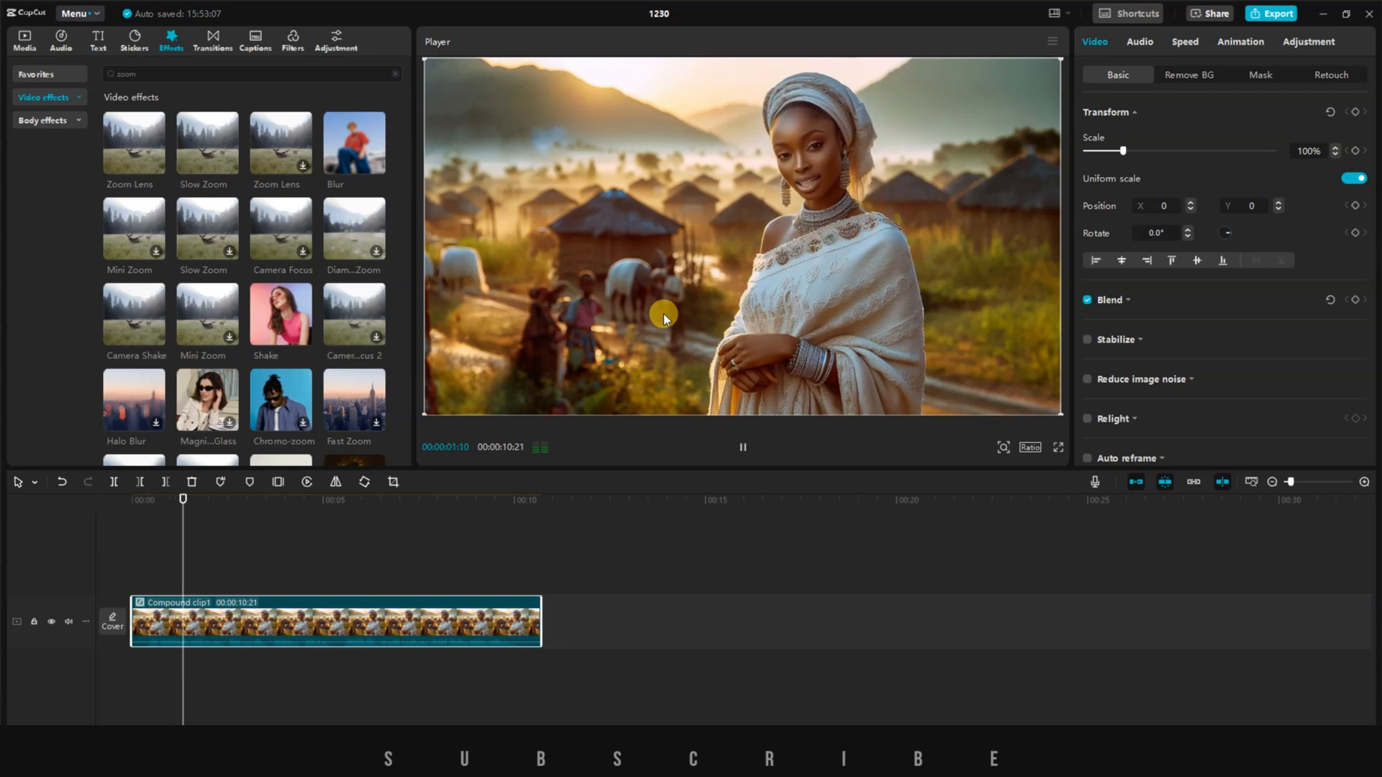
left_click(742, 447)
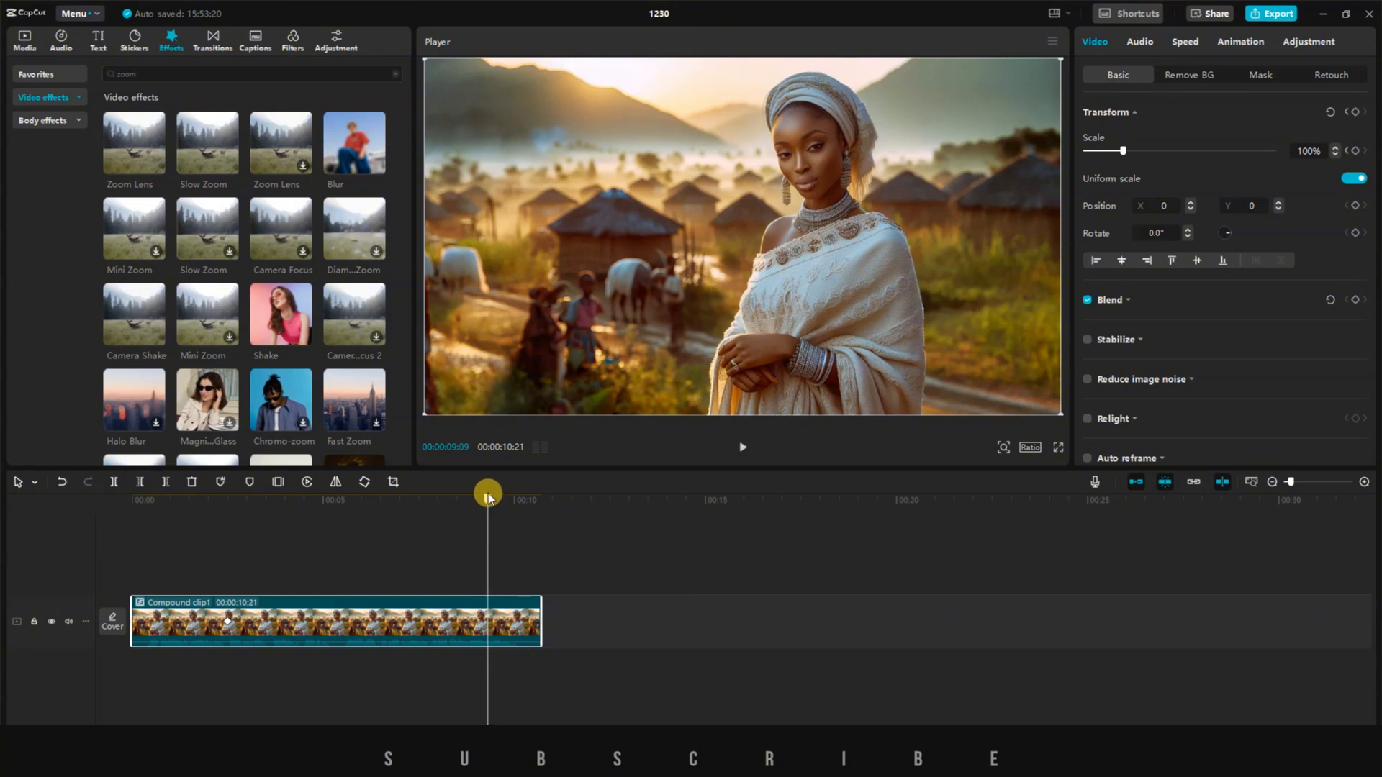
left_click(1338, 147)
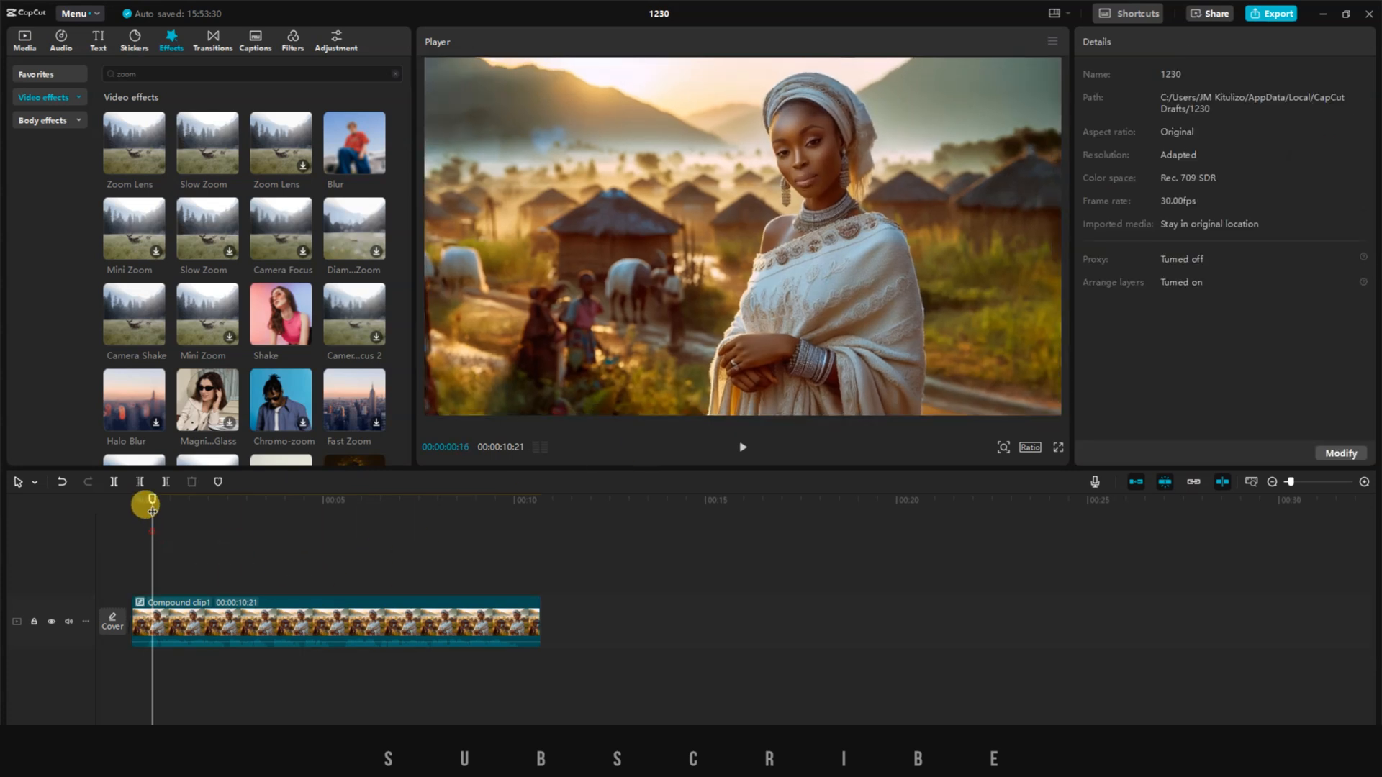
left_click(742, 447)
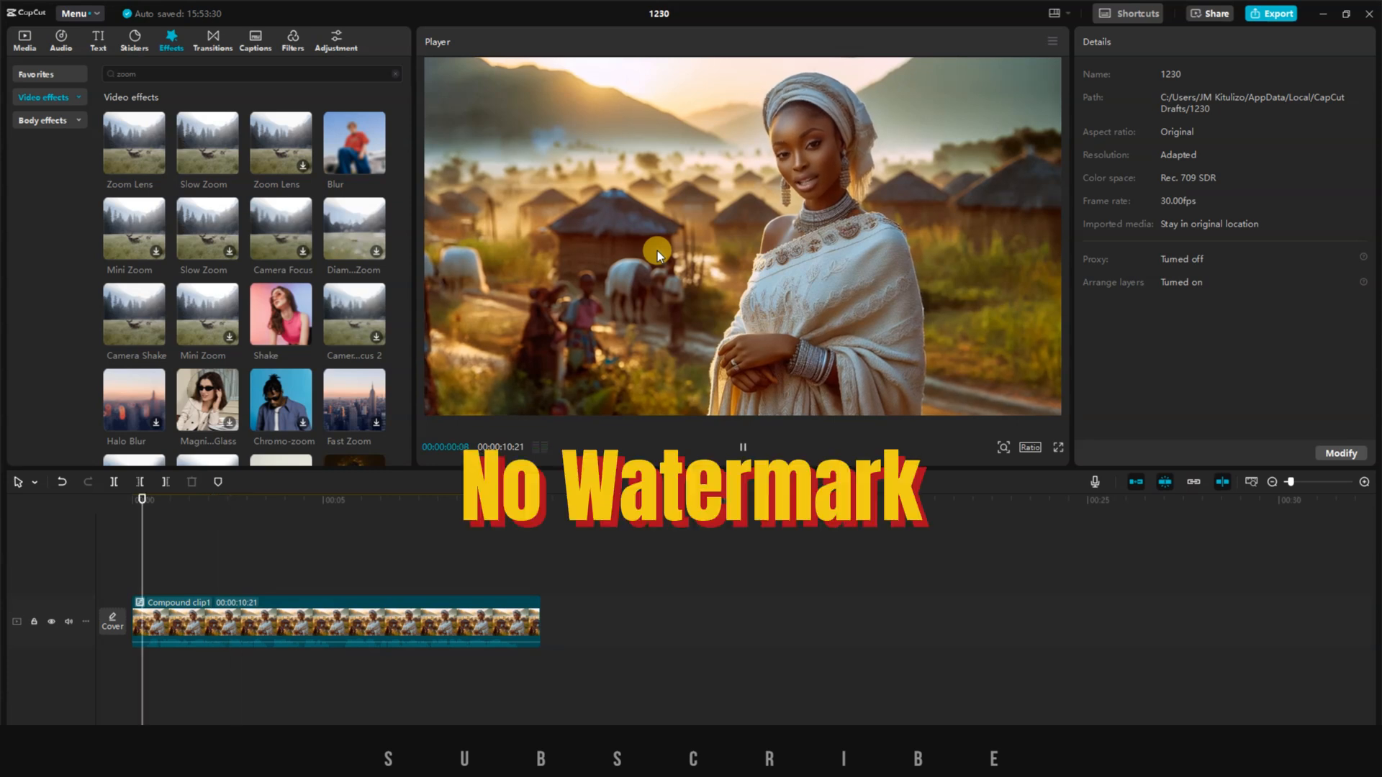
left_click(218, 500)
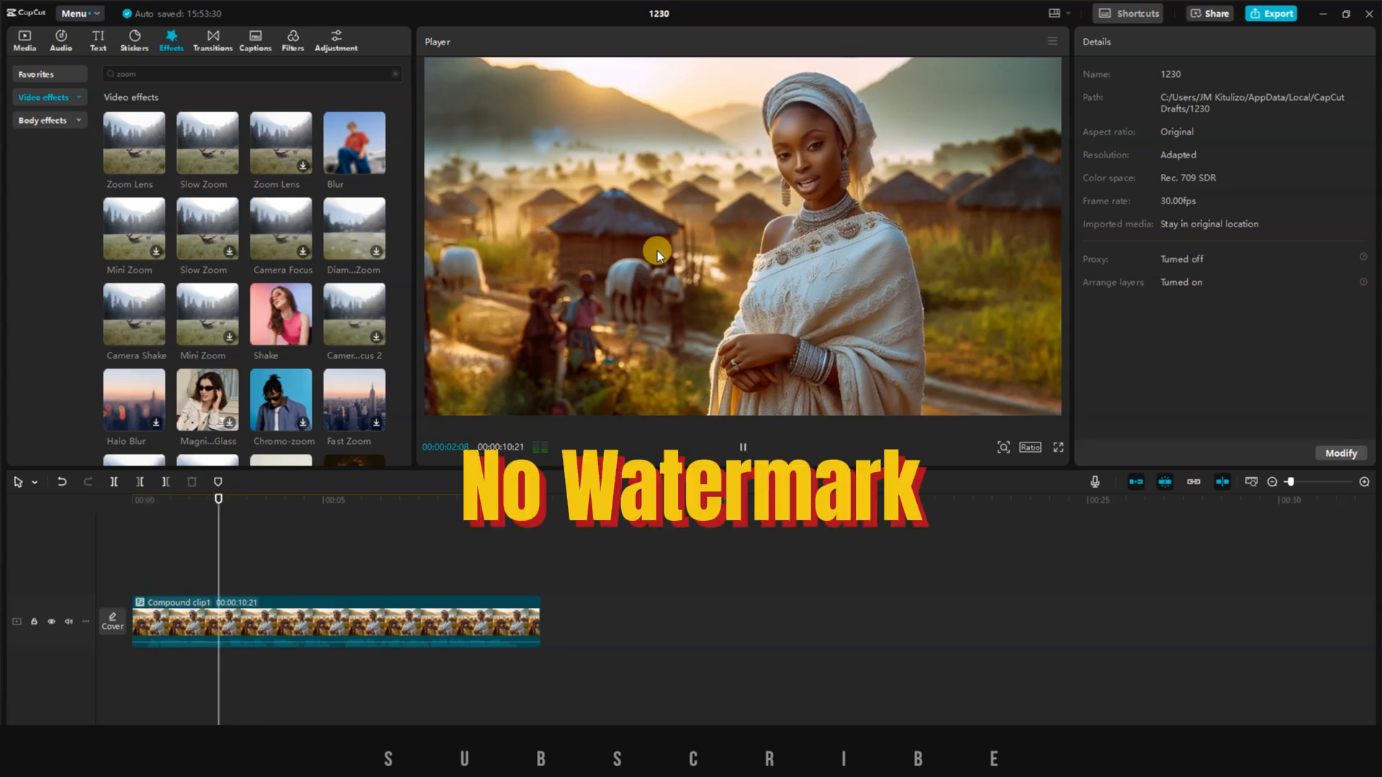
left_click(742, 447)
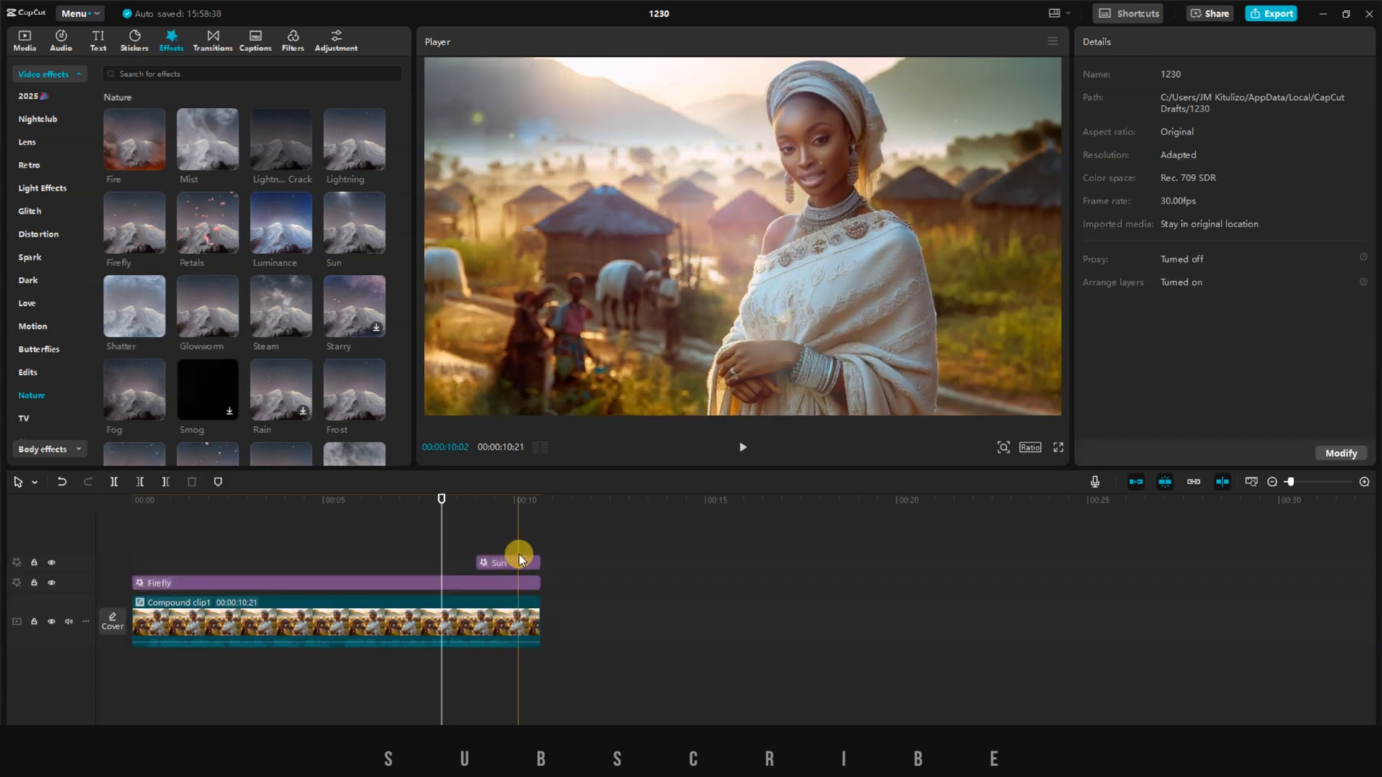
Select the Sun effect layer and start the export from the top-right Export button.
left_click(293, 41)
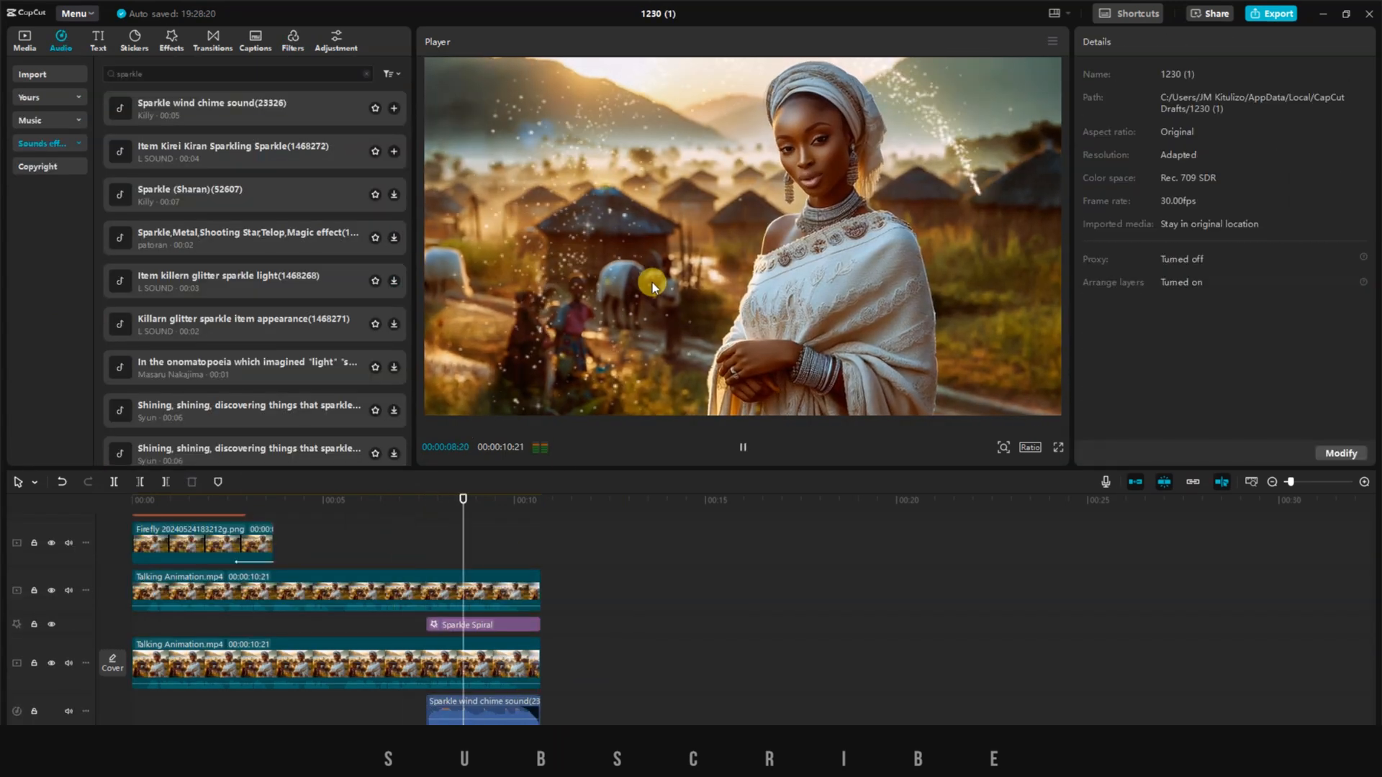
left_click(1271, 14)
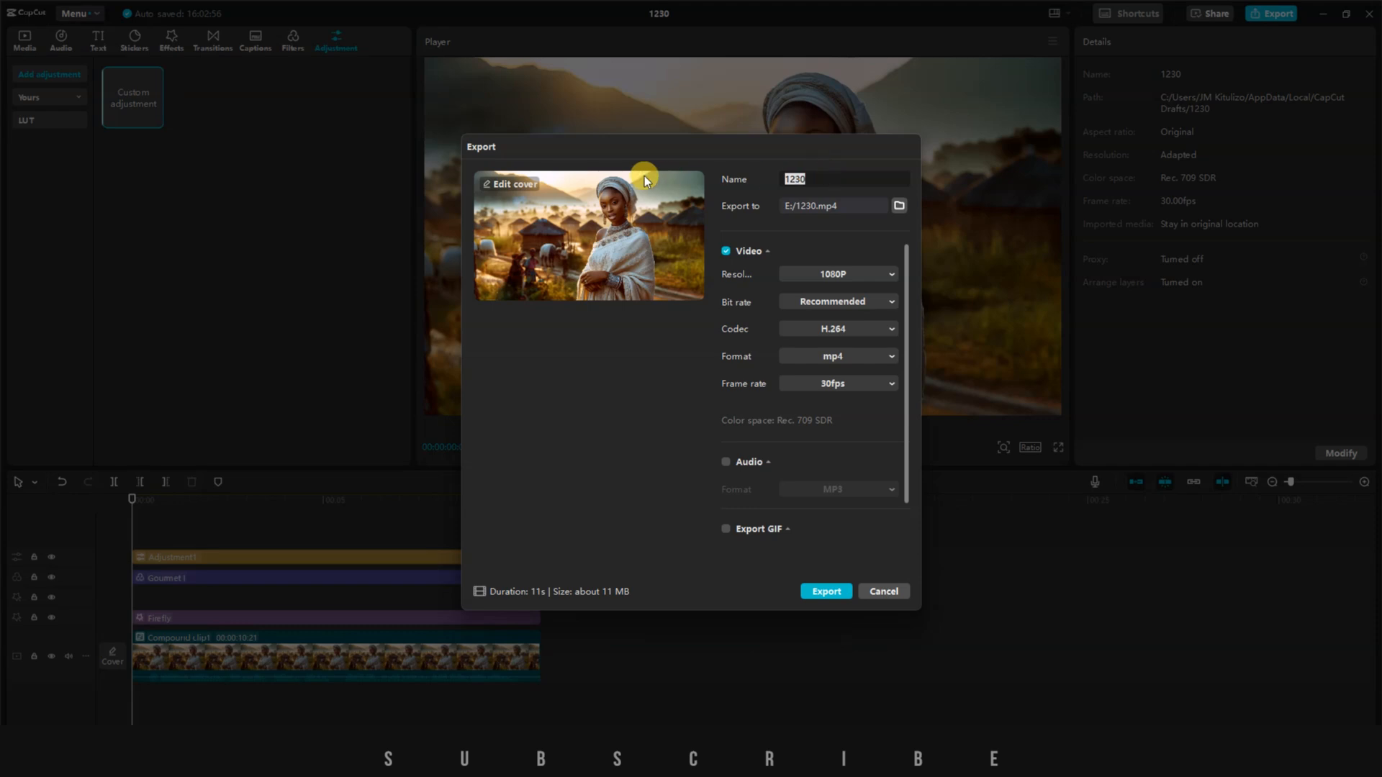
Rename the export file from 1230 to a name beginning 'Ta', keeping 1080p MP4.
type("Ta")
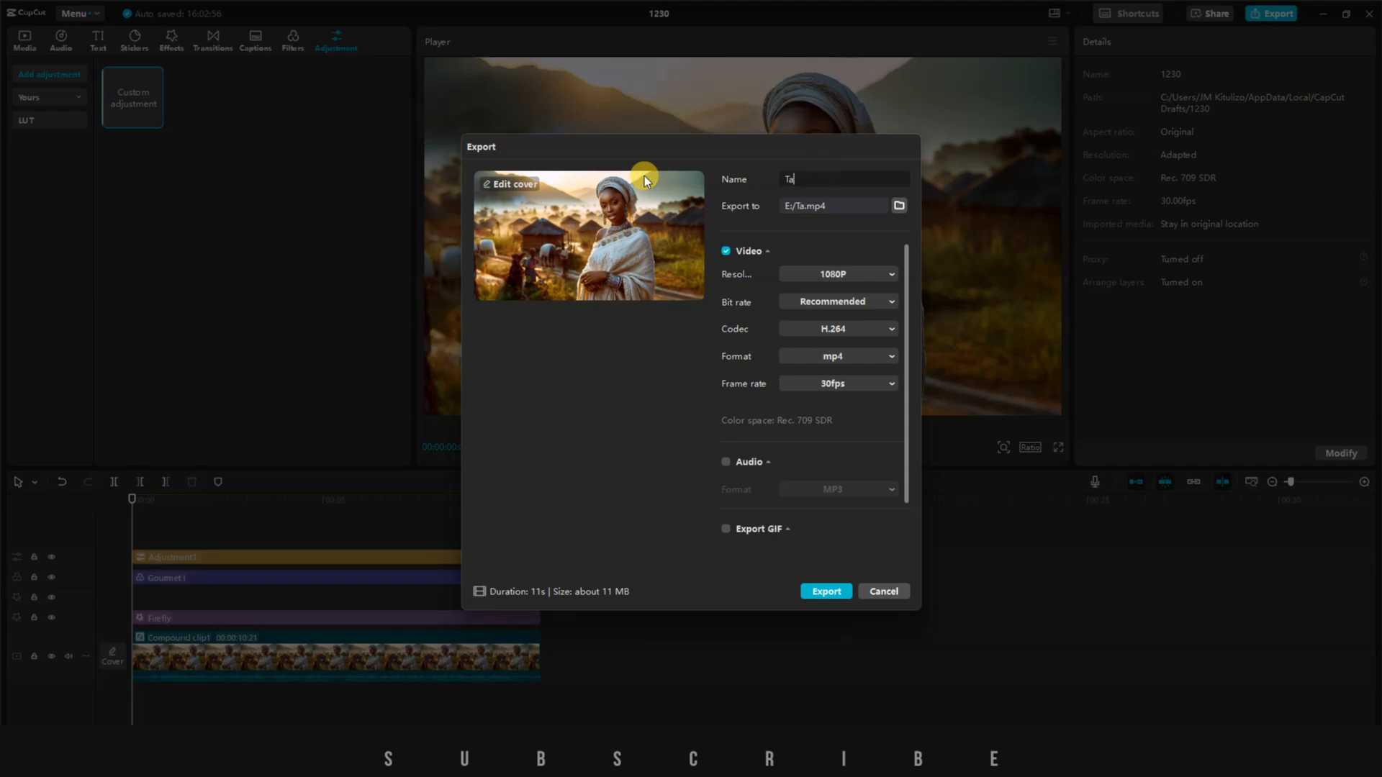